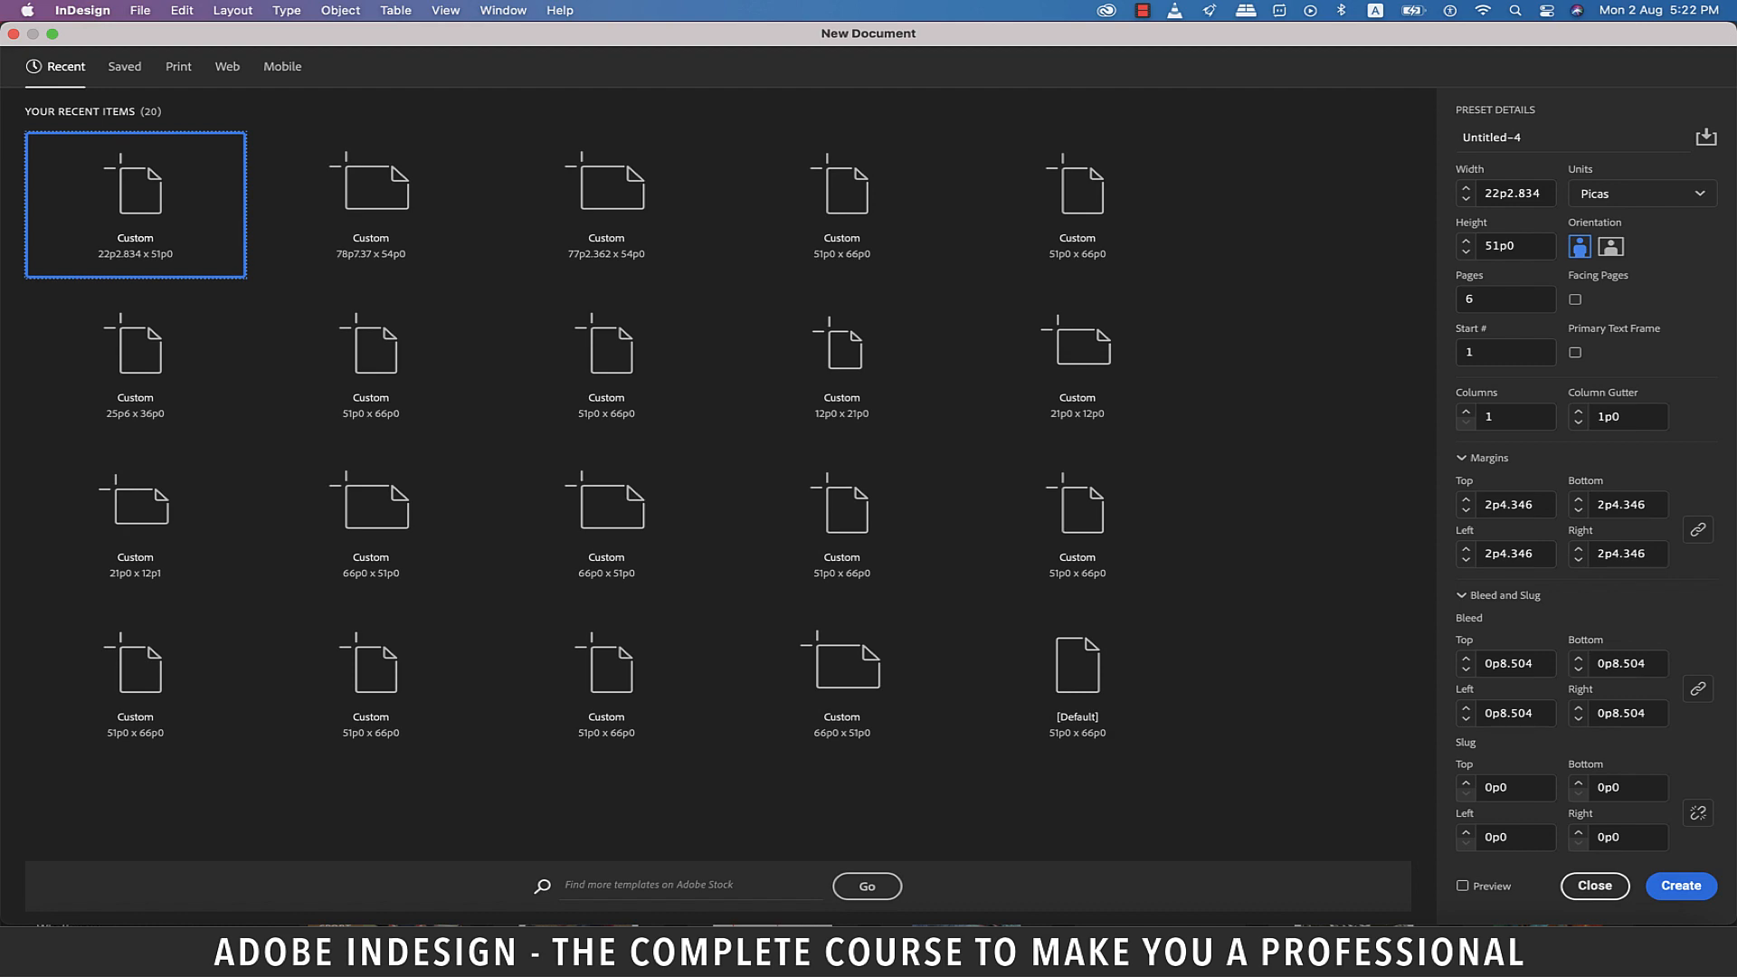
# Step: Create a new portrait document 10 in wide and 20 in tall, measured in inches
pyautogui.click(1639, 192)
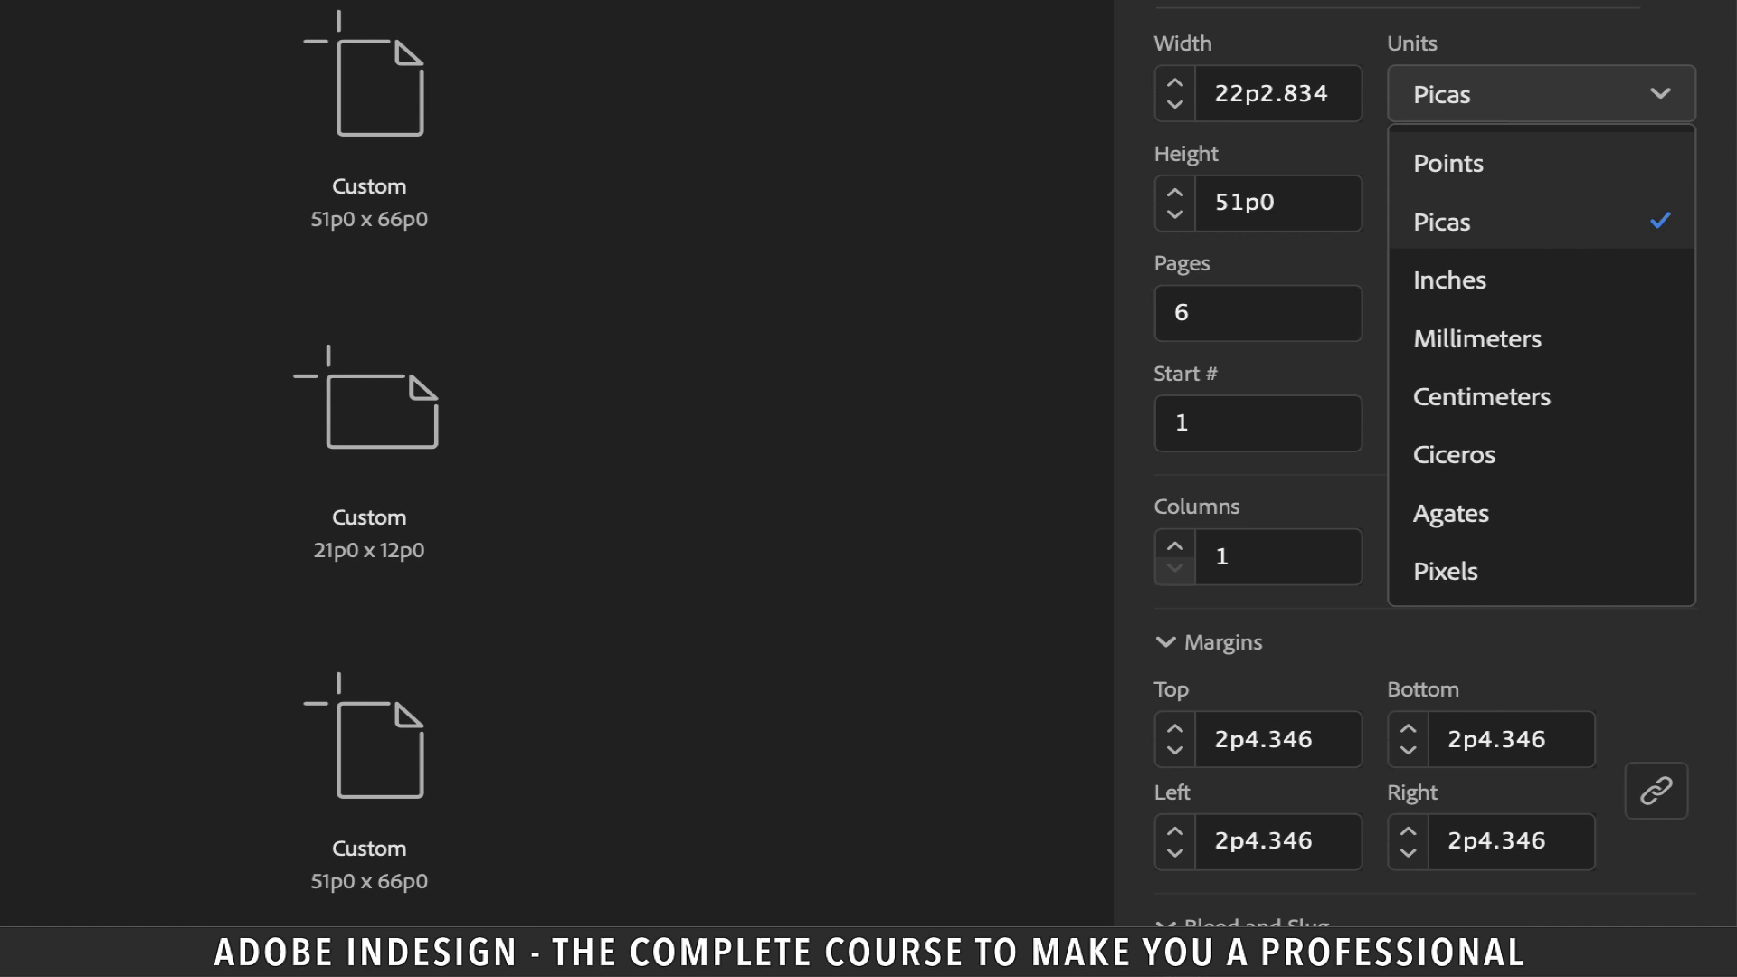
pyautogui.click(1447, 280)
pyautogui.write('20')
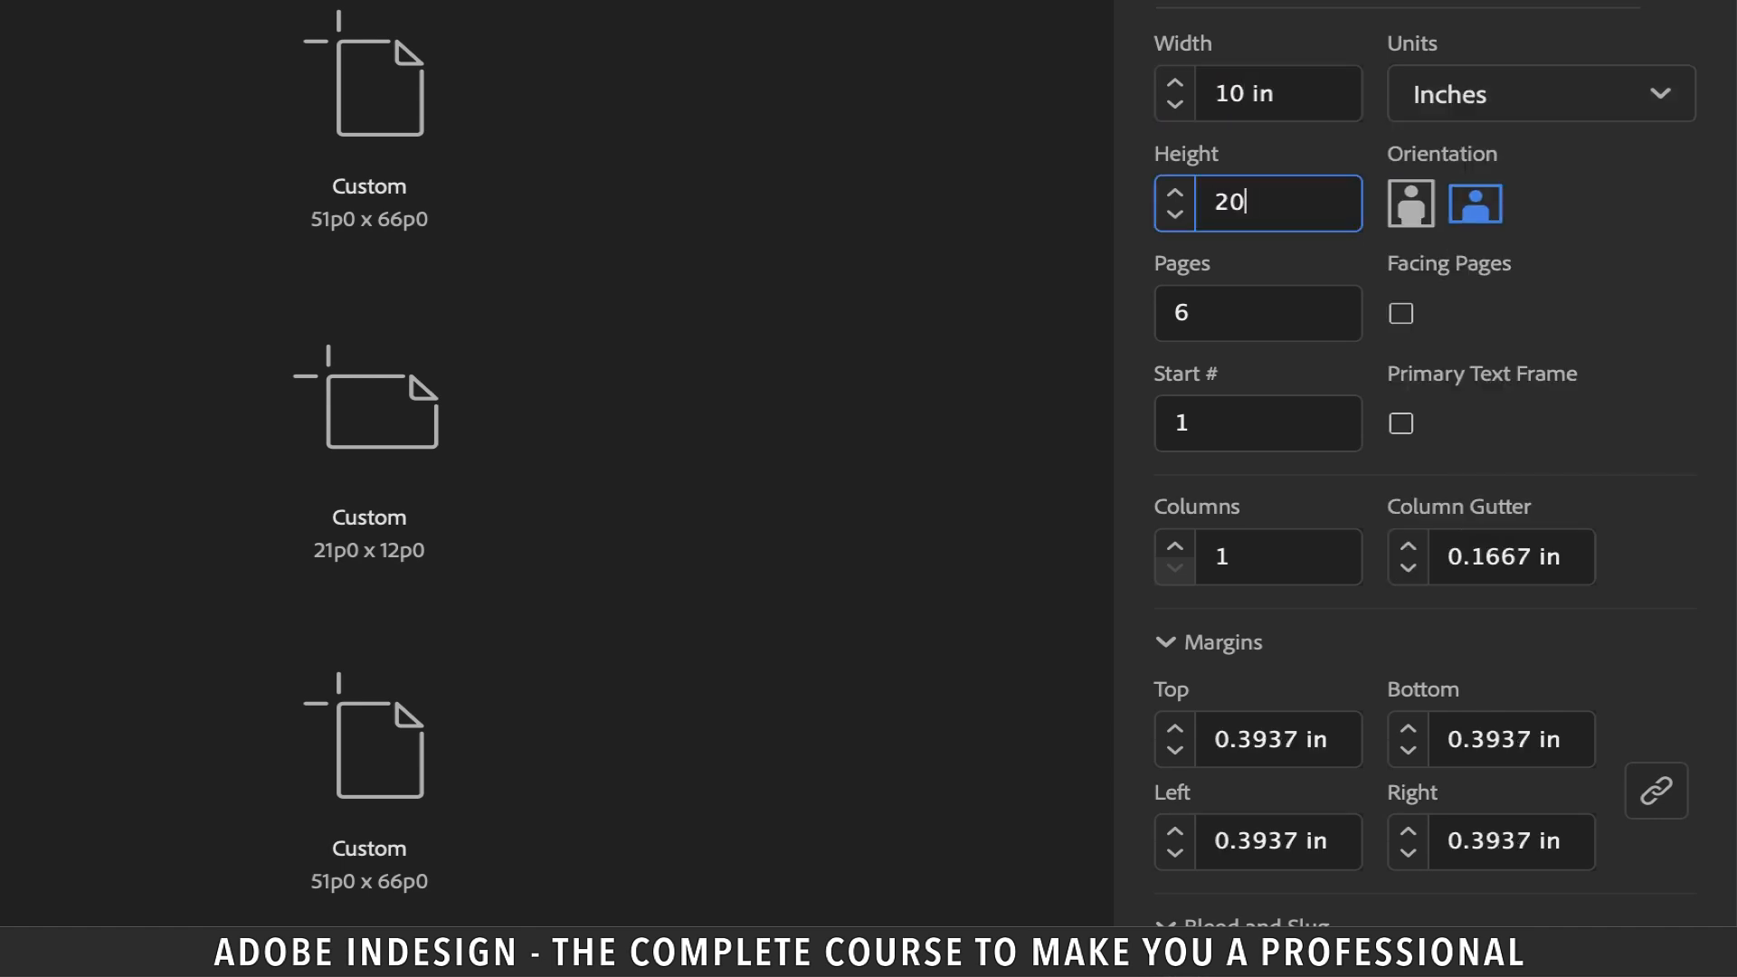
pyautogui.click(1411, 204)
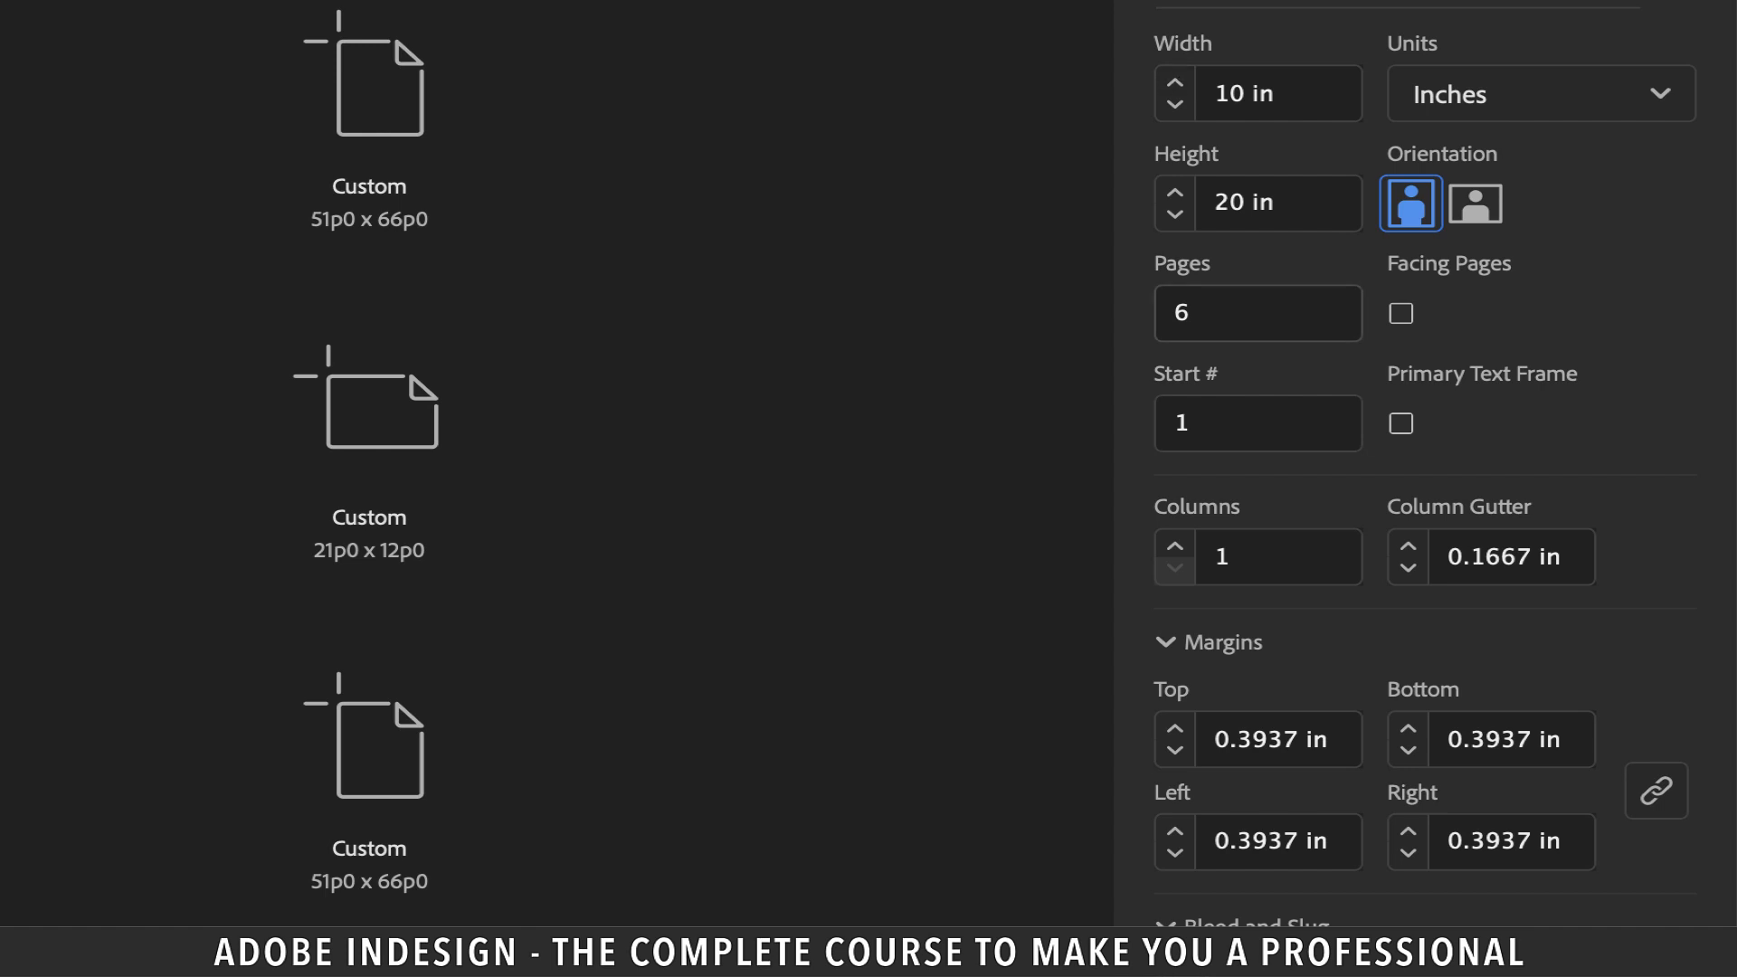
pyautogui.click(1257, 312)
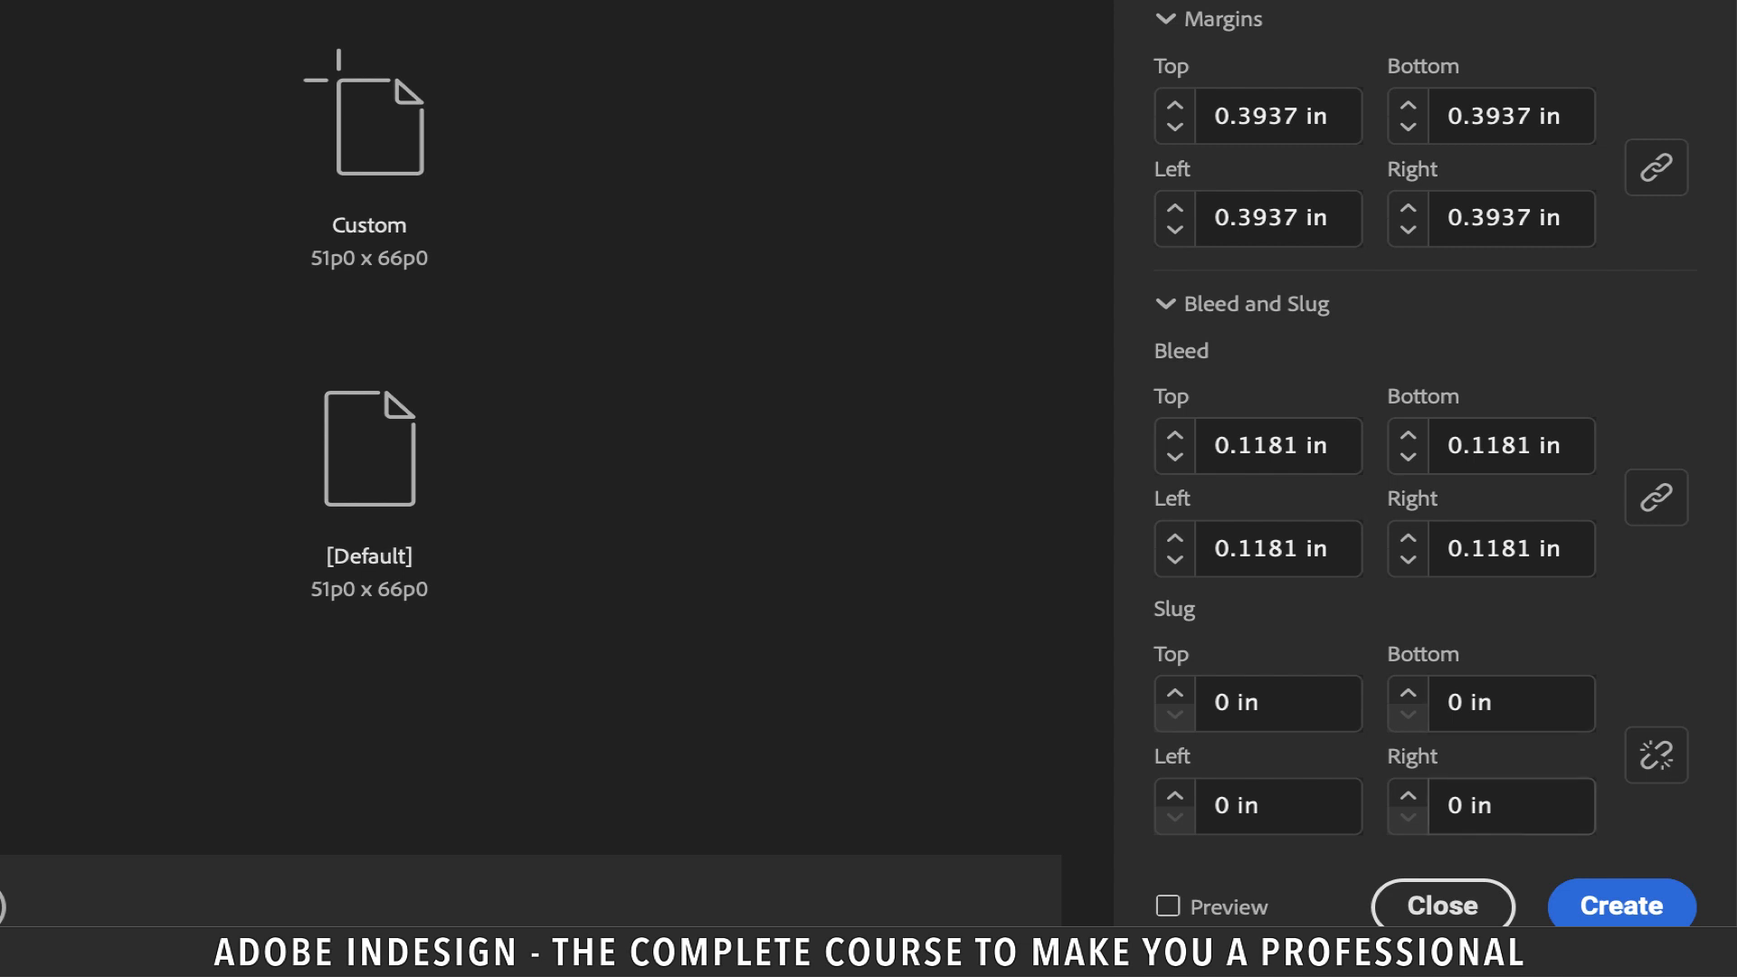
pyautogui.click(1620, 904)
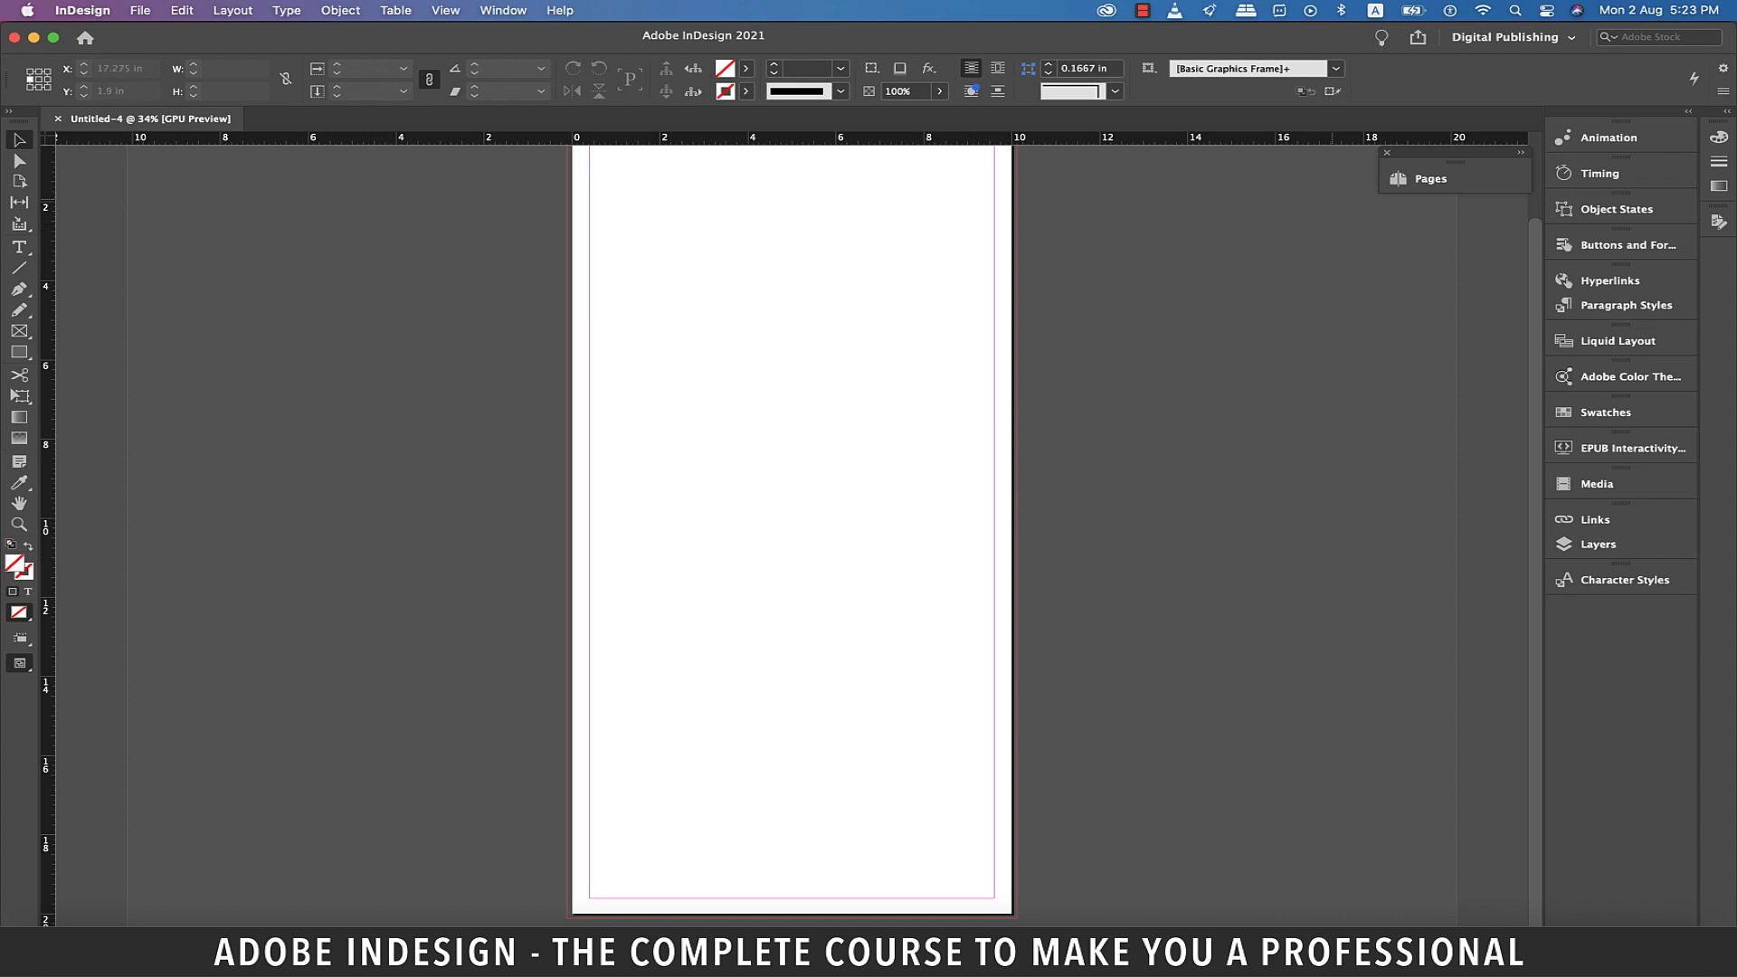
# Step: Edit A-Master from the Pages panel and add a horizontal guide at 10 in
pyautogui.click(1429, 179)
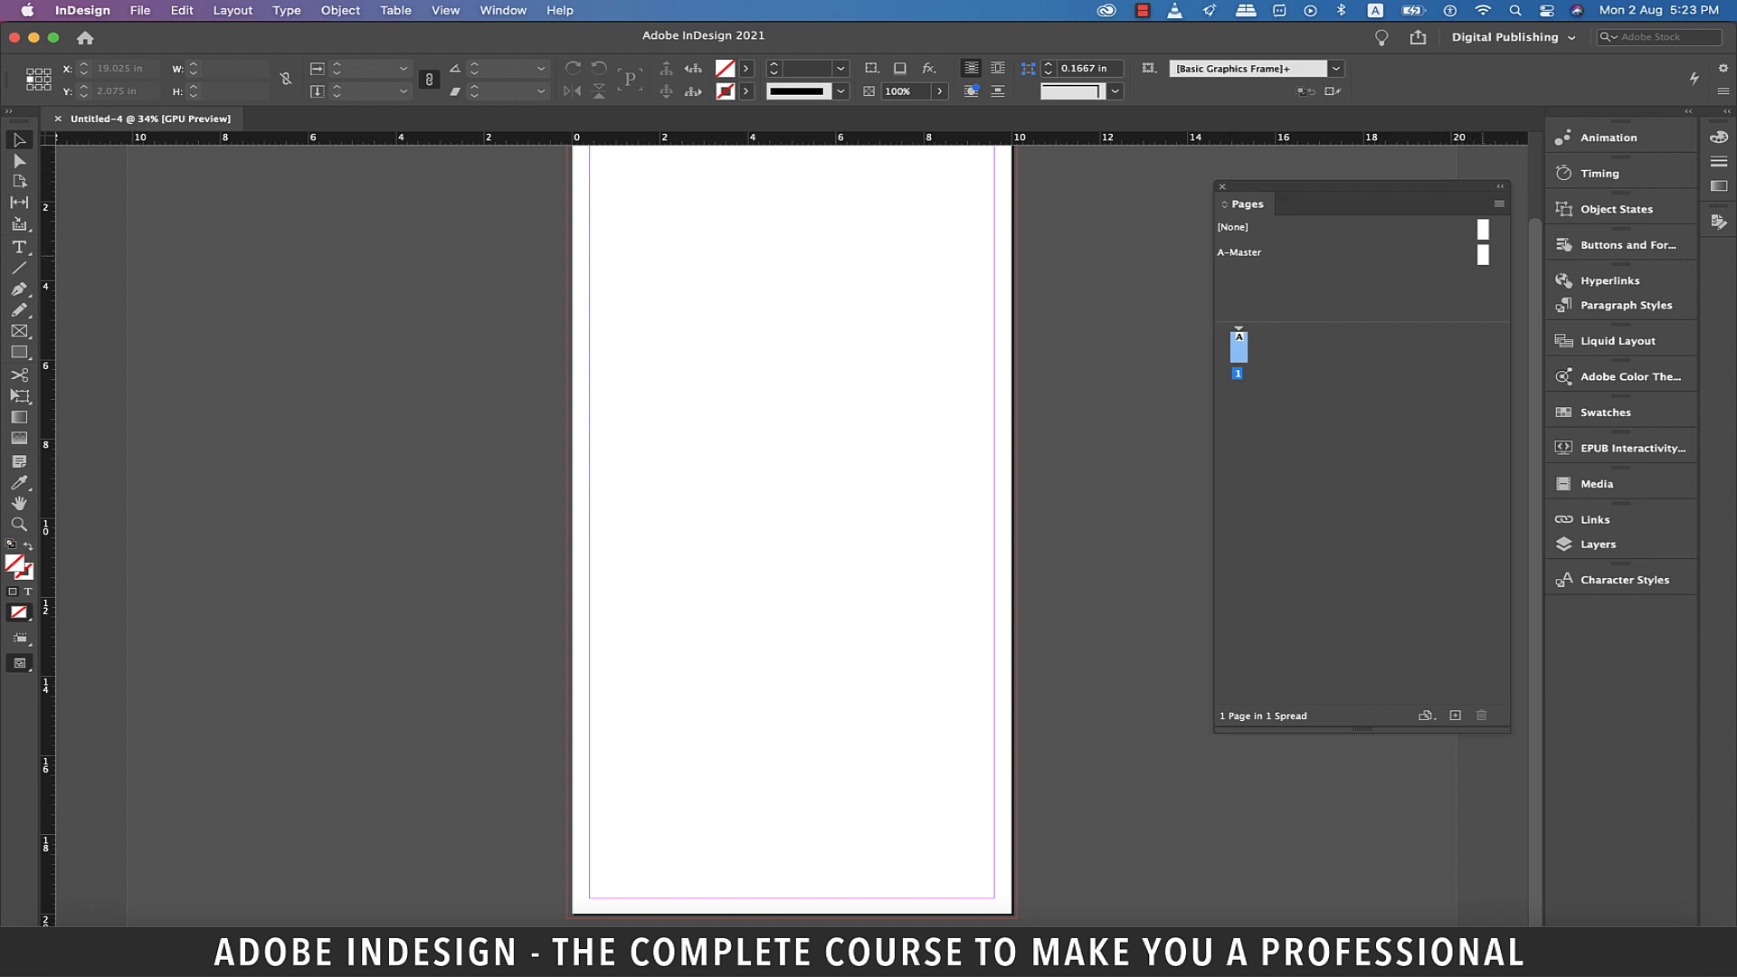
pyautogui.click(1238, 252)
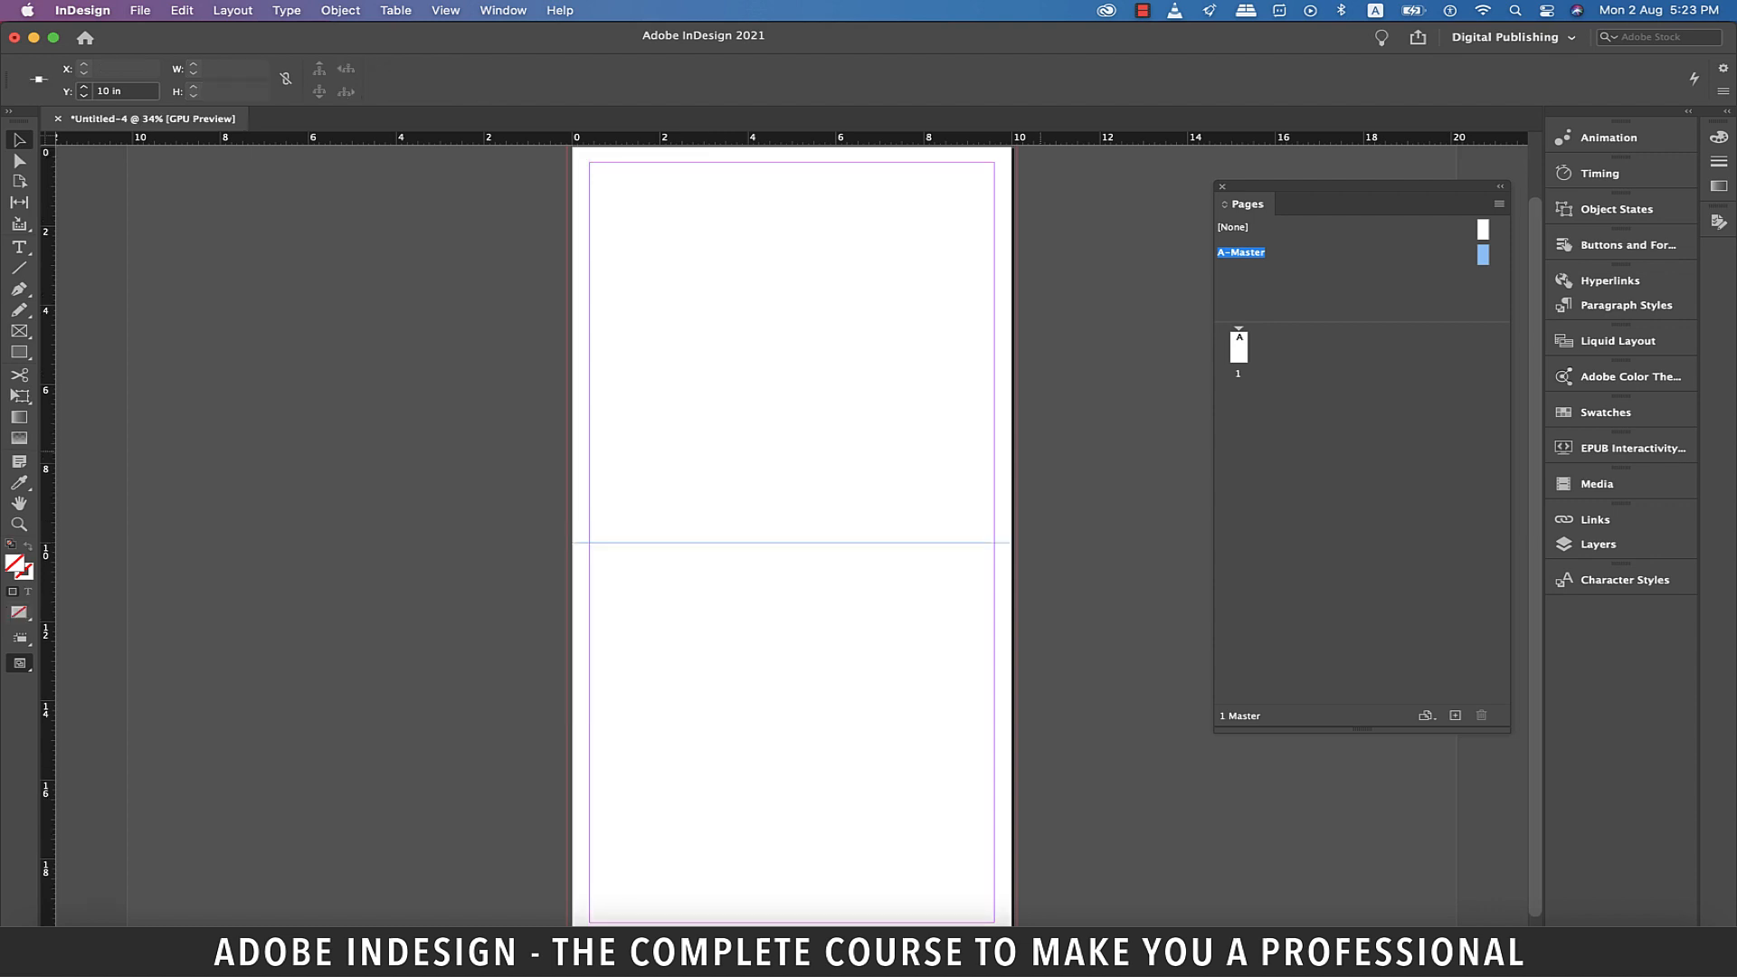
pyautogui.scroll(-3)
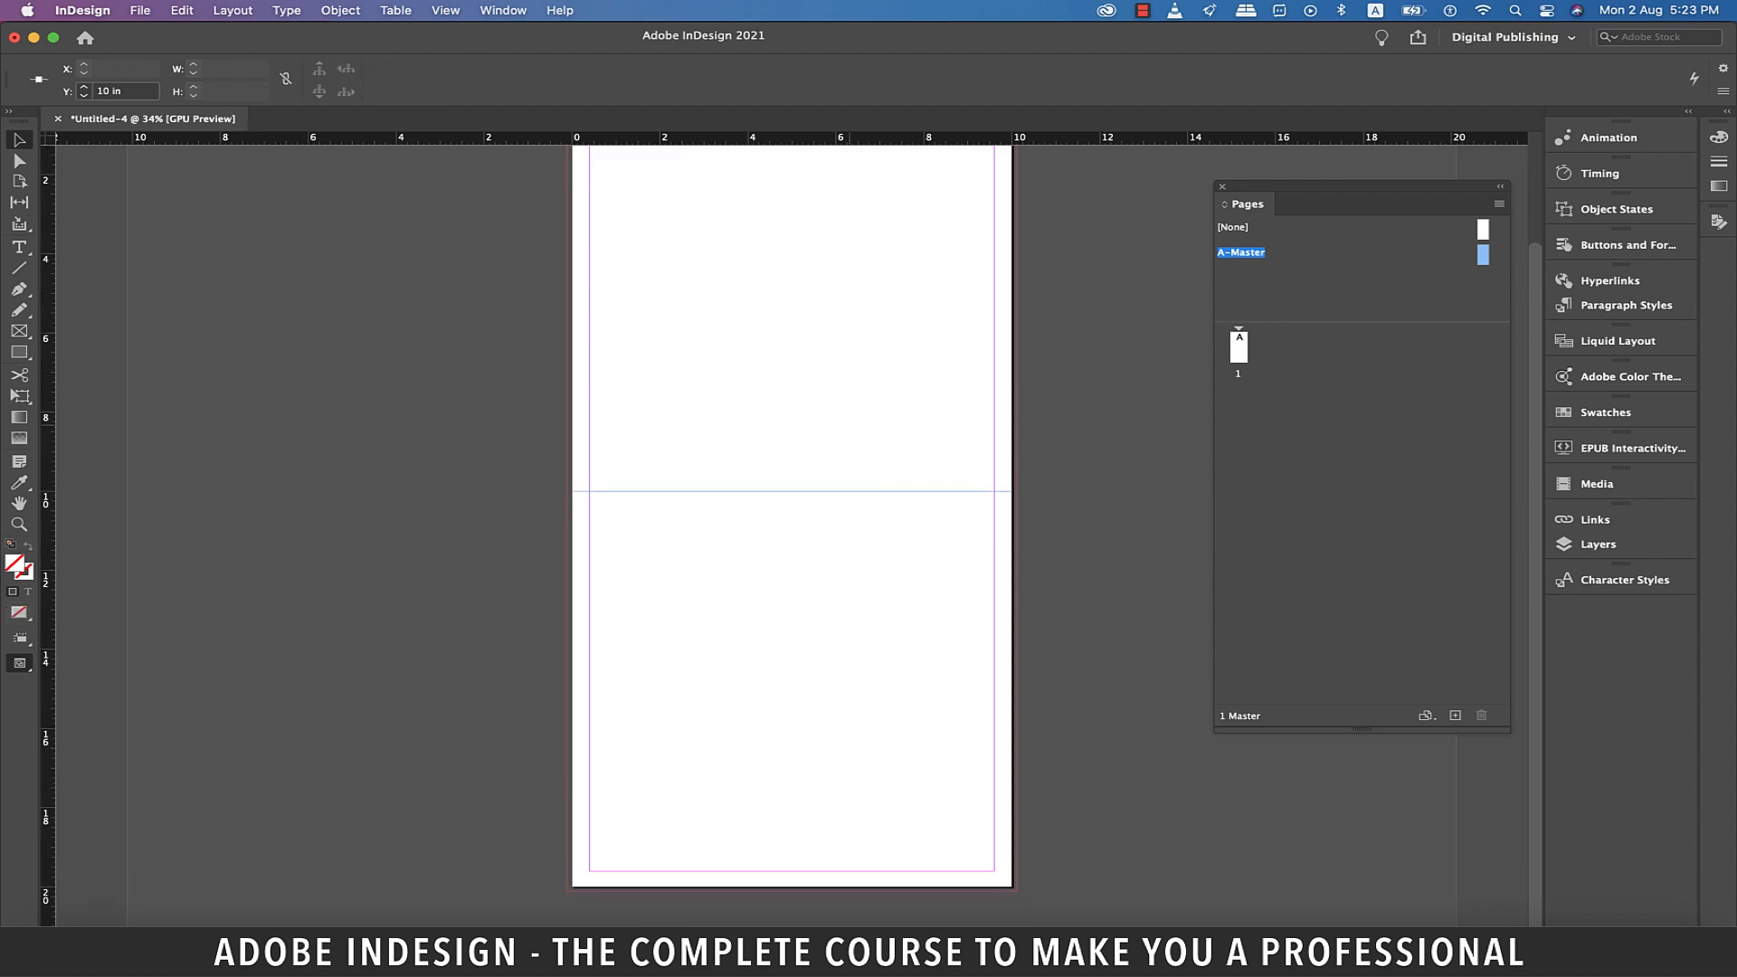
# Step: Insert a table with 5 body rows, 7 columns and 1 header row on the master
pyautogui.click(394, 10)
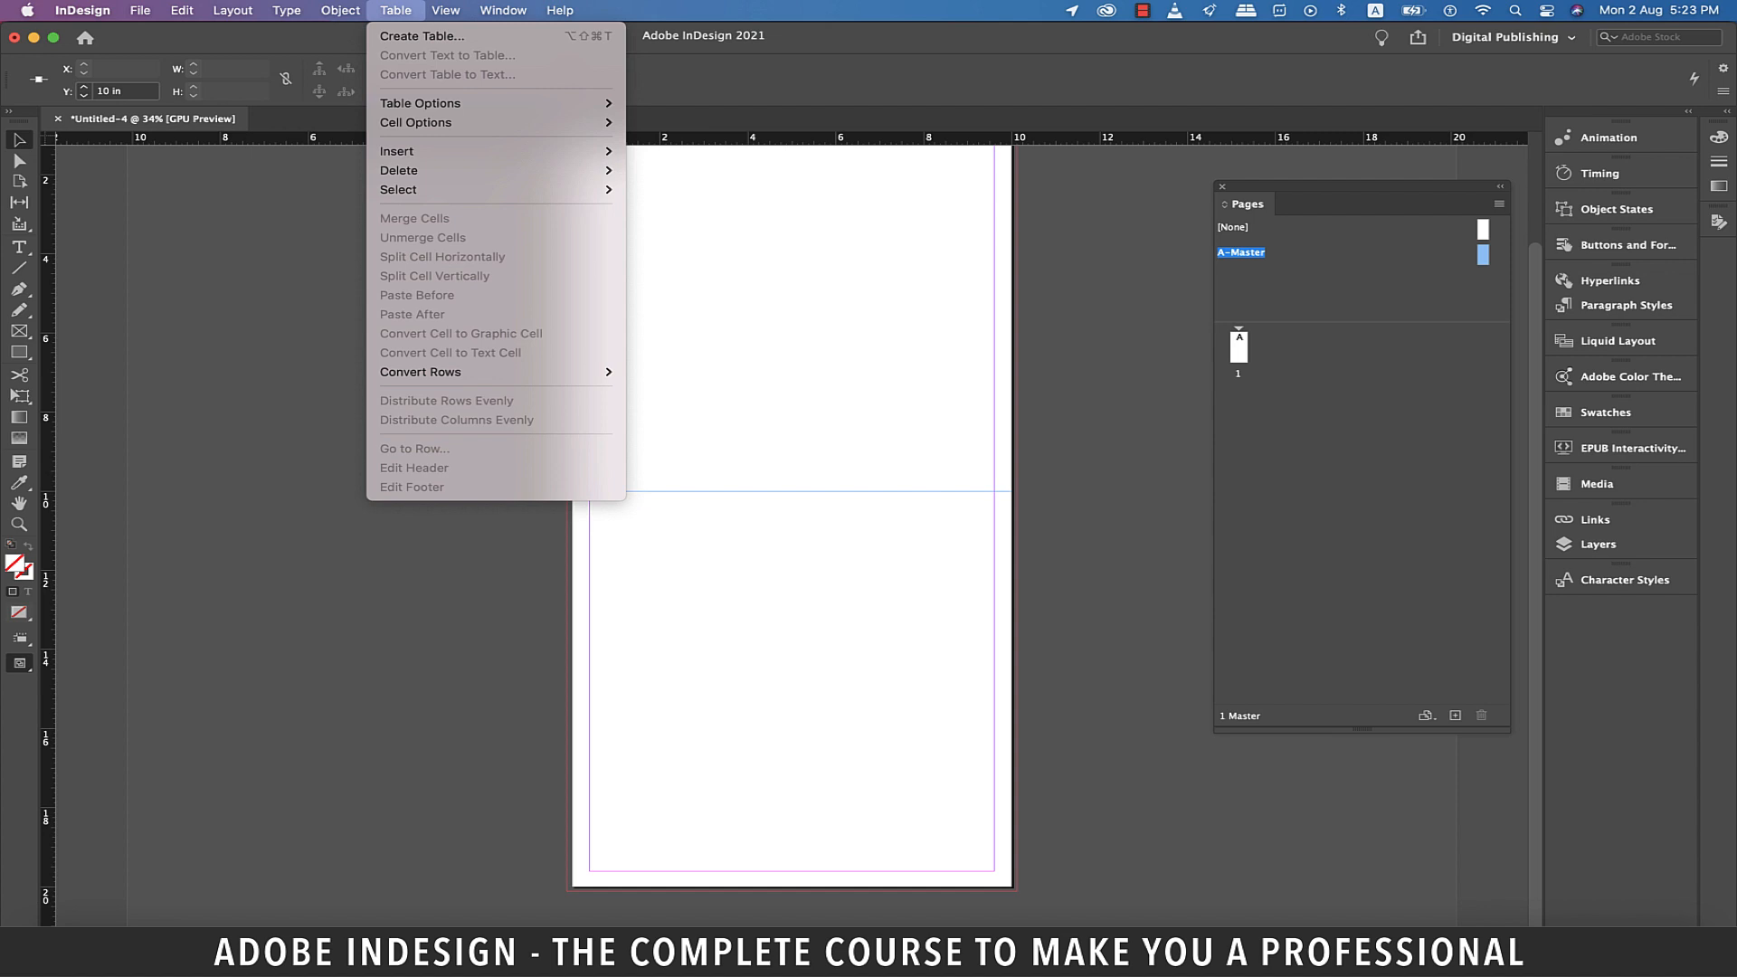
pyautogui.click(421, 35)
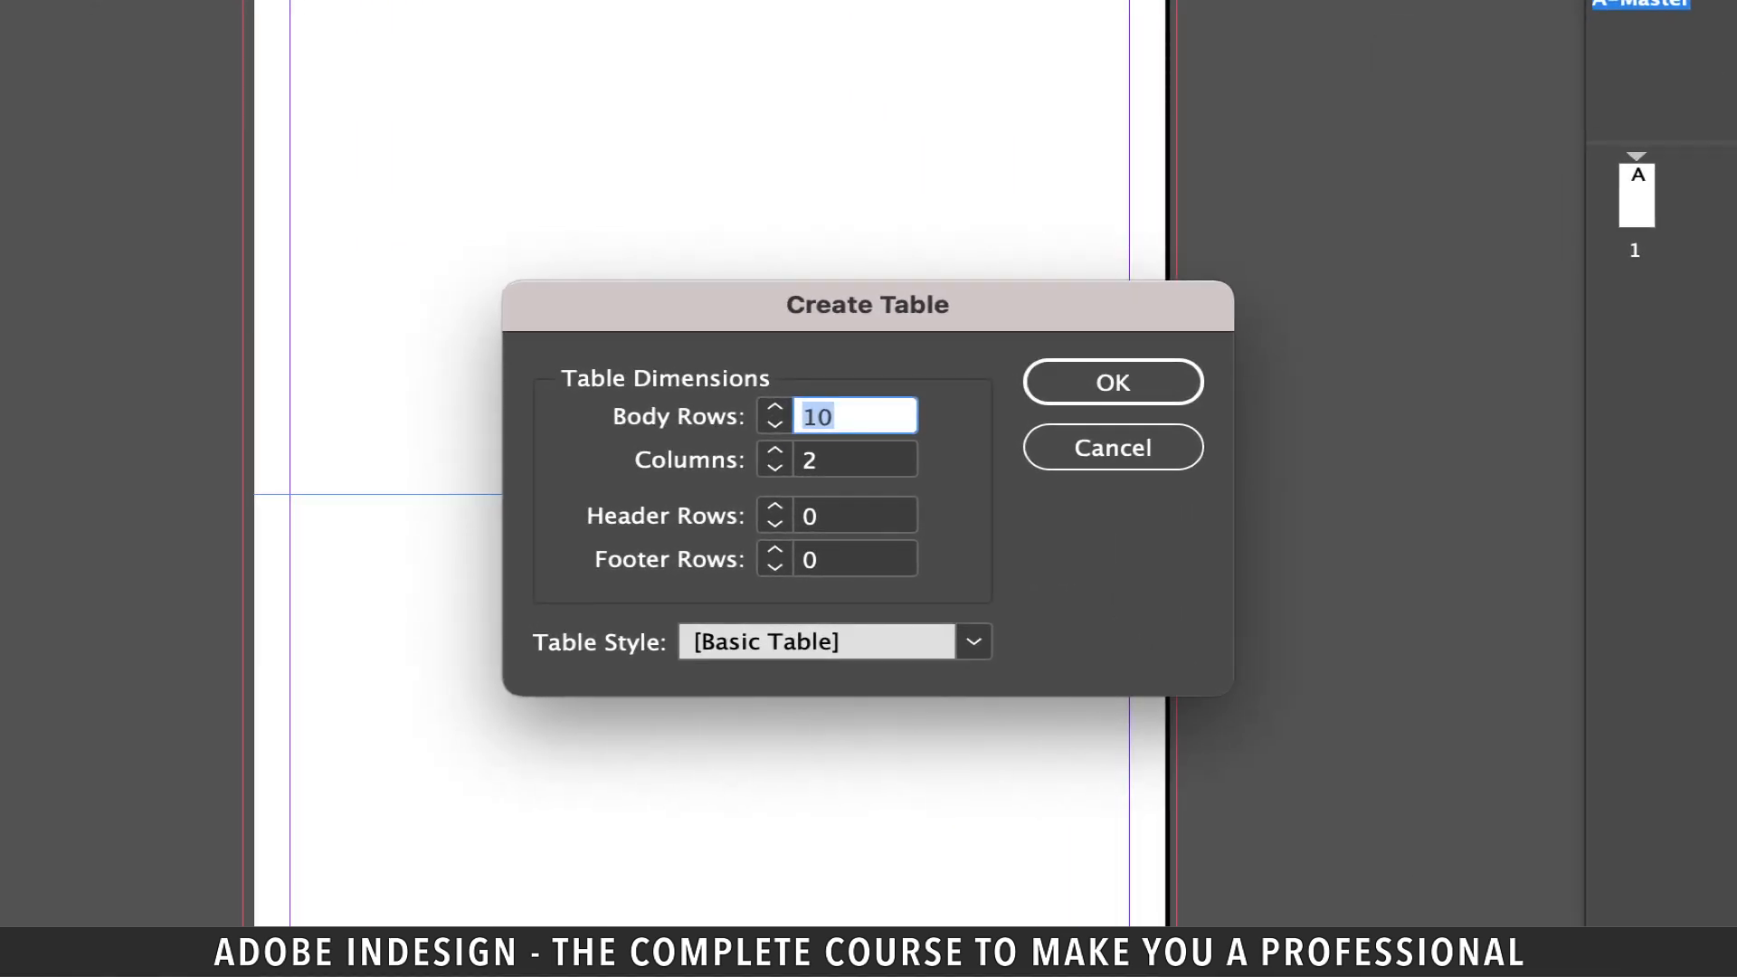
pyautogui.write('5')
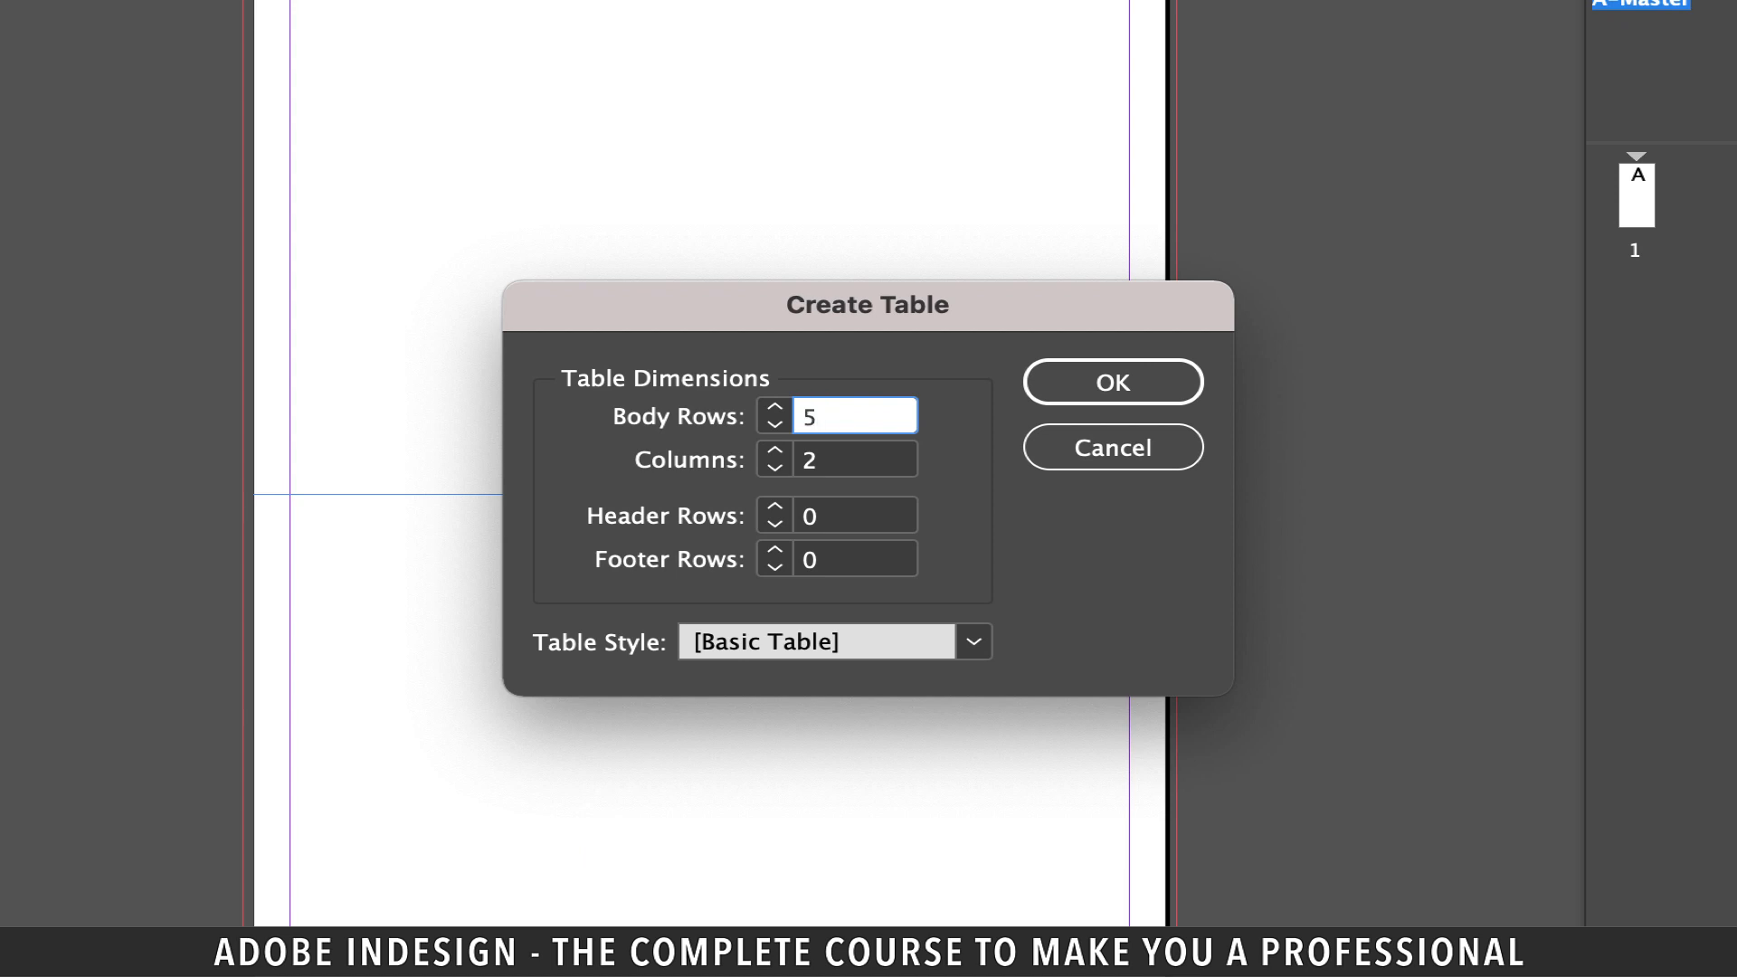
pyautogui.click(853, 459)
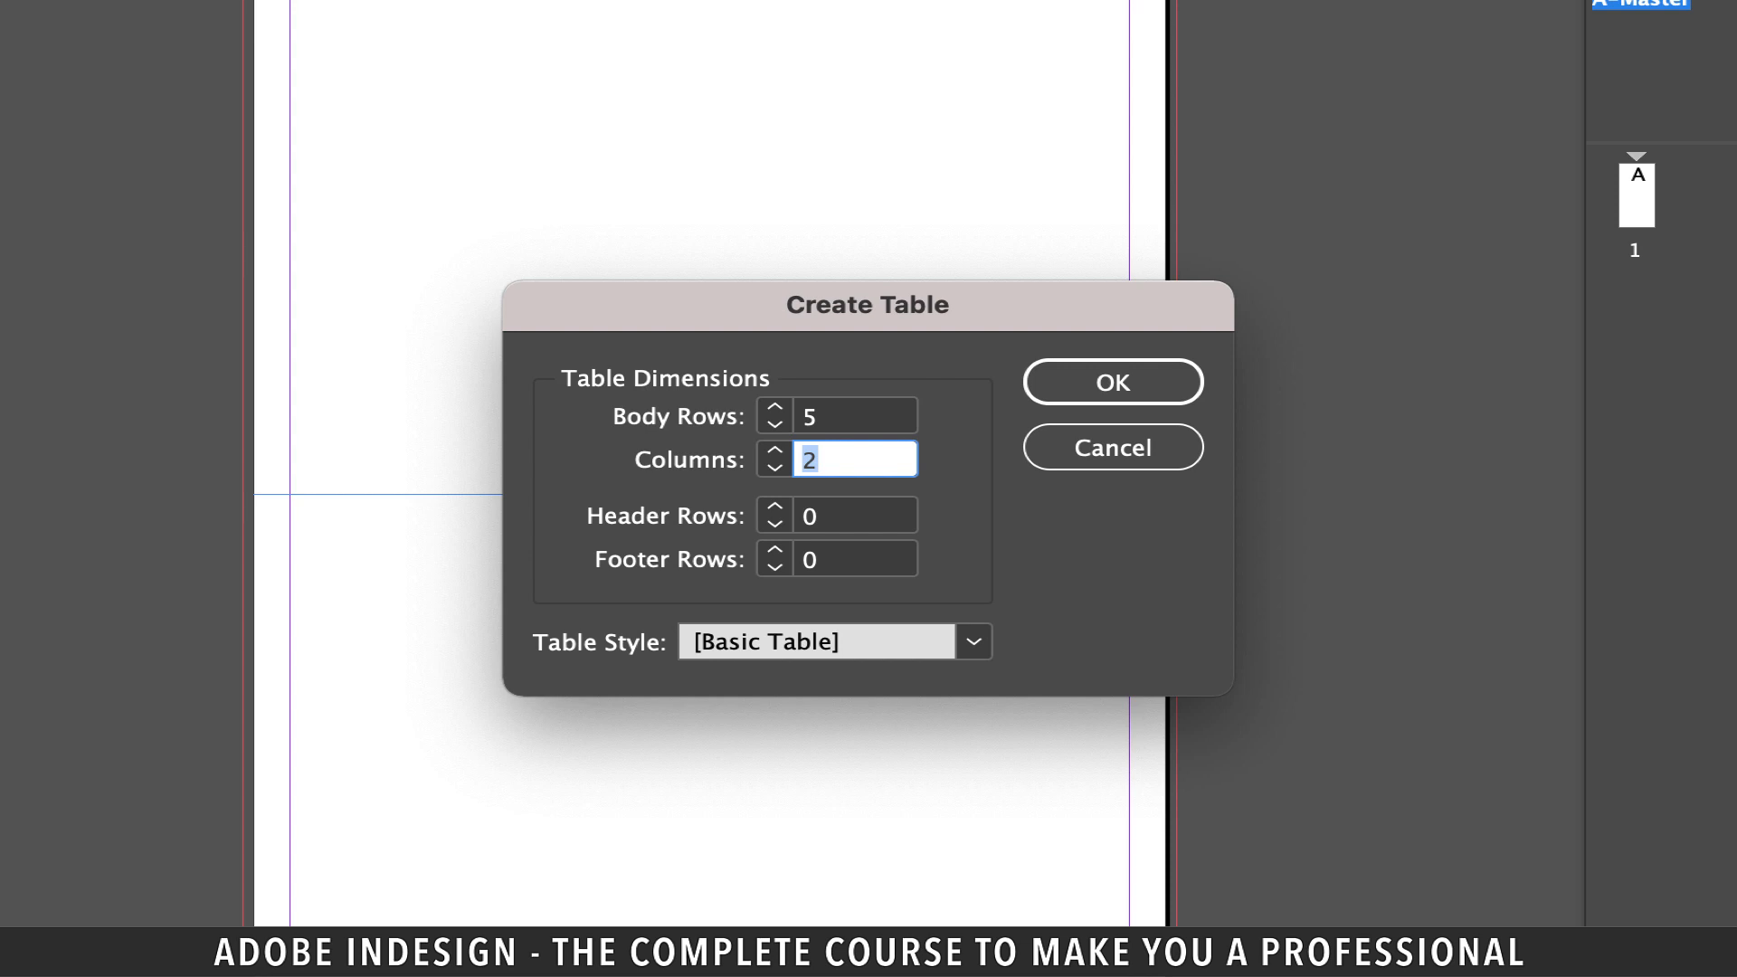
pyautogui.write('7')
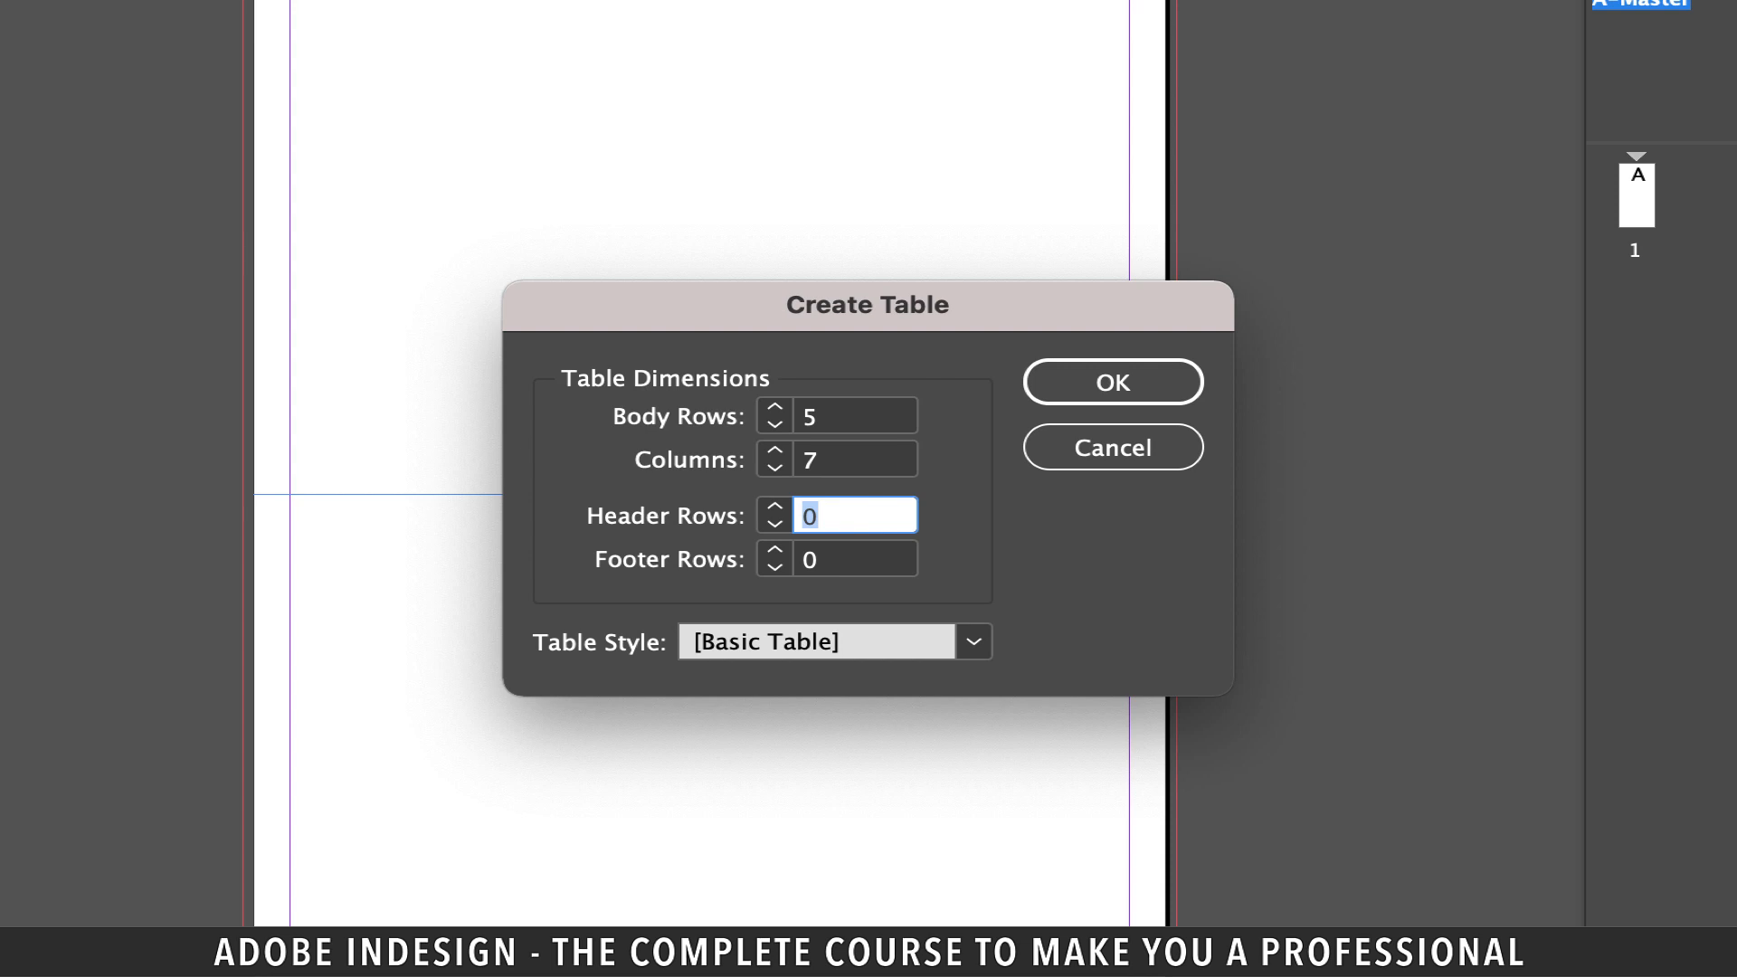
pyautogui.click(772, 508)
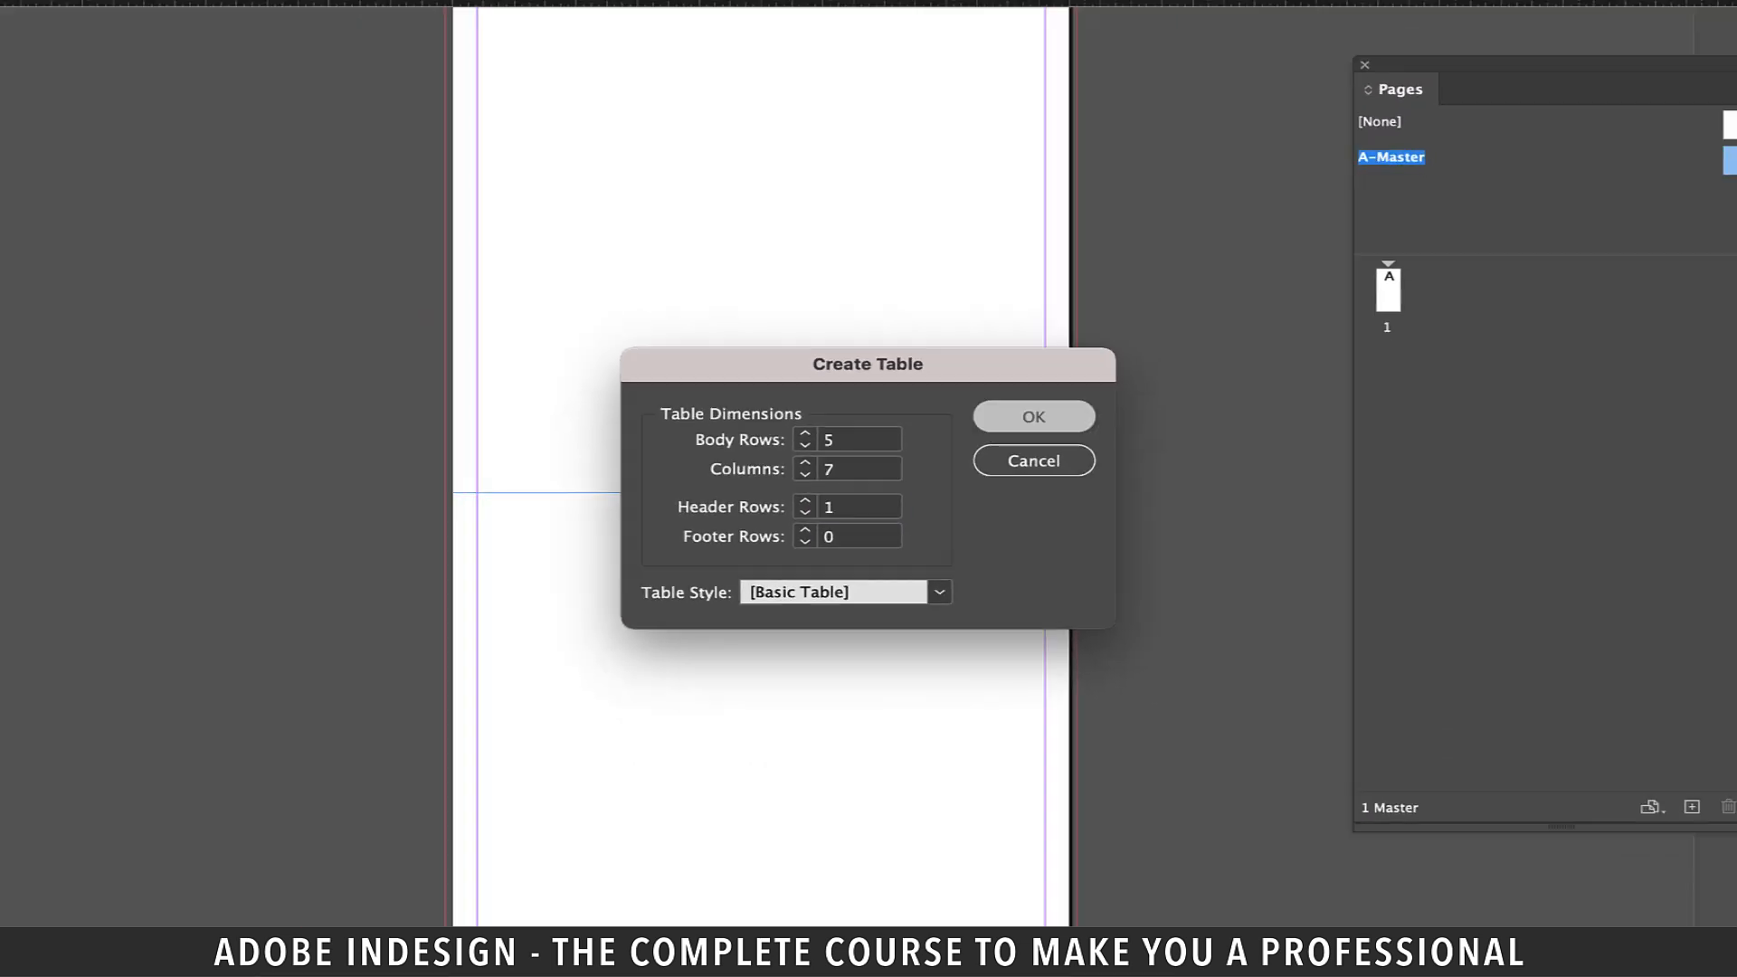
pyautogui.click(1031, 460)
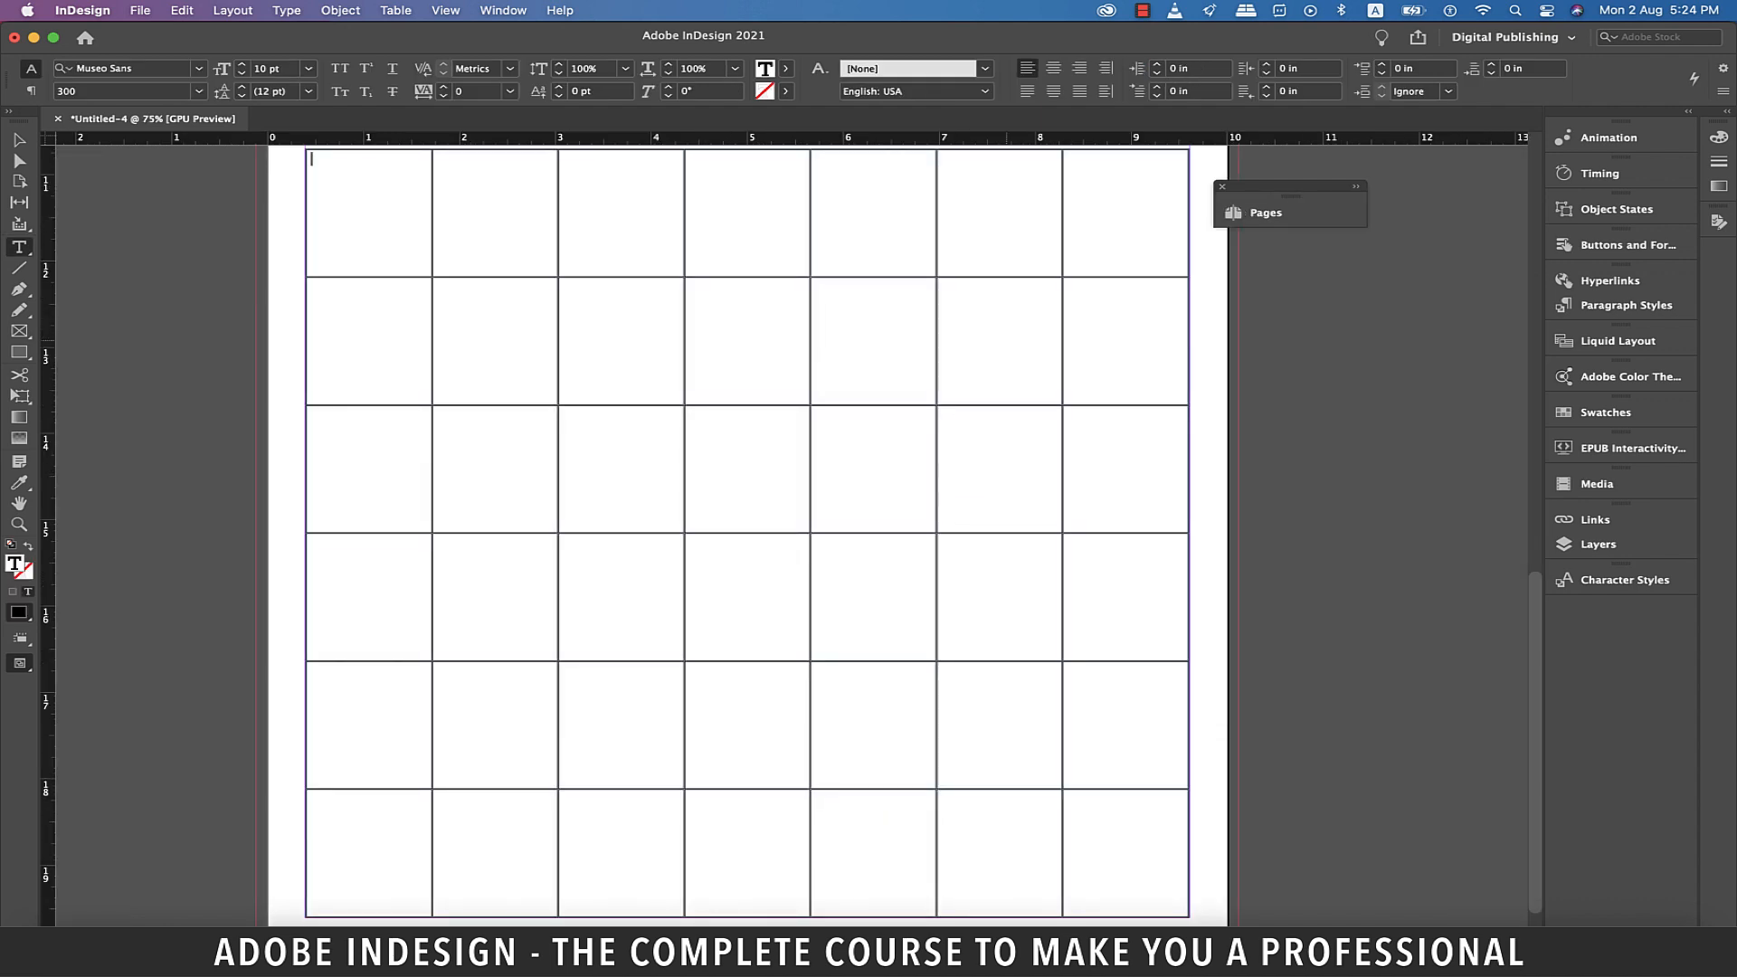
# Step: Type the weekday names, starting with Sunday, into the header row
pyautogui.scroll(-3)
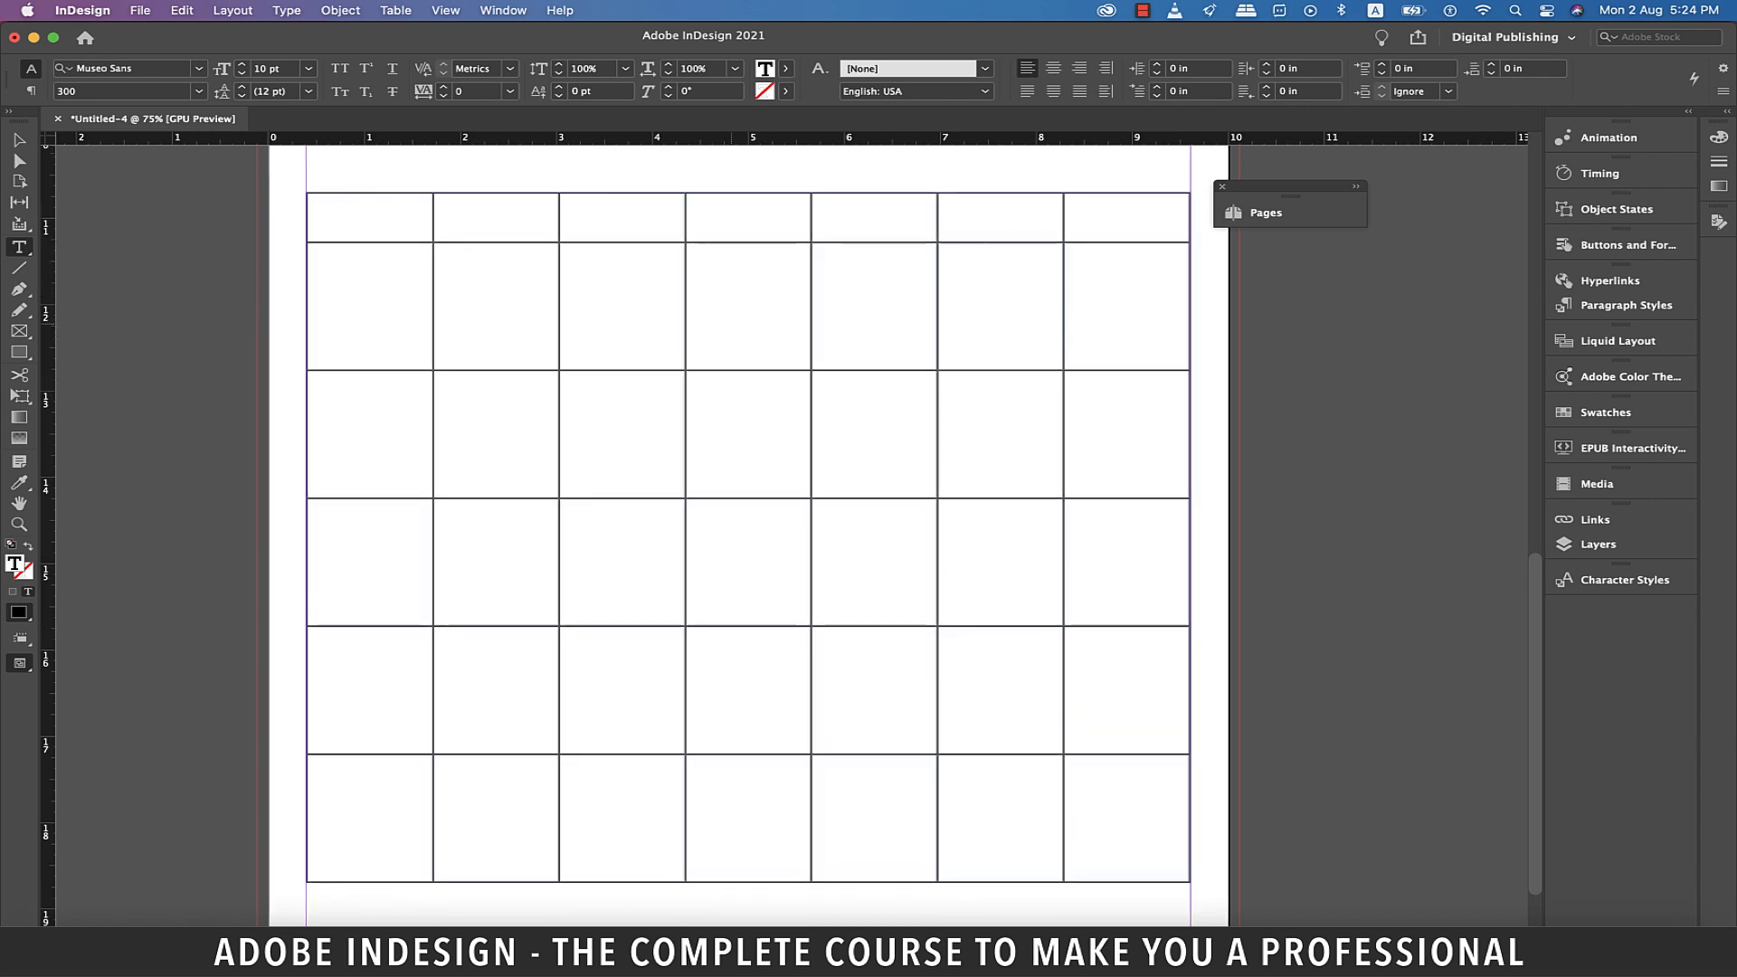
pyautogui.write('Sunday')
pyautogui.write('Saturday')
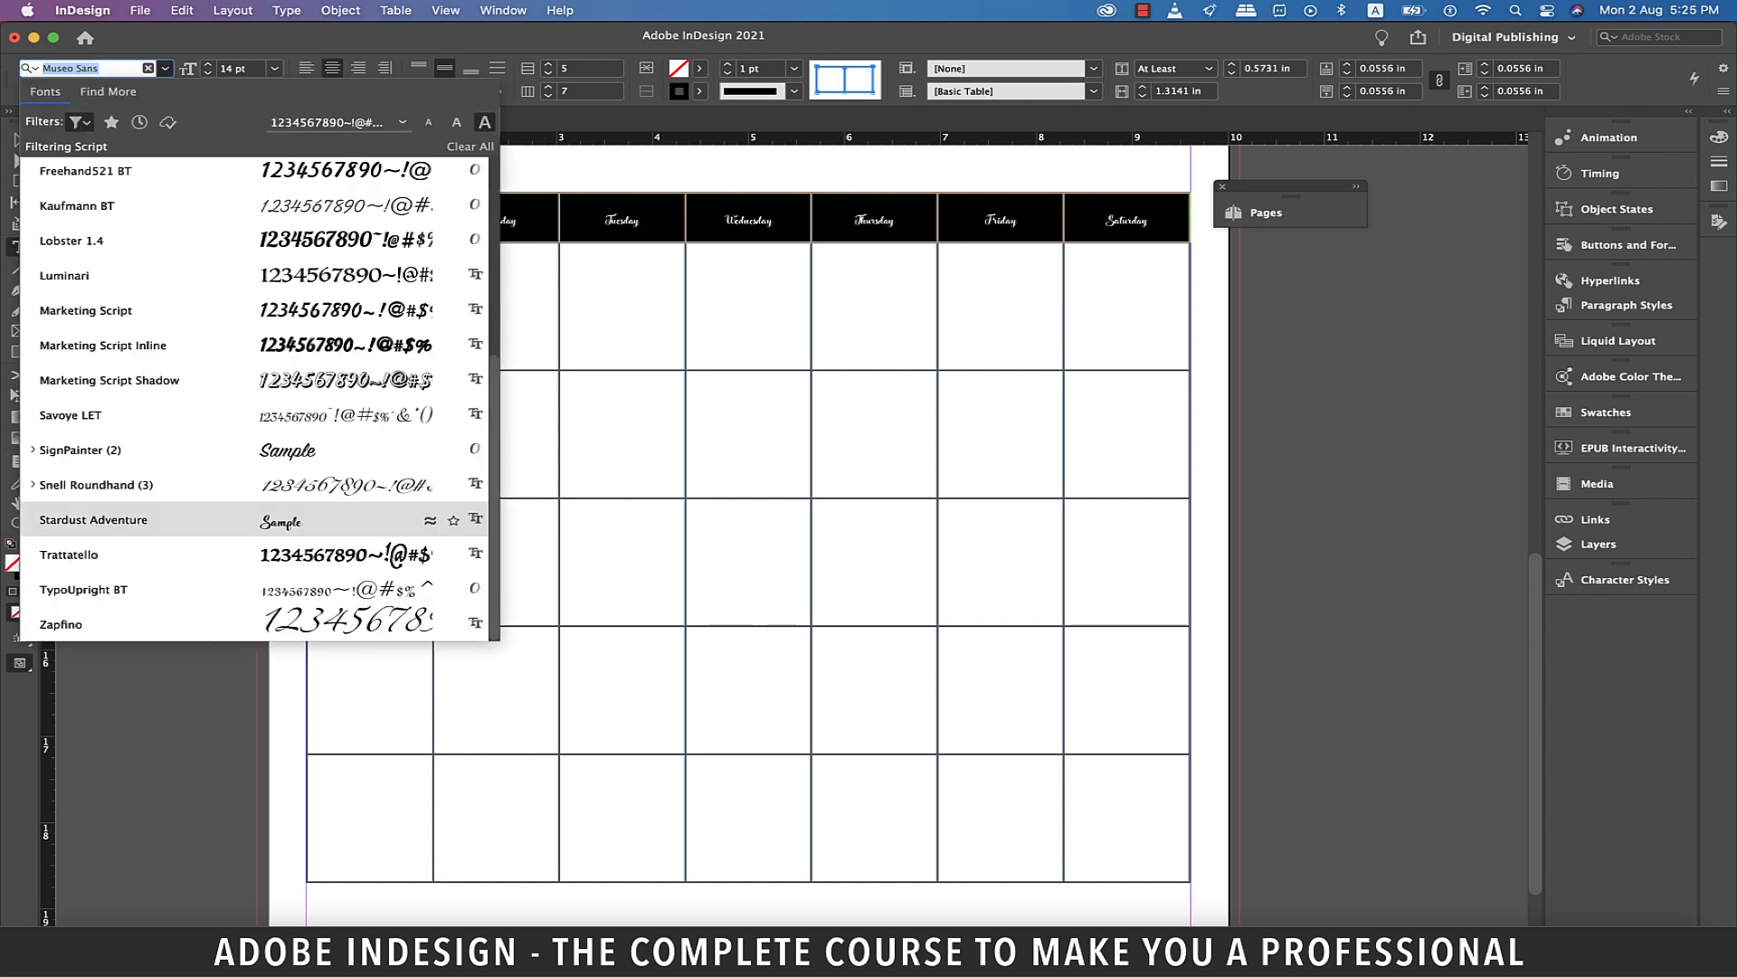
# Step: Set the day names in Stardust Adventure at 30 pt
pyautogui.click(95, 519)
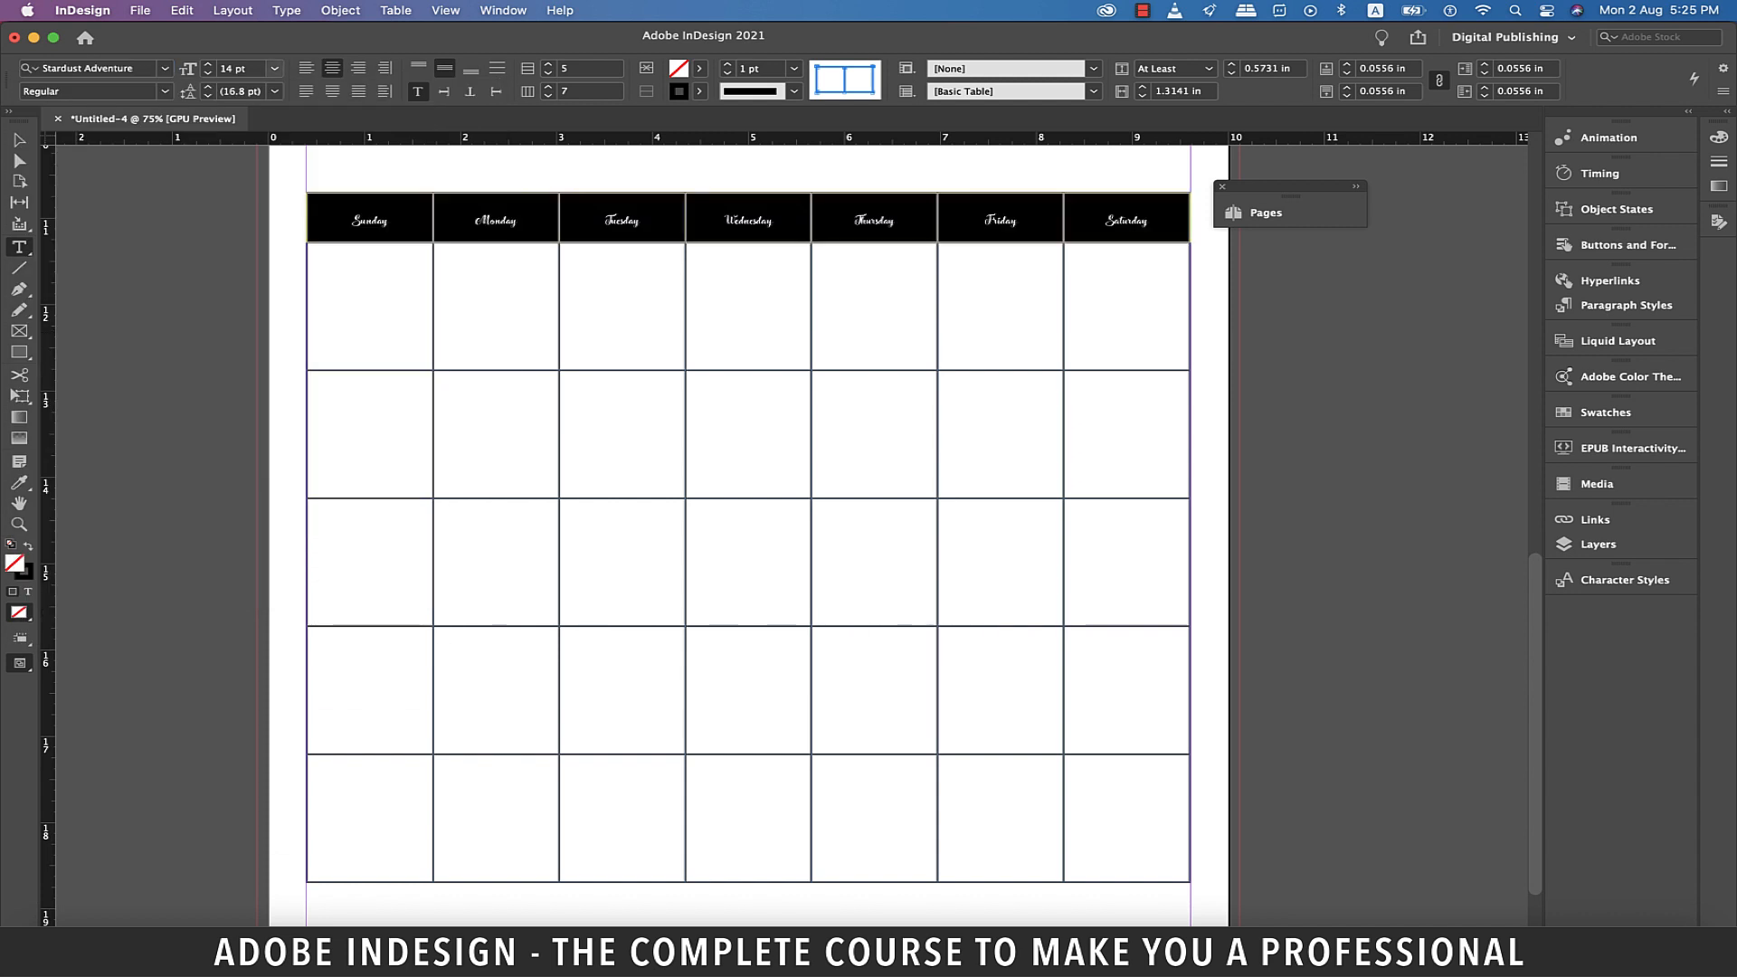
pyautogui.write('30')
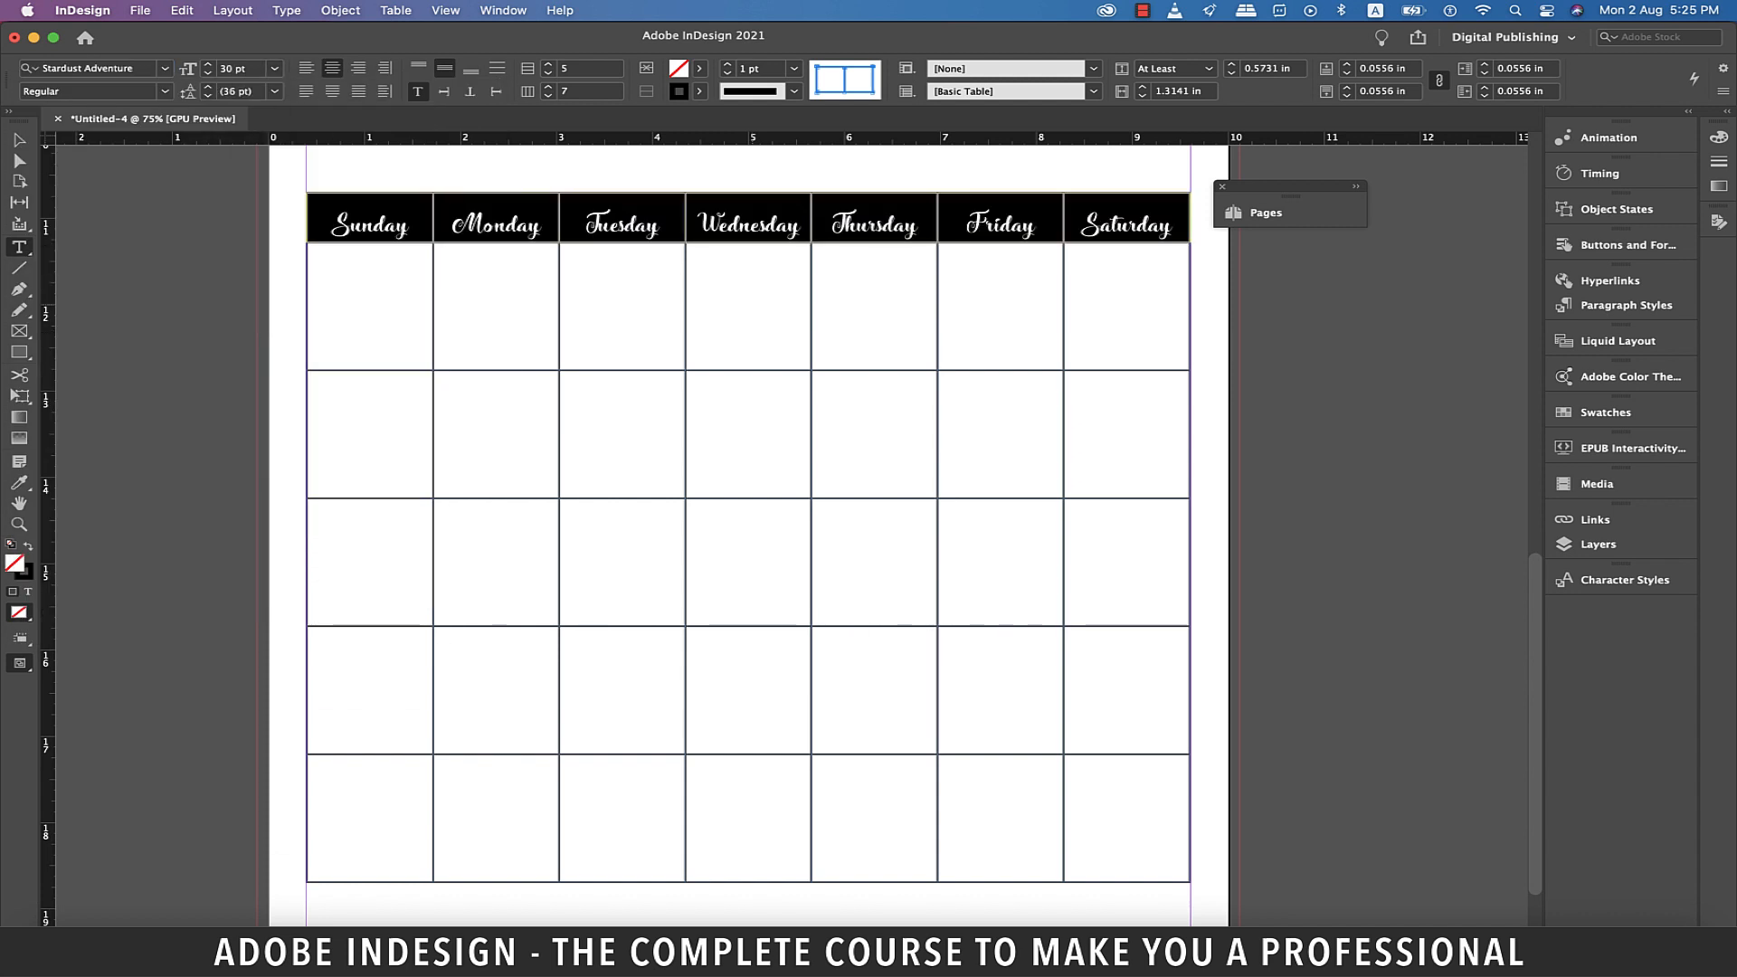
pyautogui.click(503, 10)
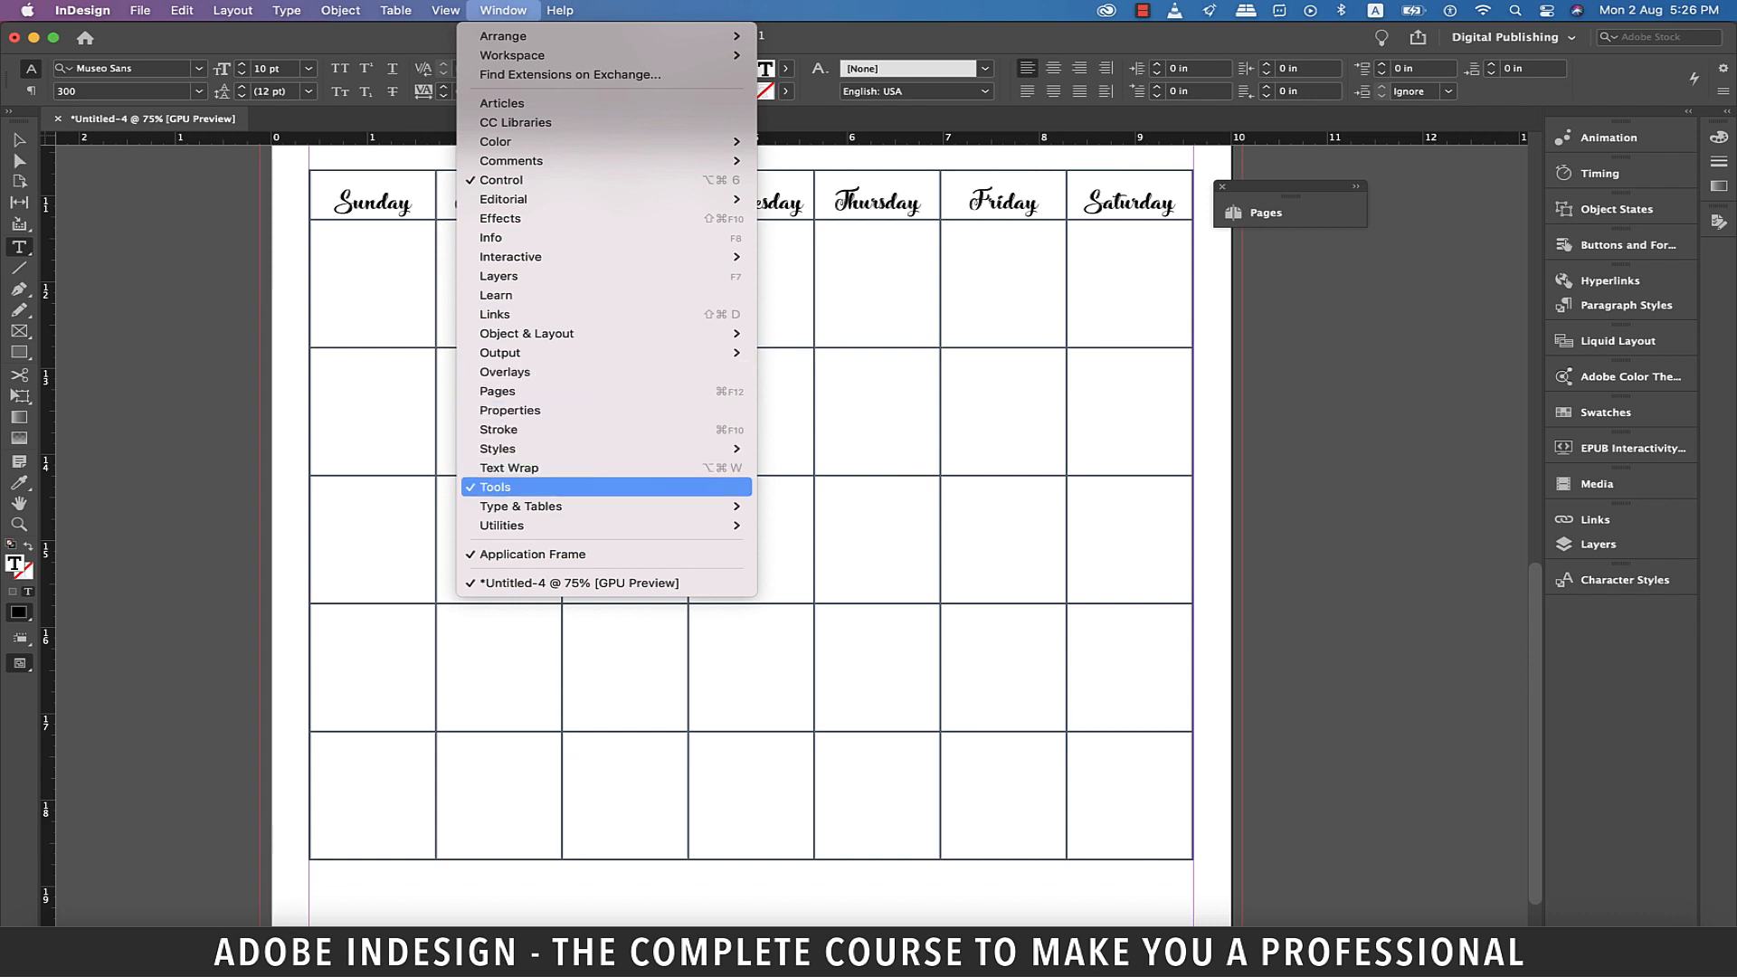
pyautogui.moveTo(498, 449)
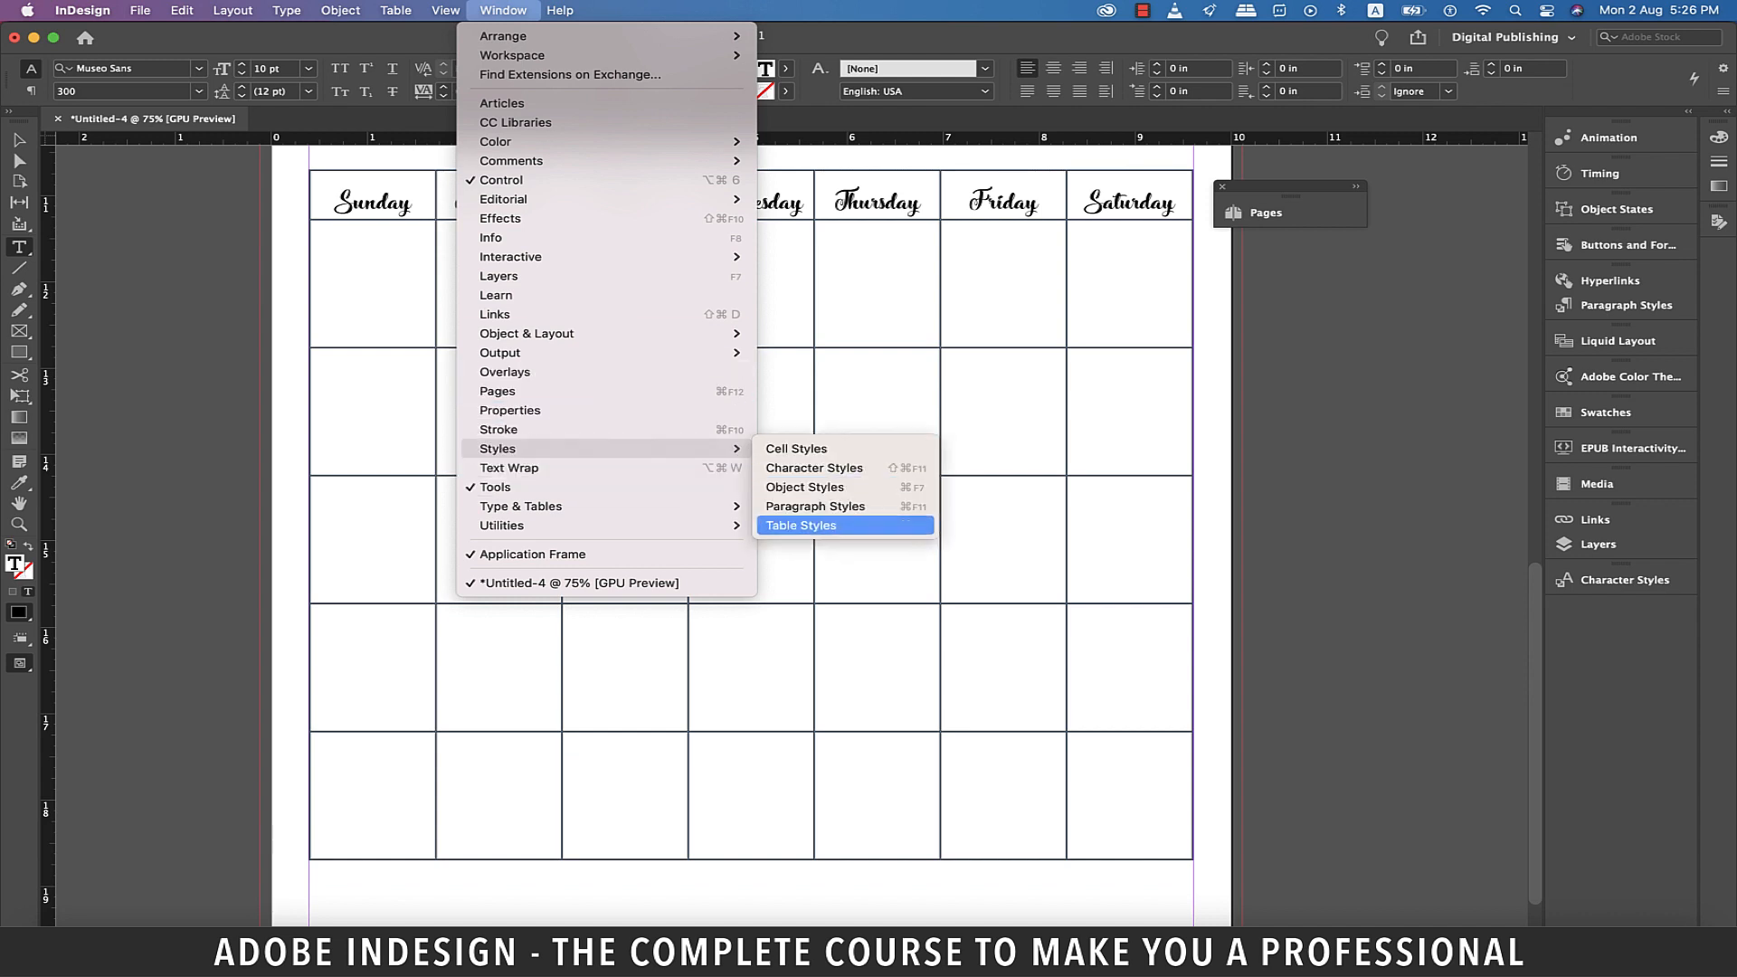
# Step: Create Table Style 1 from the table and a new Cell Style 1 for editing
pyautogui.click(799, 525)
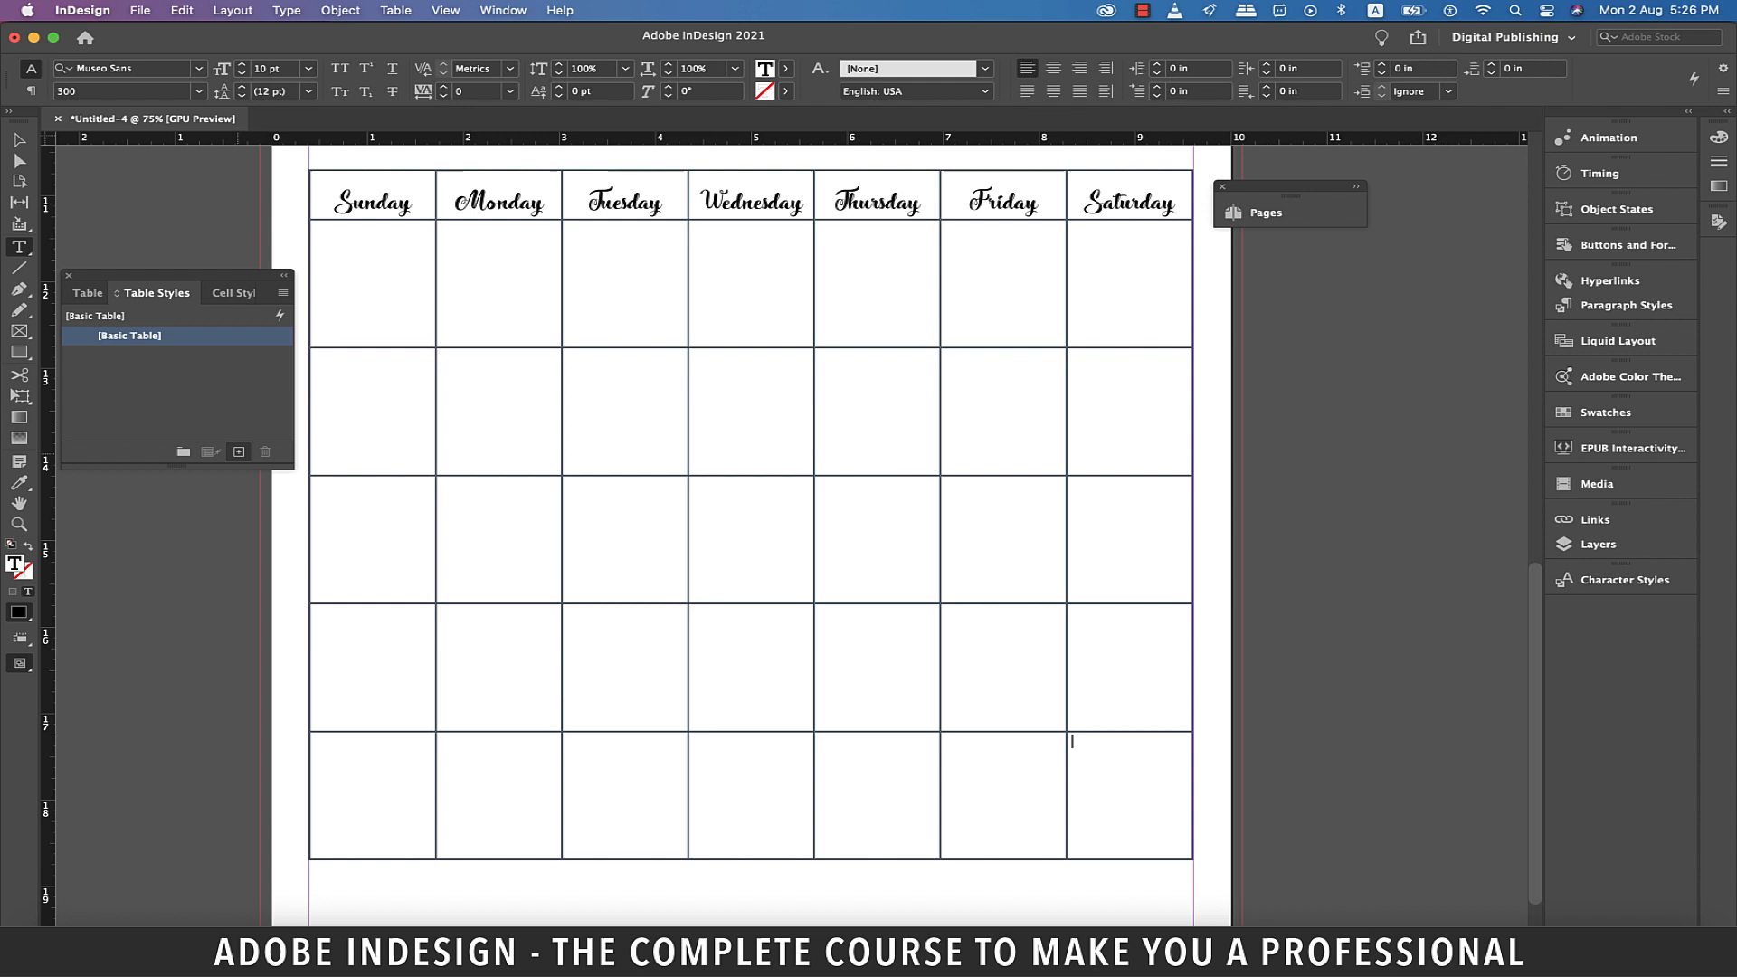
pyautogui.click(215, 293)
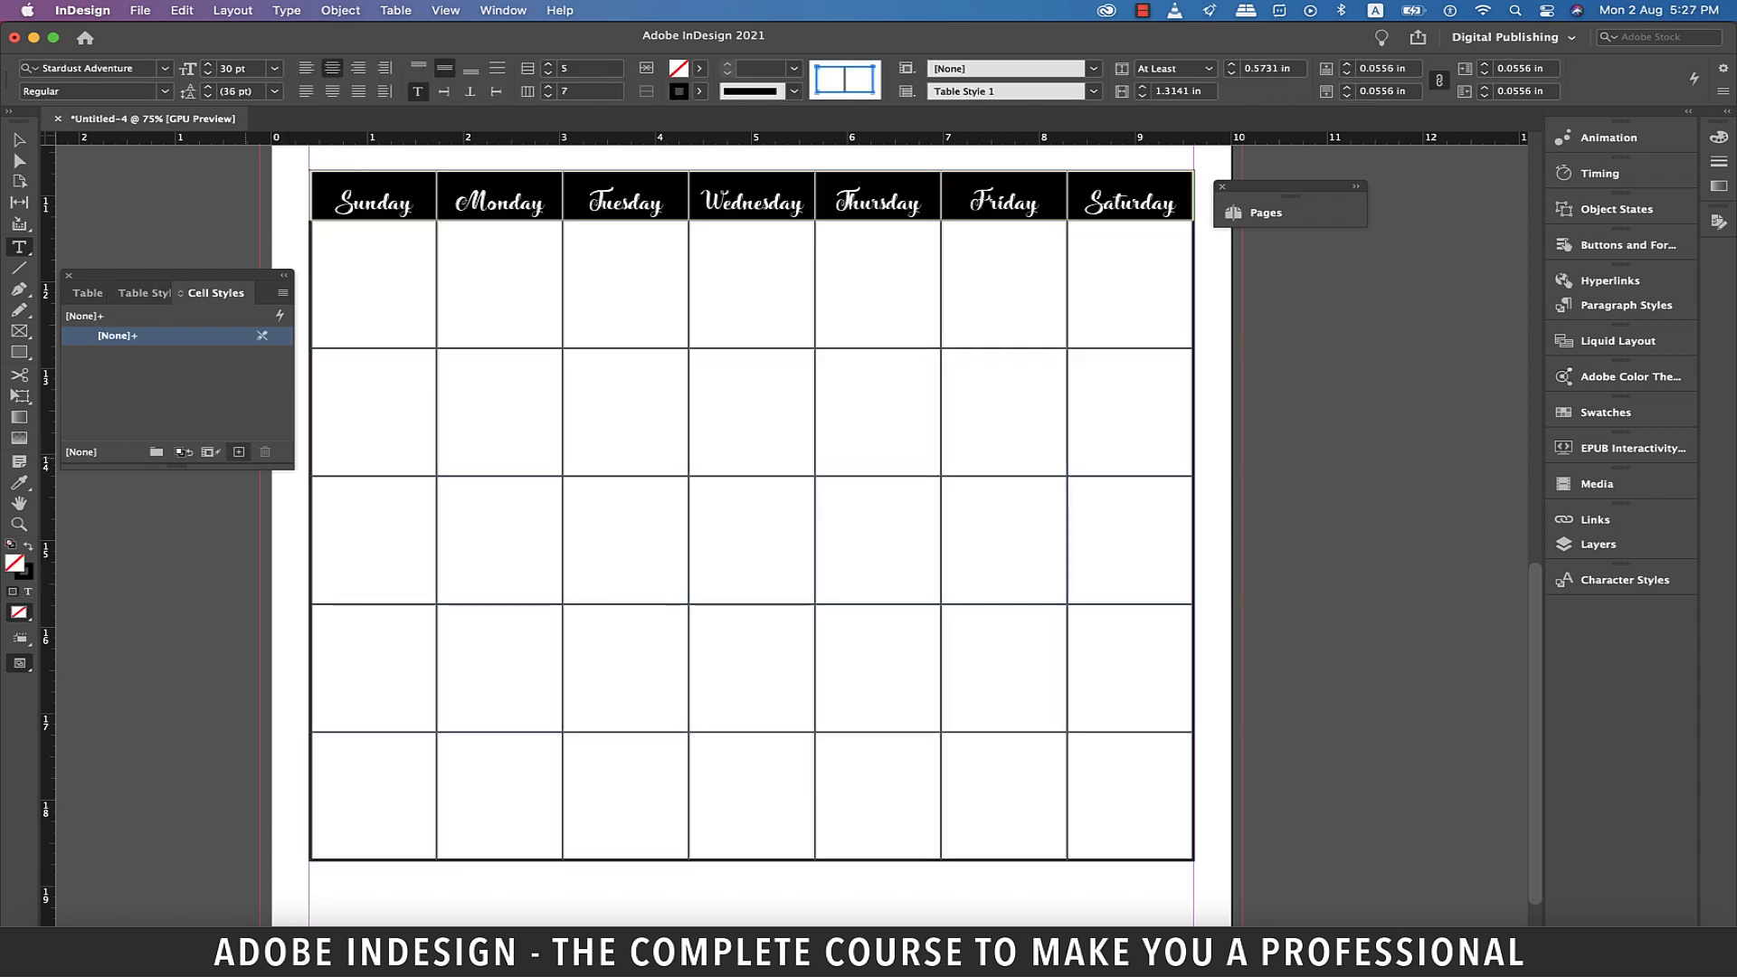
pyautogui.click(238, 453)
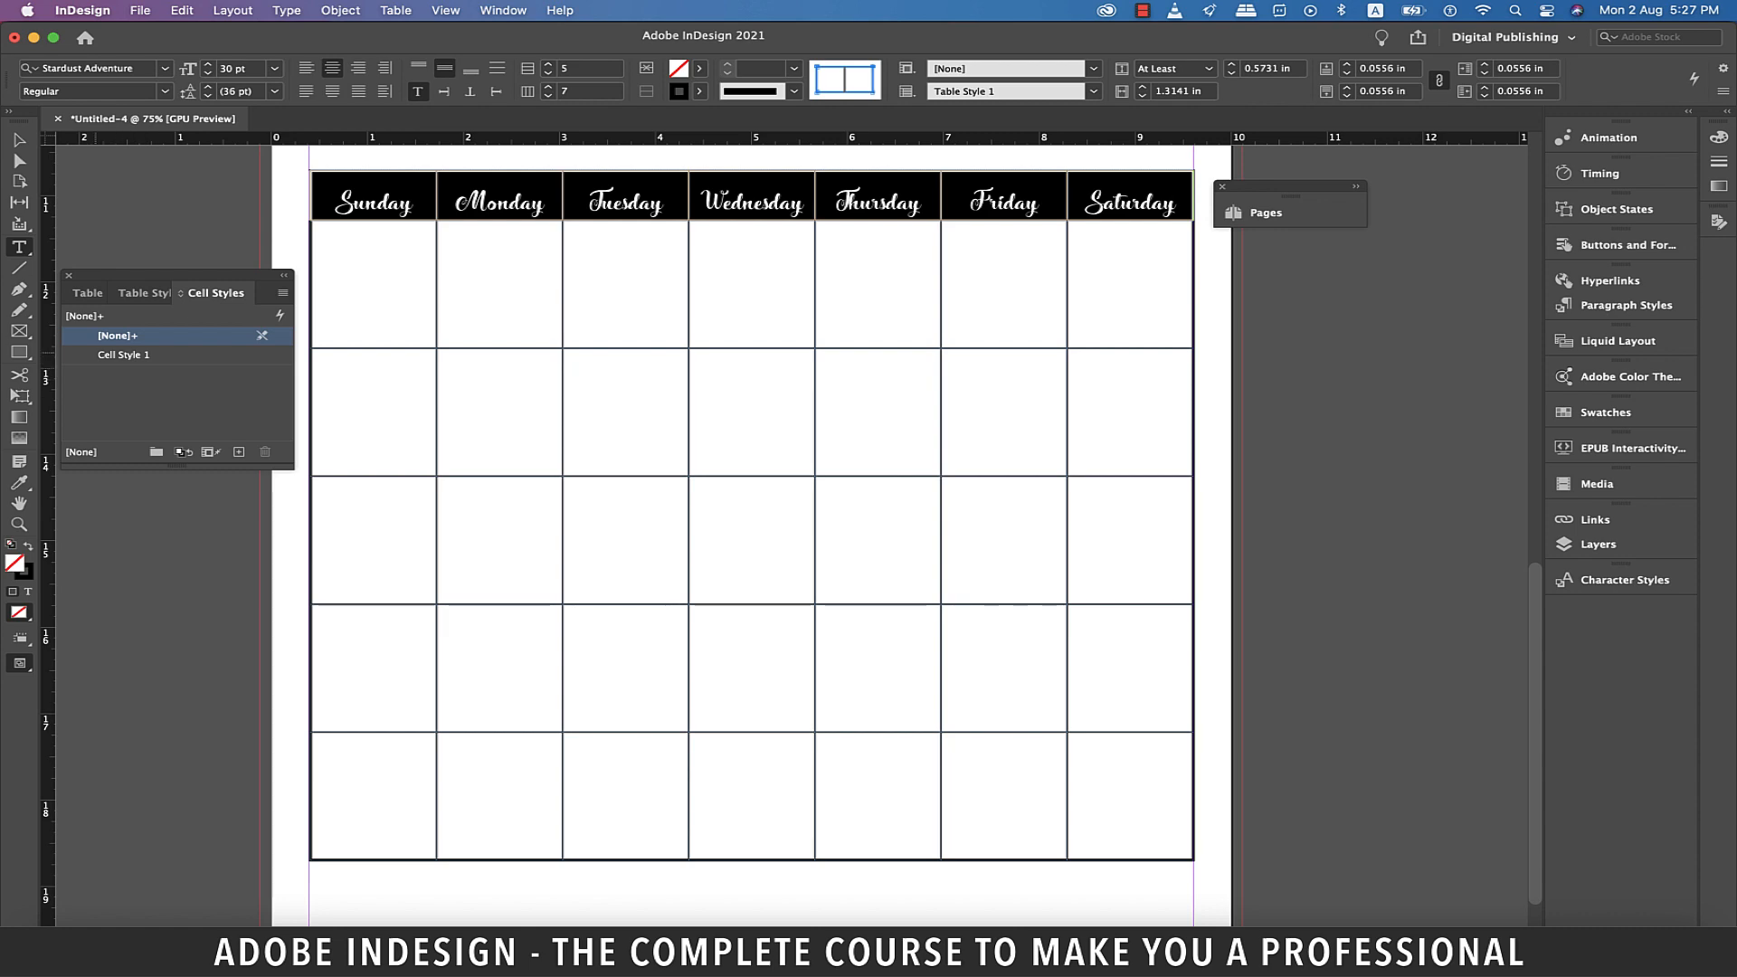
pyautogui.doubleClick(123, 354)
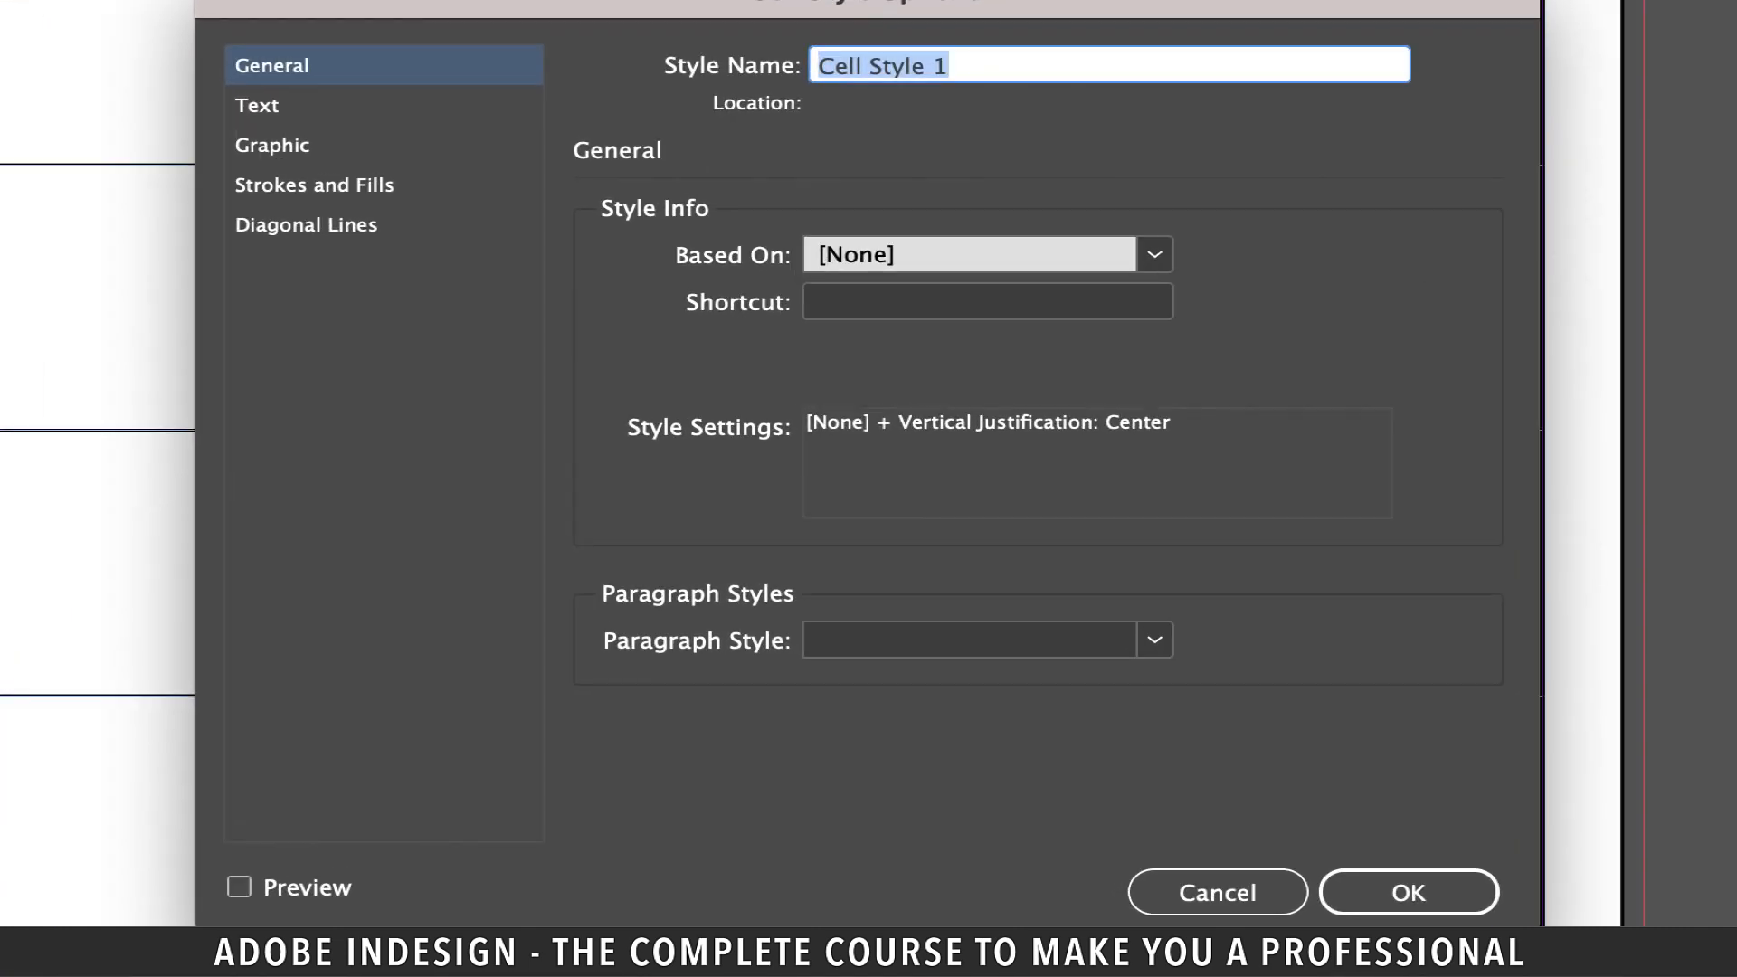
# Step: Give Cell Style 1 a Black cell fill at 15% tint
pyautogui.click(314, 183)
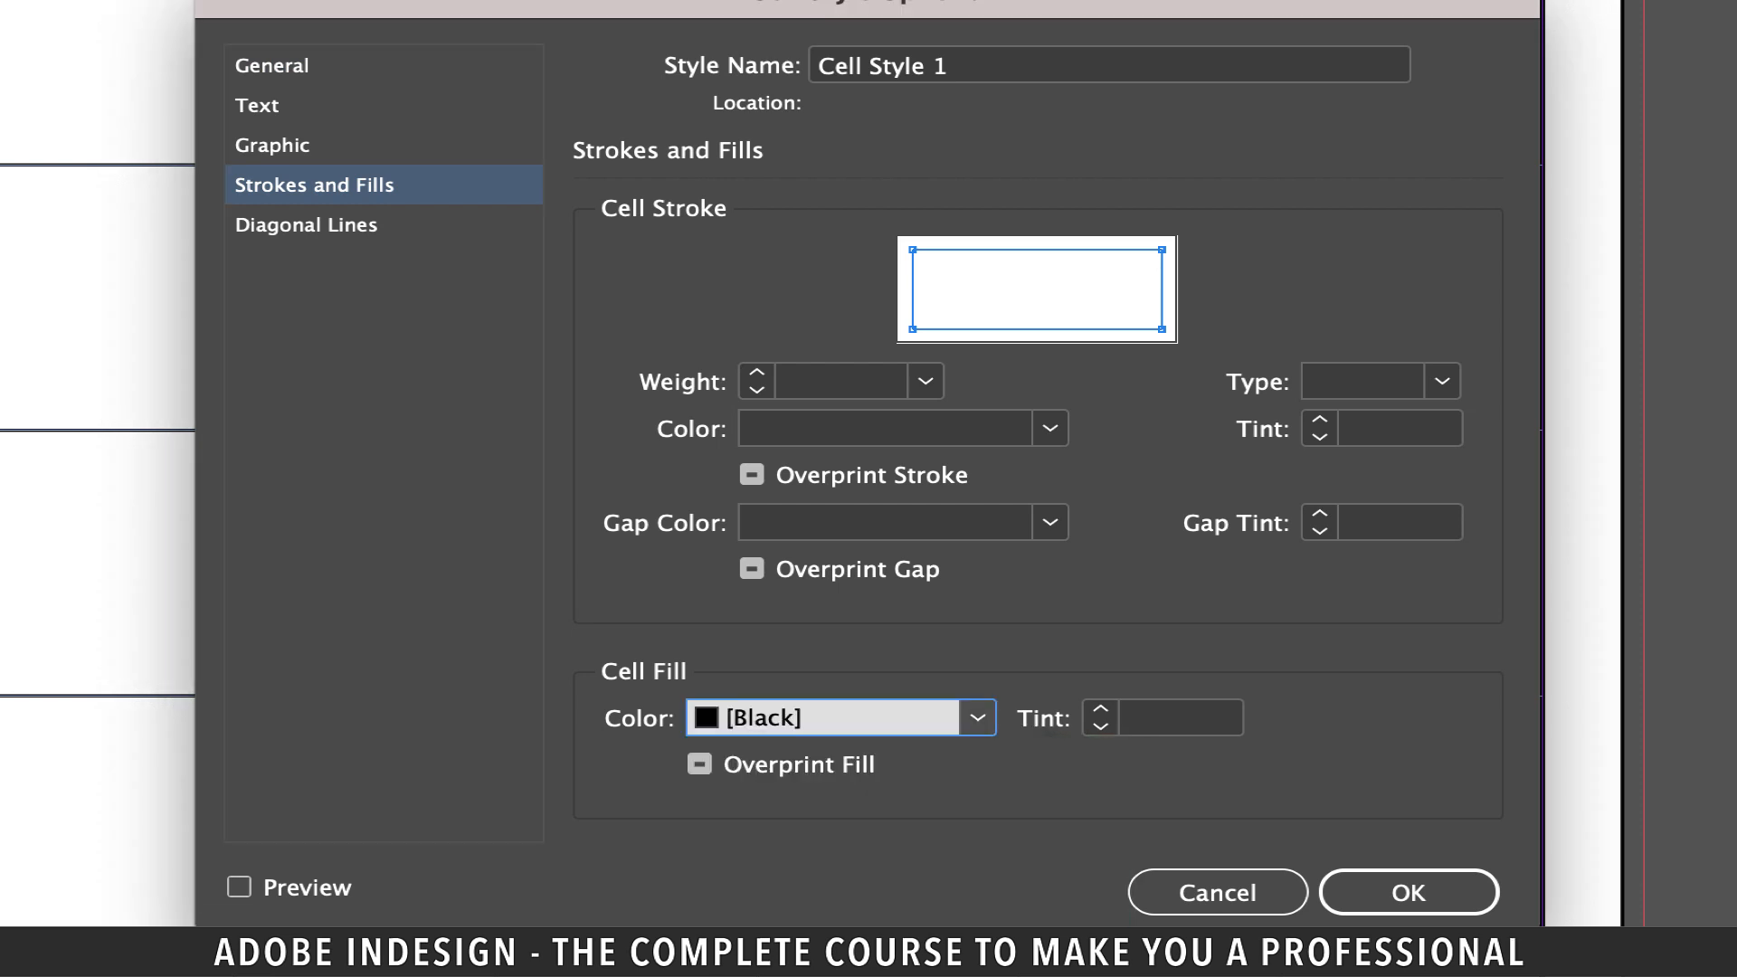
pyautogui.write('15')
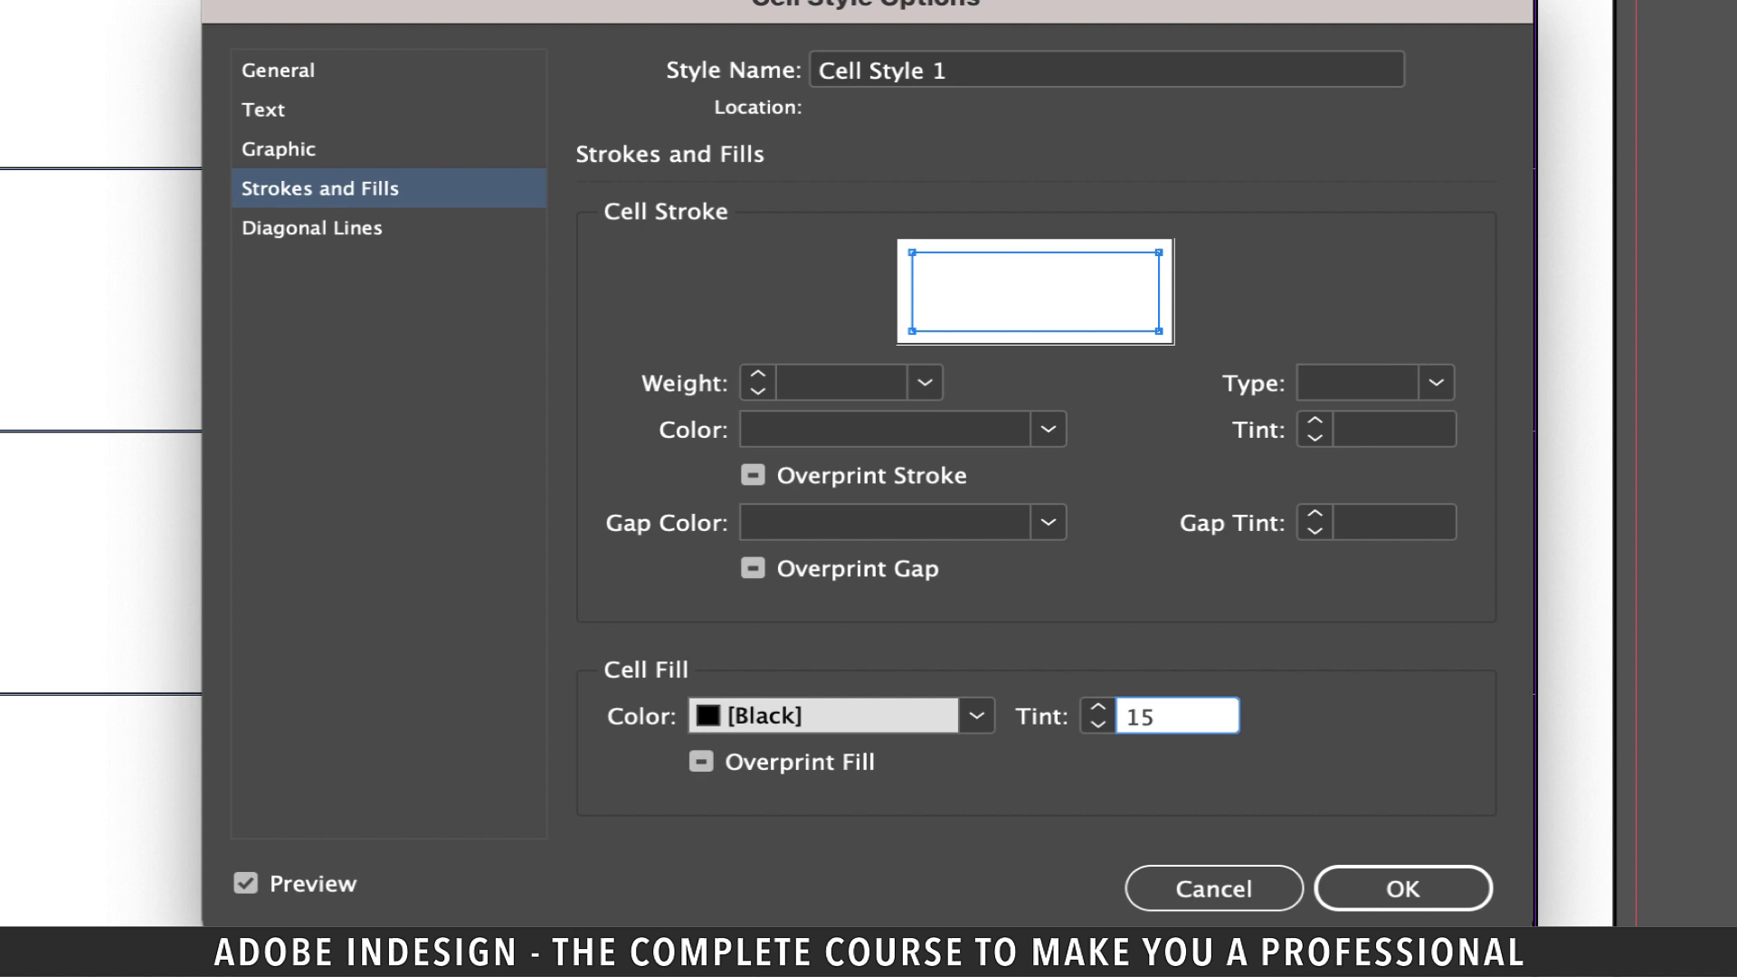
pyautogui.click(1401, 888)
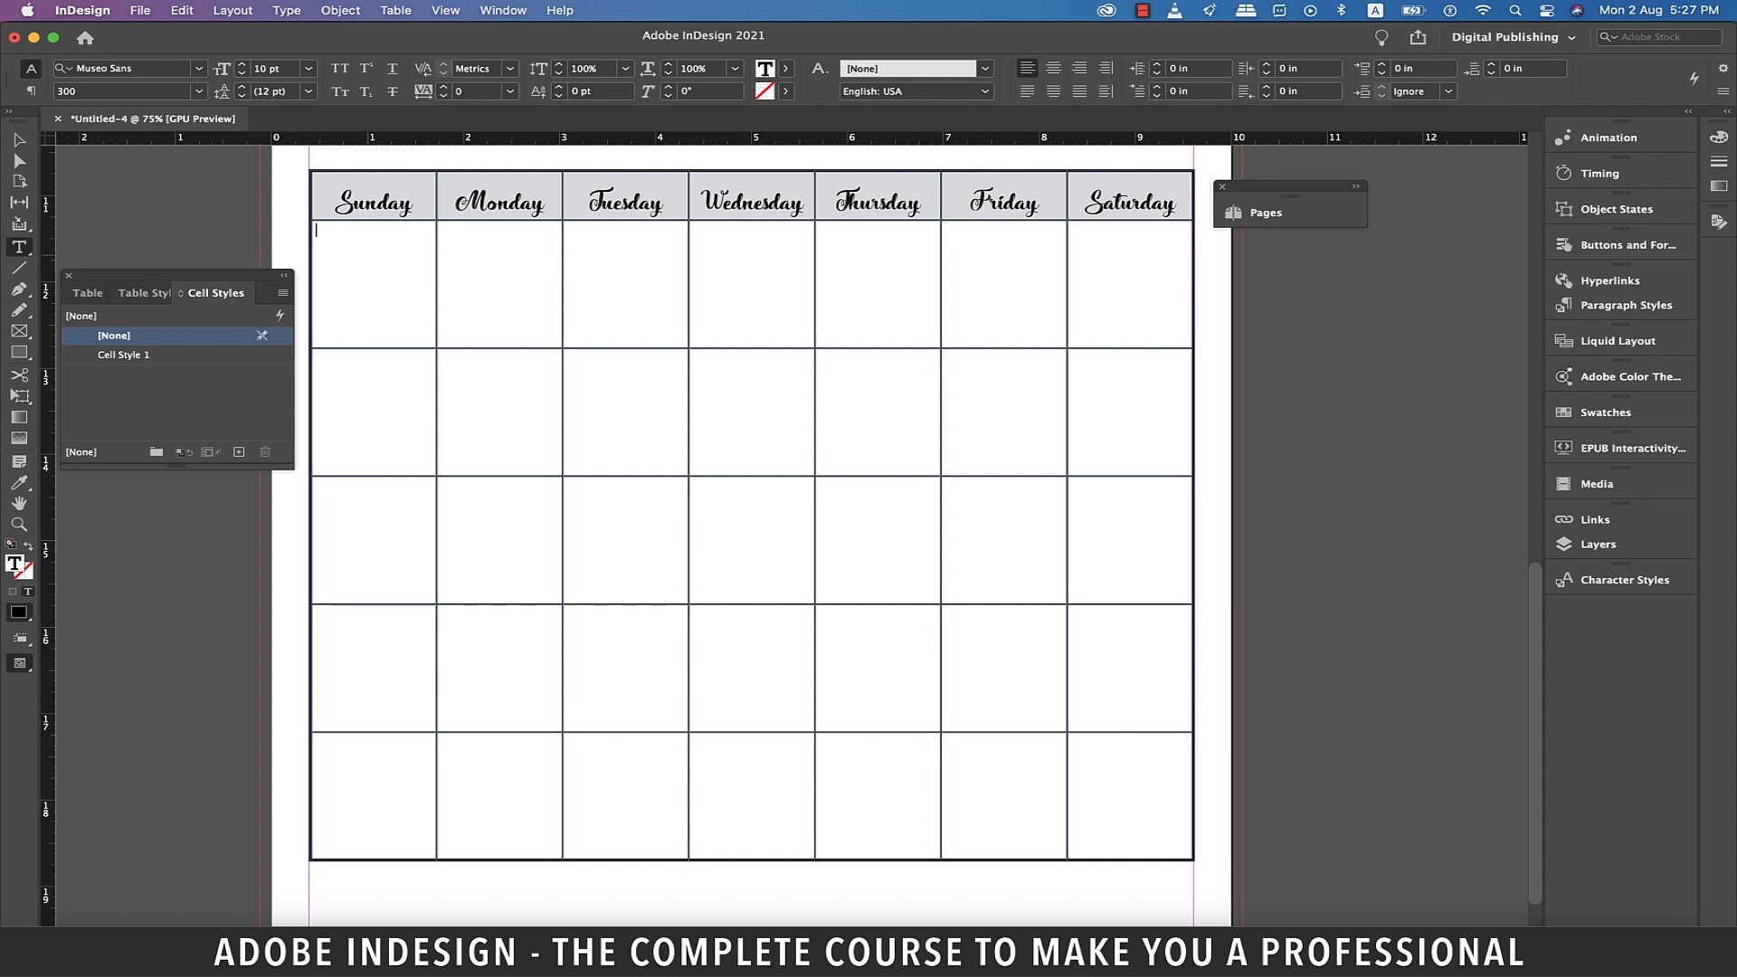
# Step: Type '1.' into the first date cell under Sunday
pyautogui.click(286, 10)
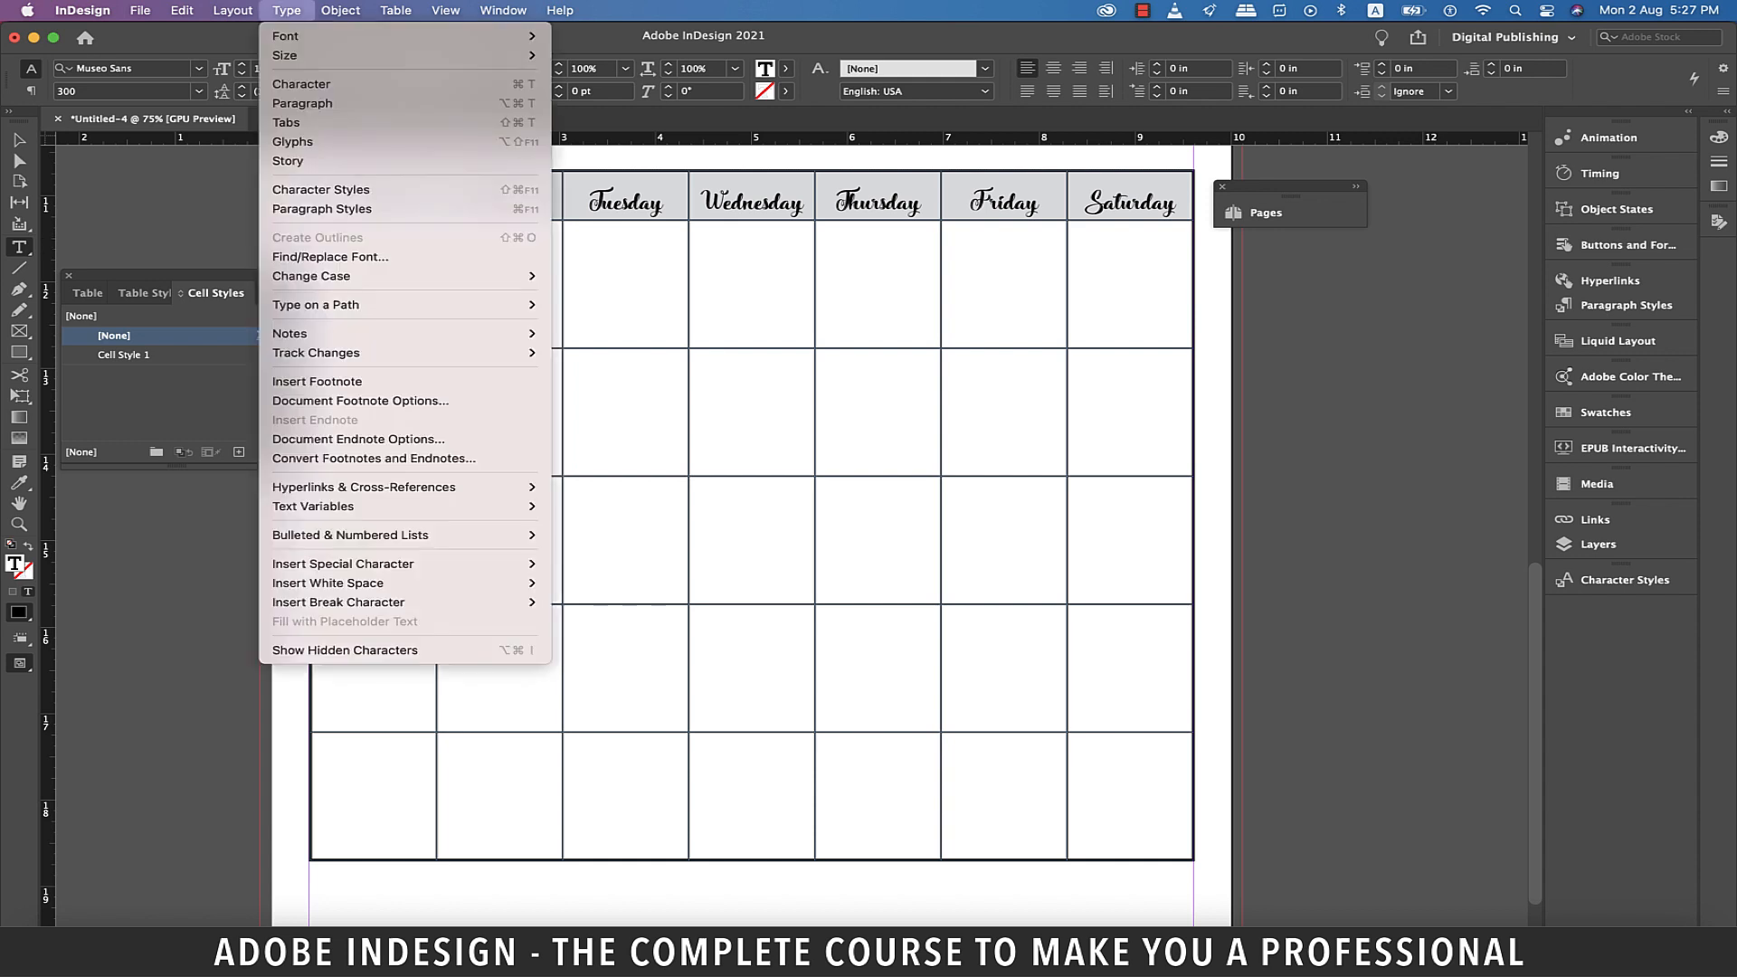
pyautogui.moveTo(350, 535)
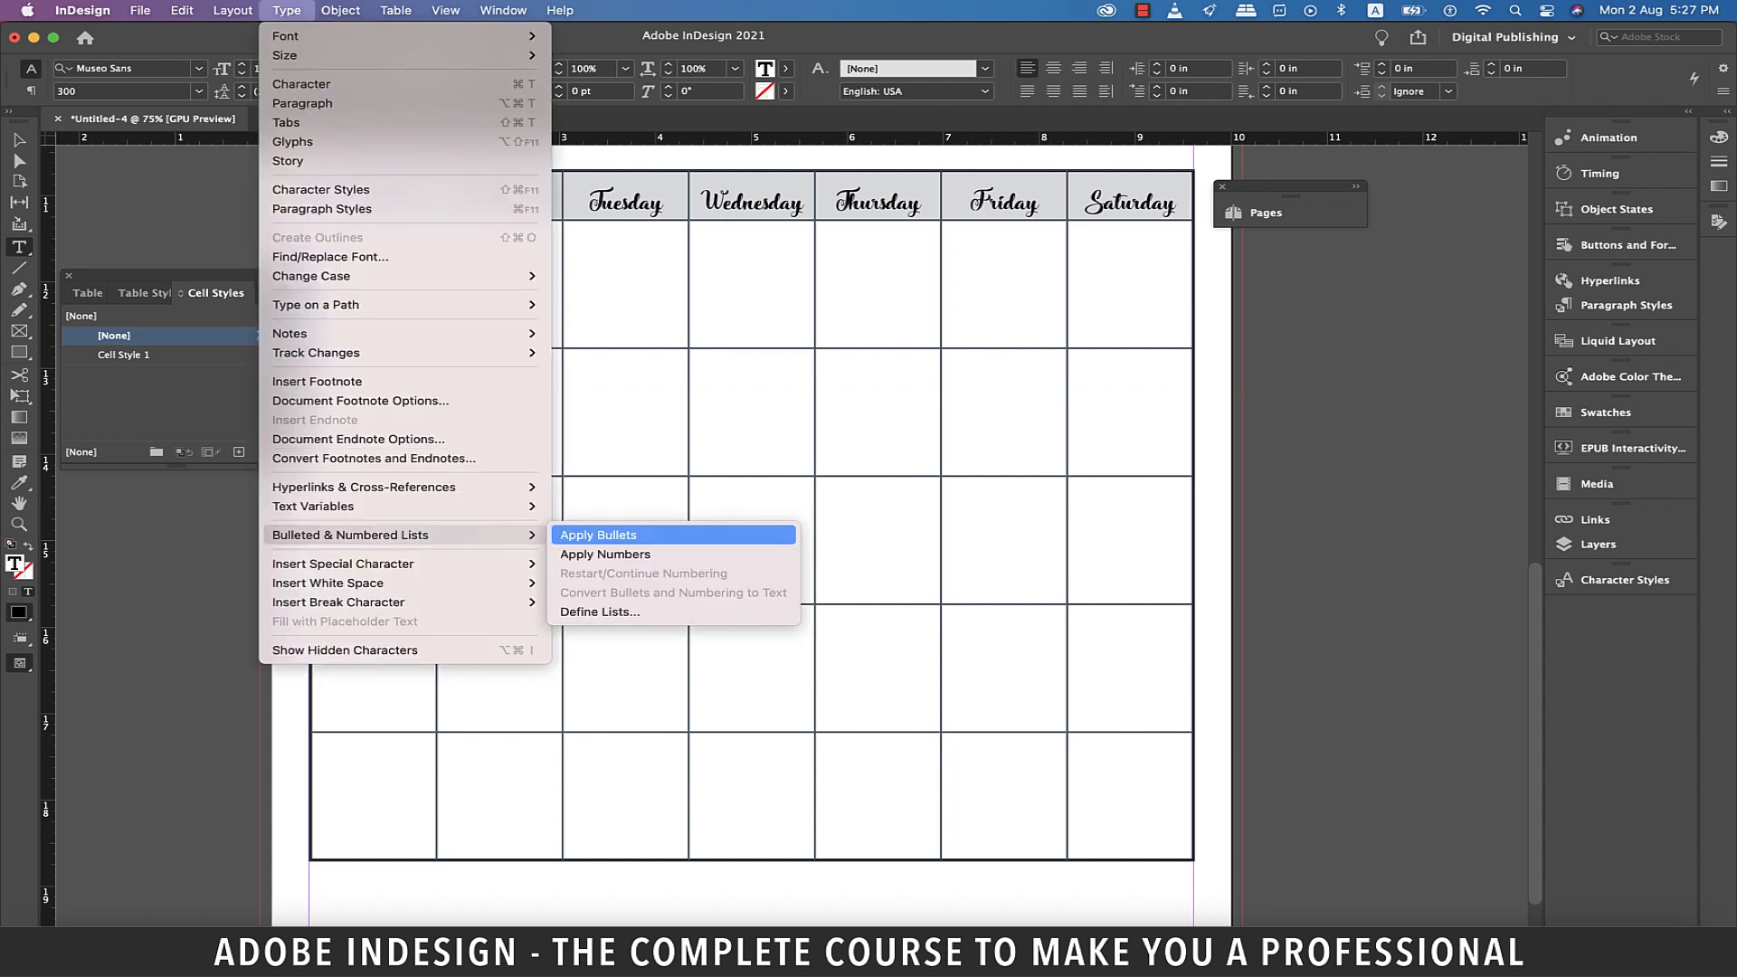
pyautogui.moveTo(606, 554)
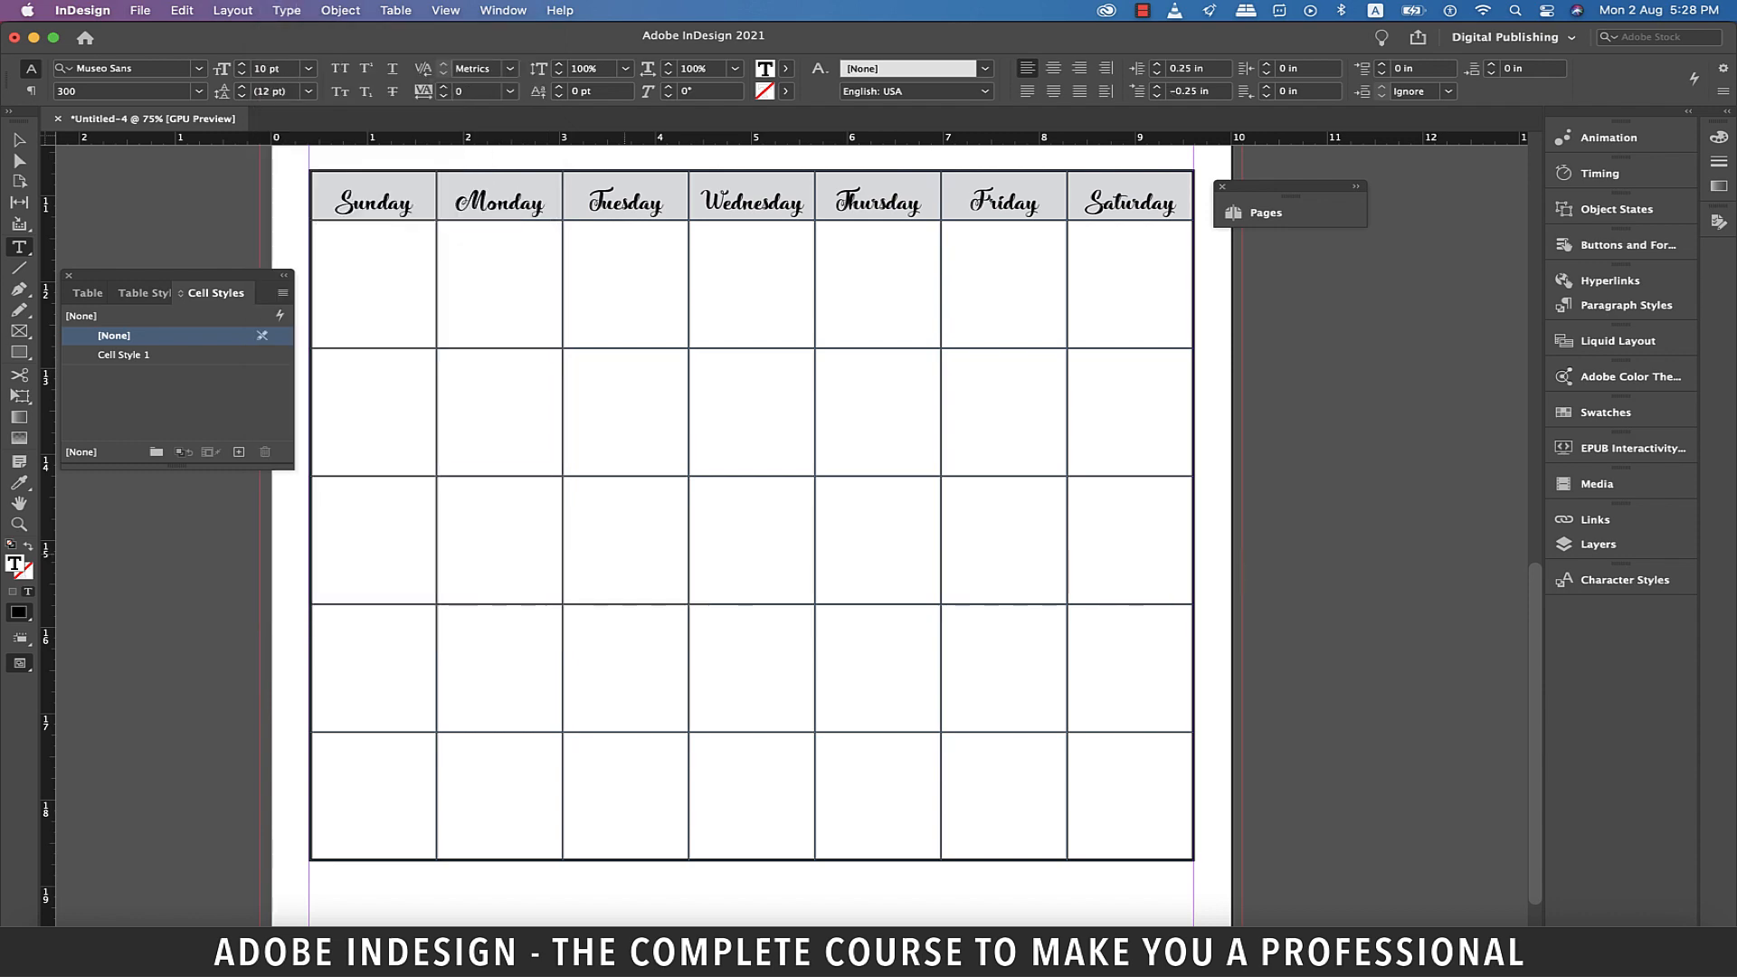
pyautogui.write('1.')
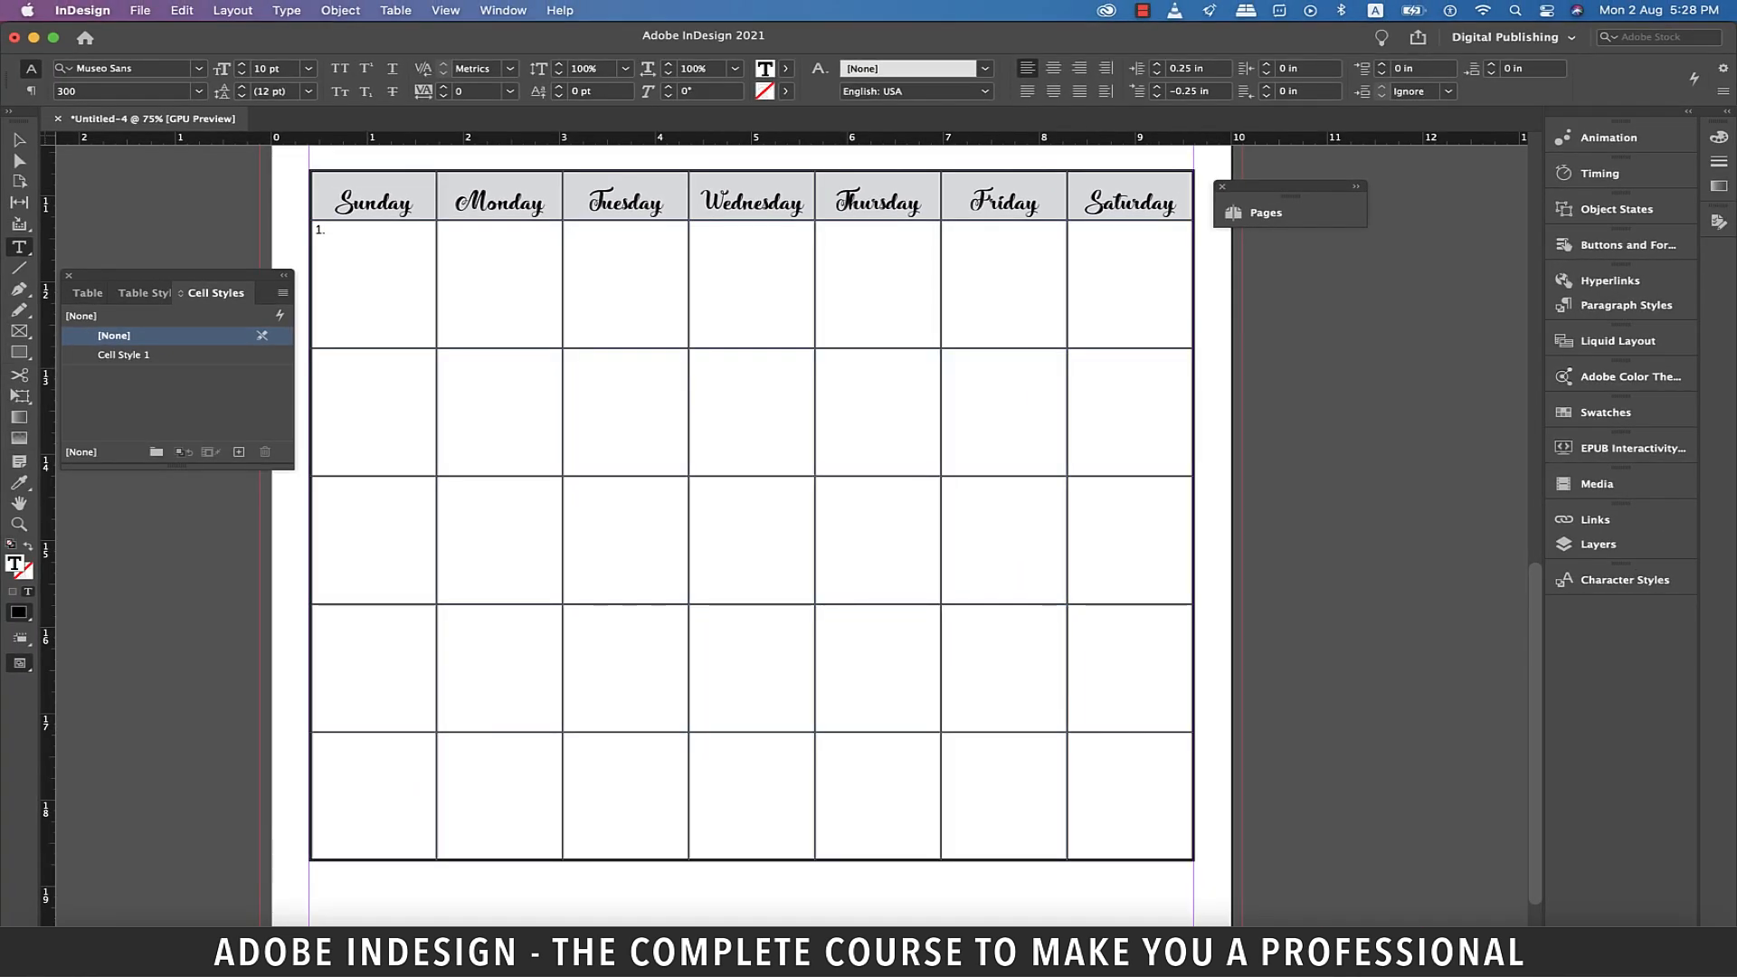
# Step: Delete the period and tab from the numbering format so the cell shows '1'
pyautogui.click(503, 10)
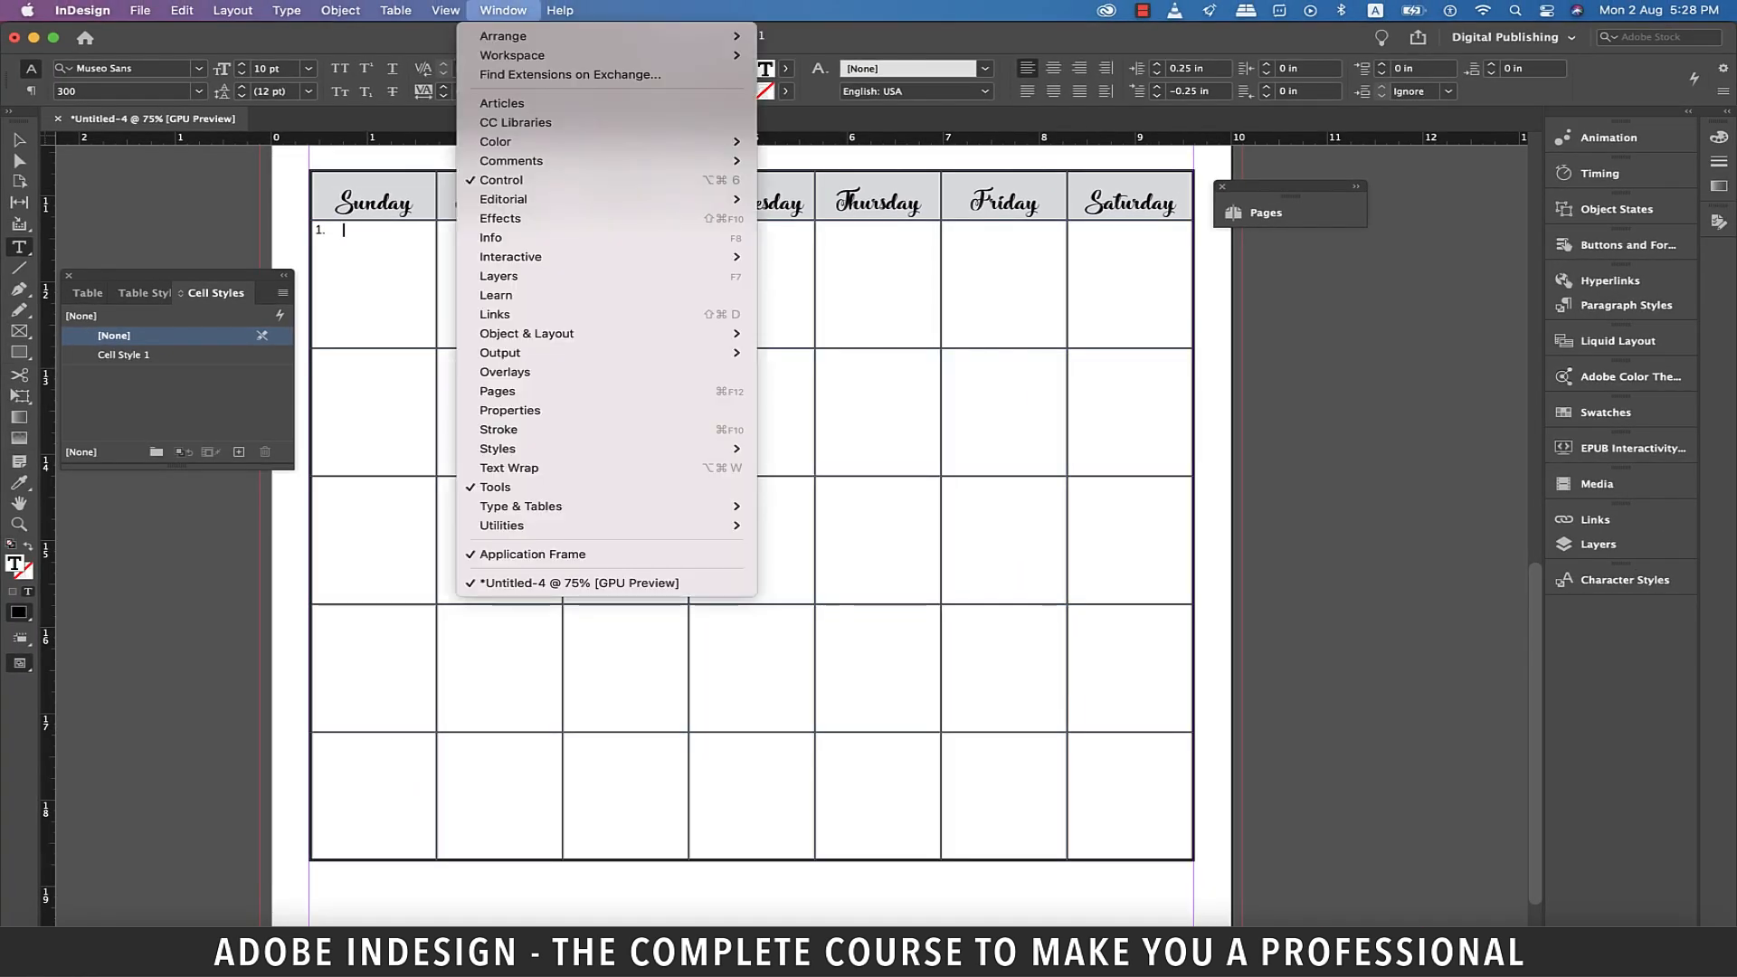
pyautogui.moveTo(509, 409)
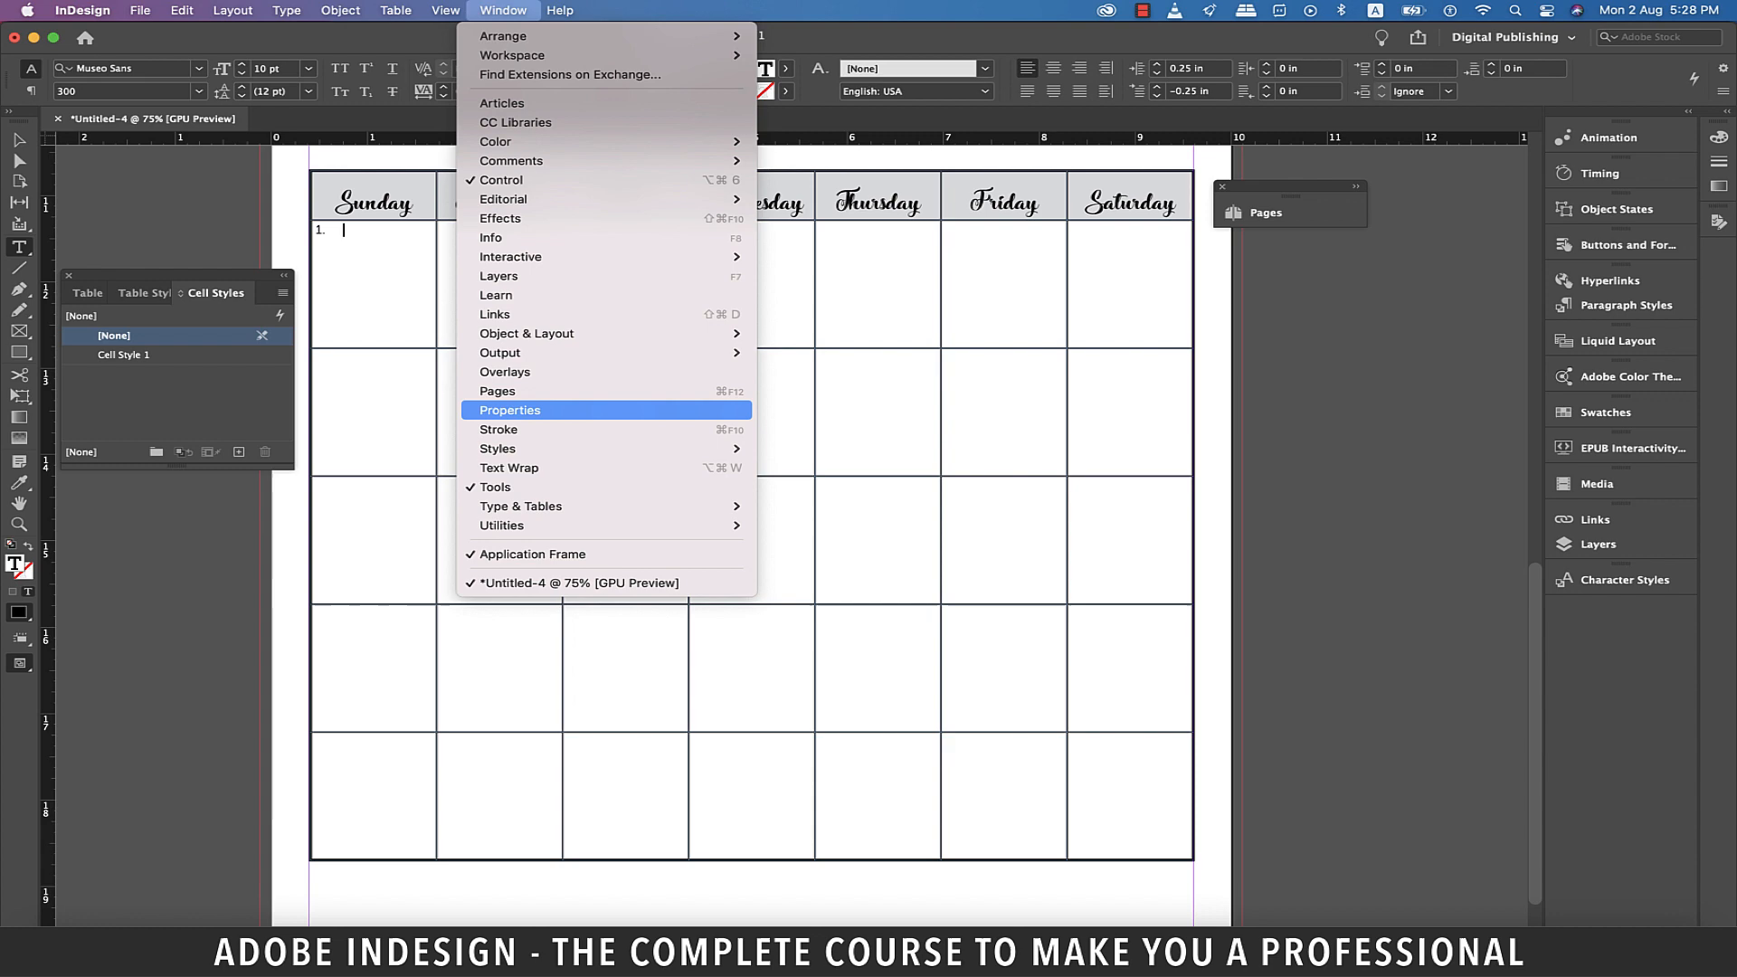
pyautogui.click(509, 410)
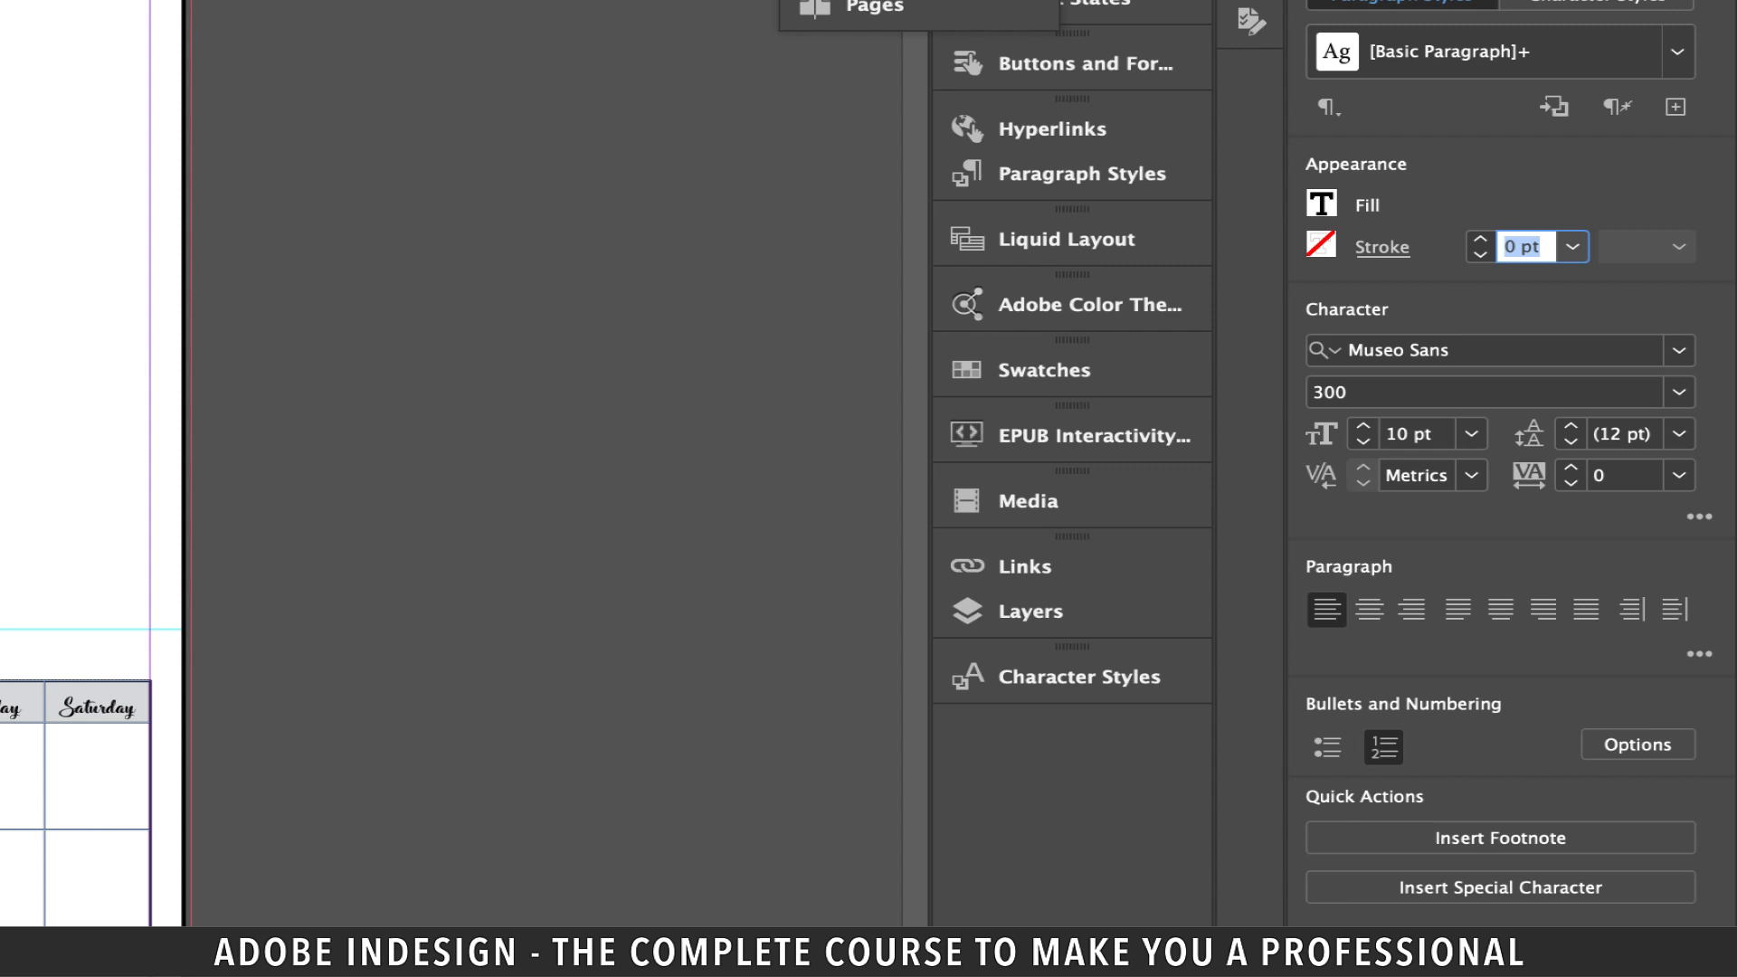
pyautogui.click(1637, 743)
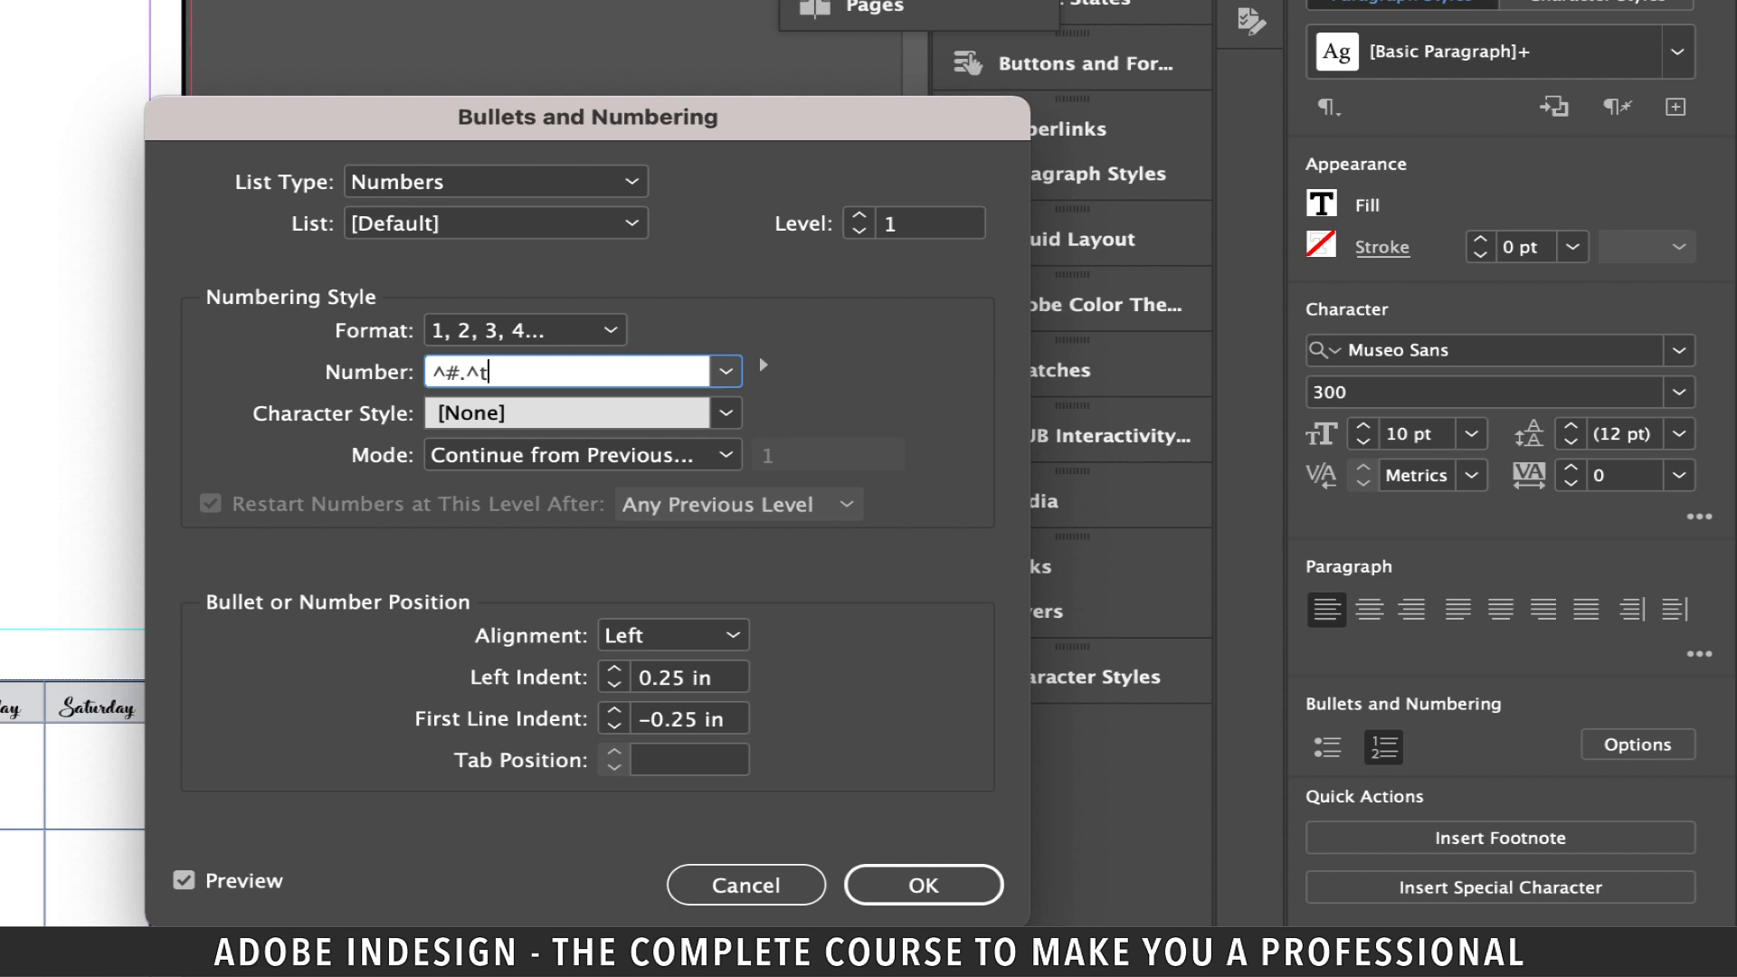
pyautogui.press('Backspace')
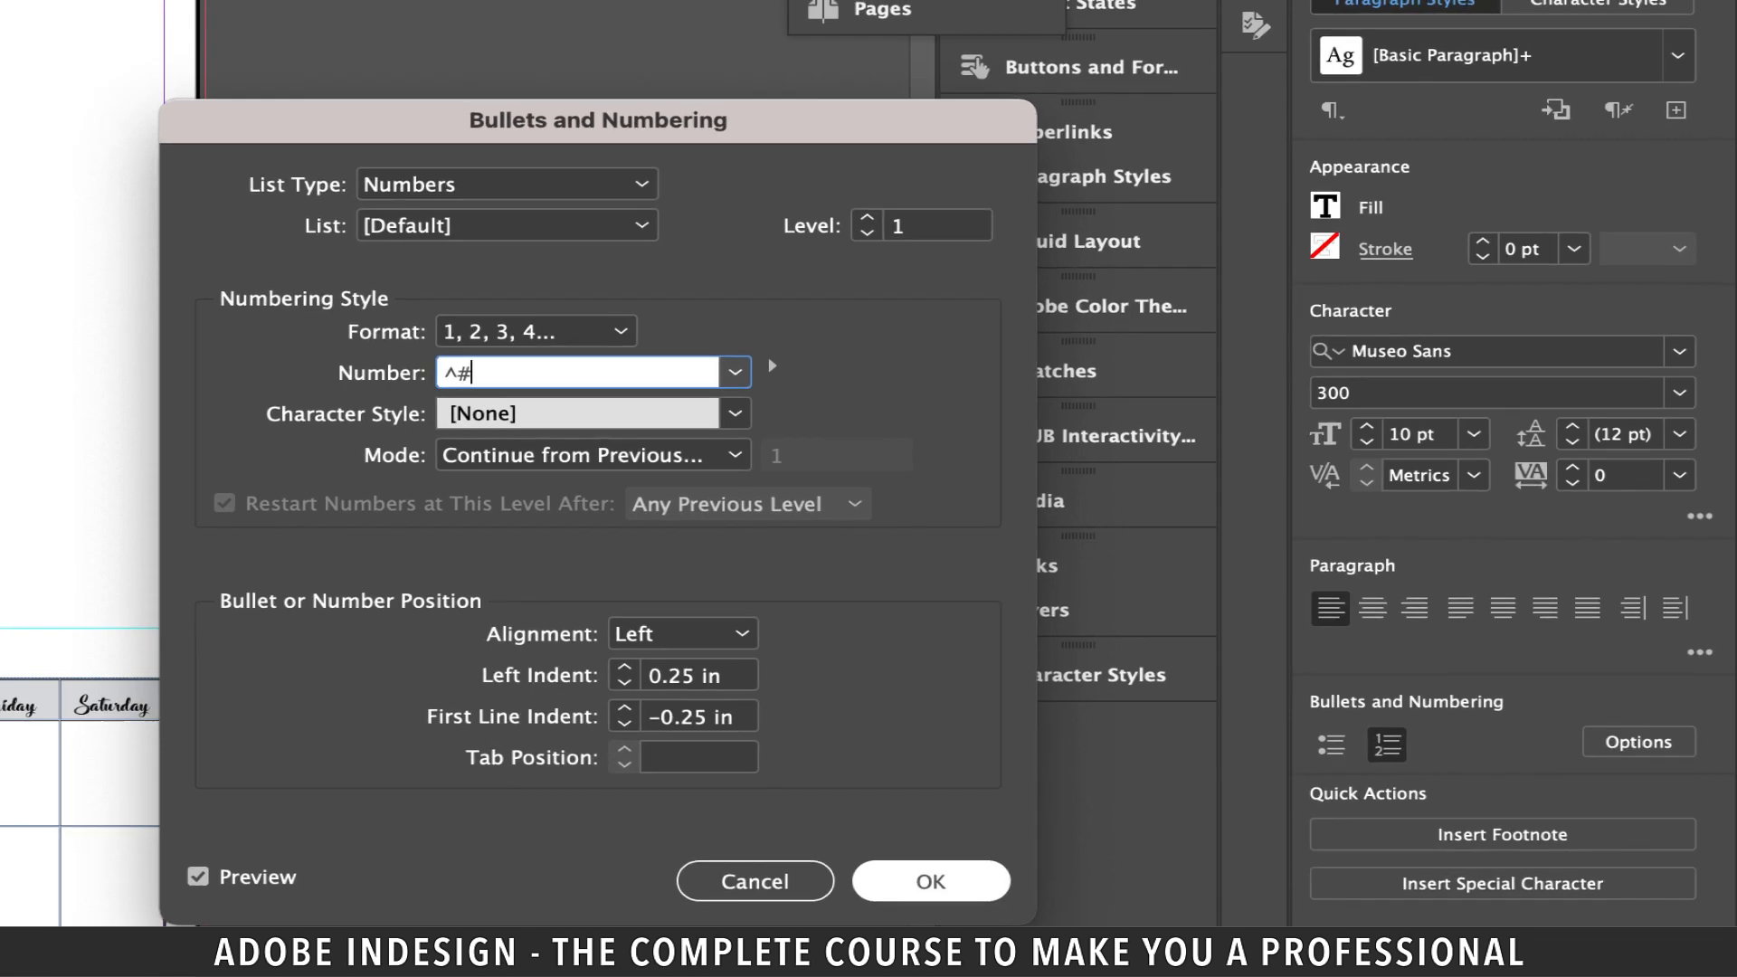
pyautogui.click(929, 880)
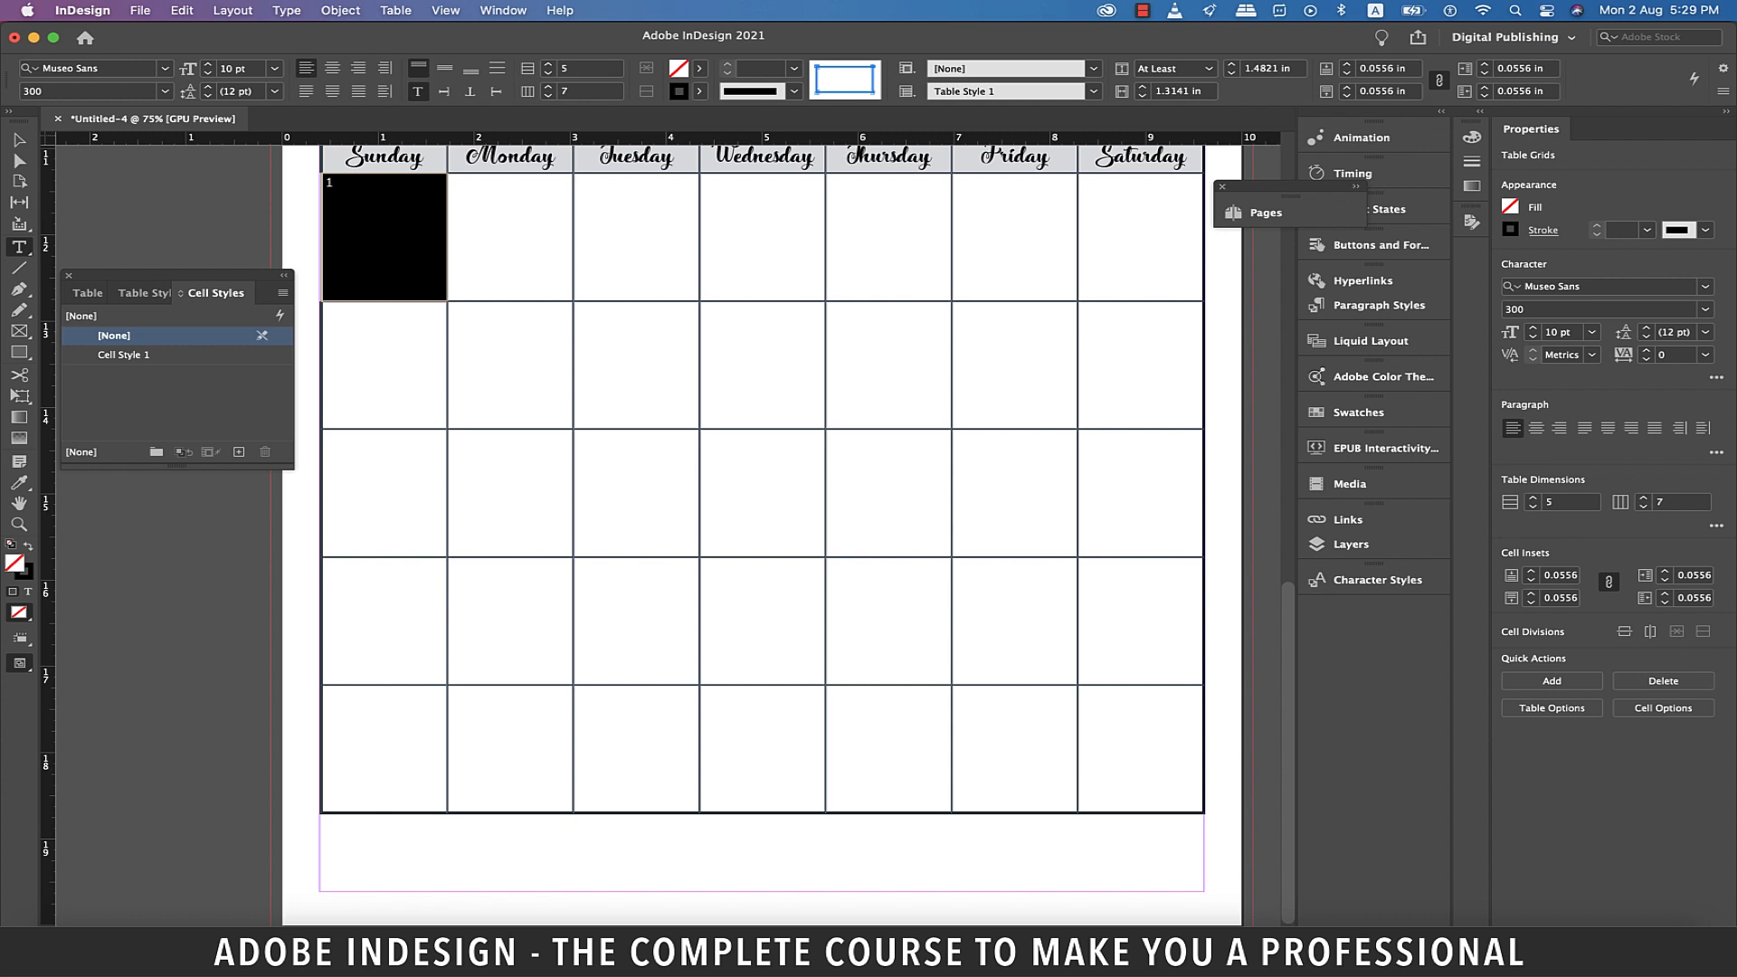
# Step: Apply numbering to all date cells so they count from 1 to 35
pyautogui.click(181, 10)
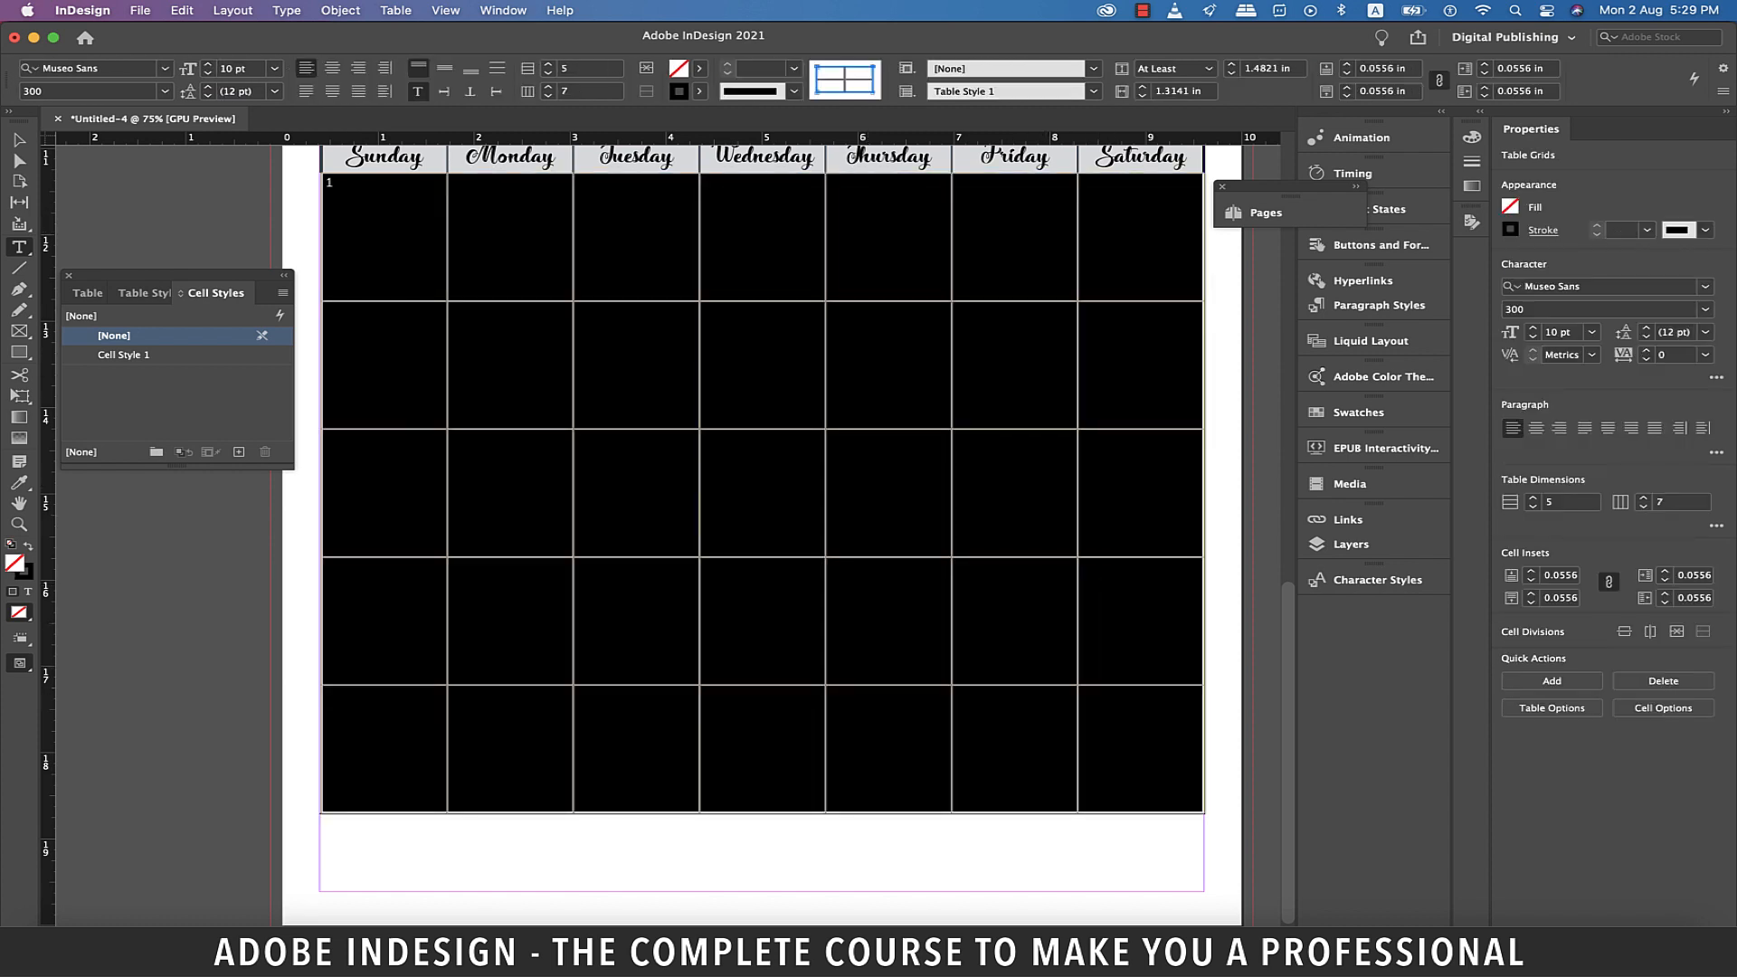
pyautogui.click(181, 10)
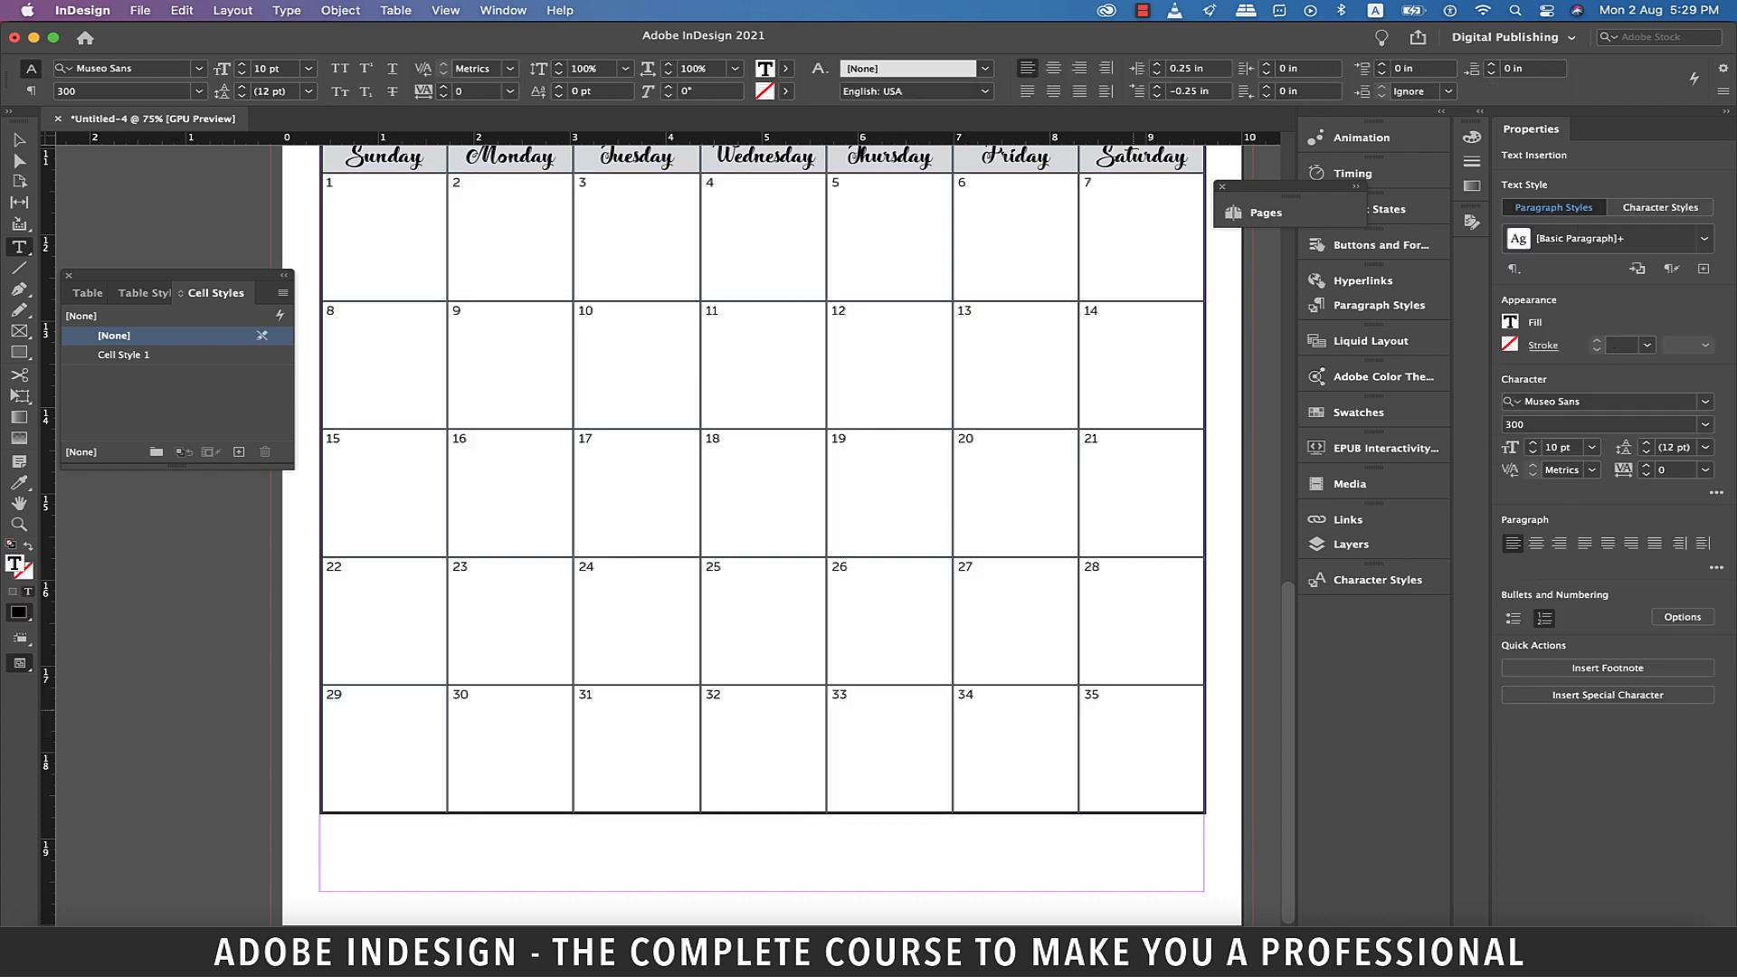
pyautogui.click(850, 694)
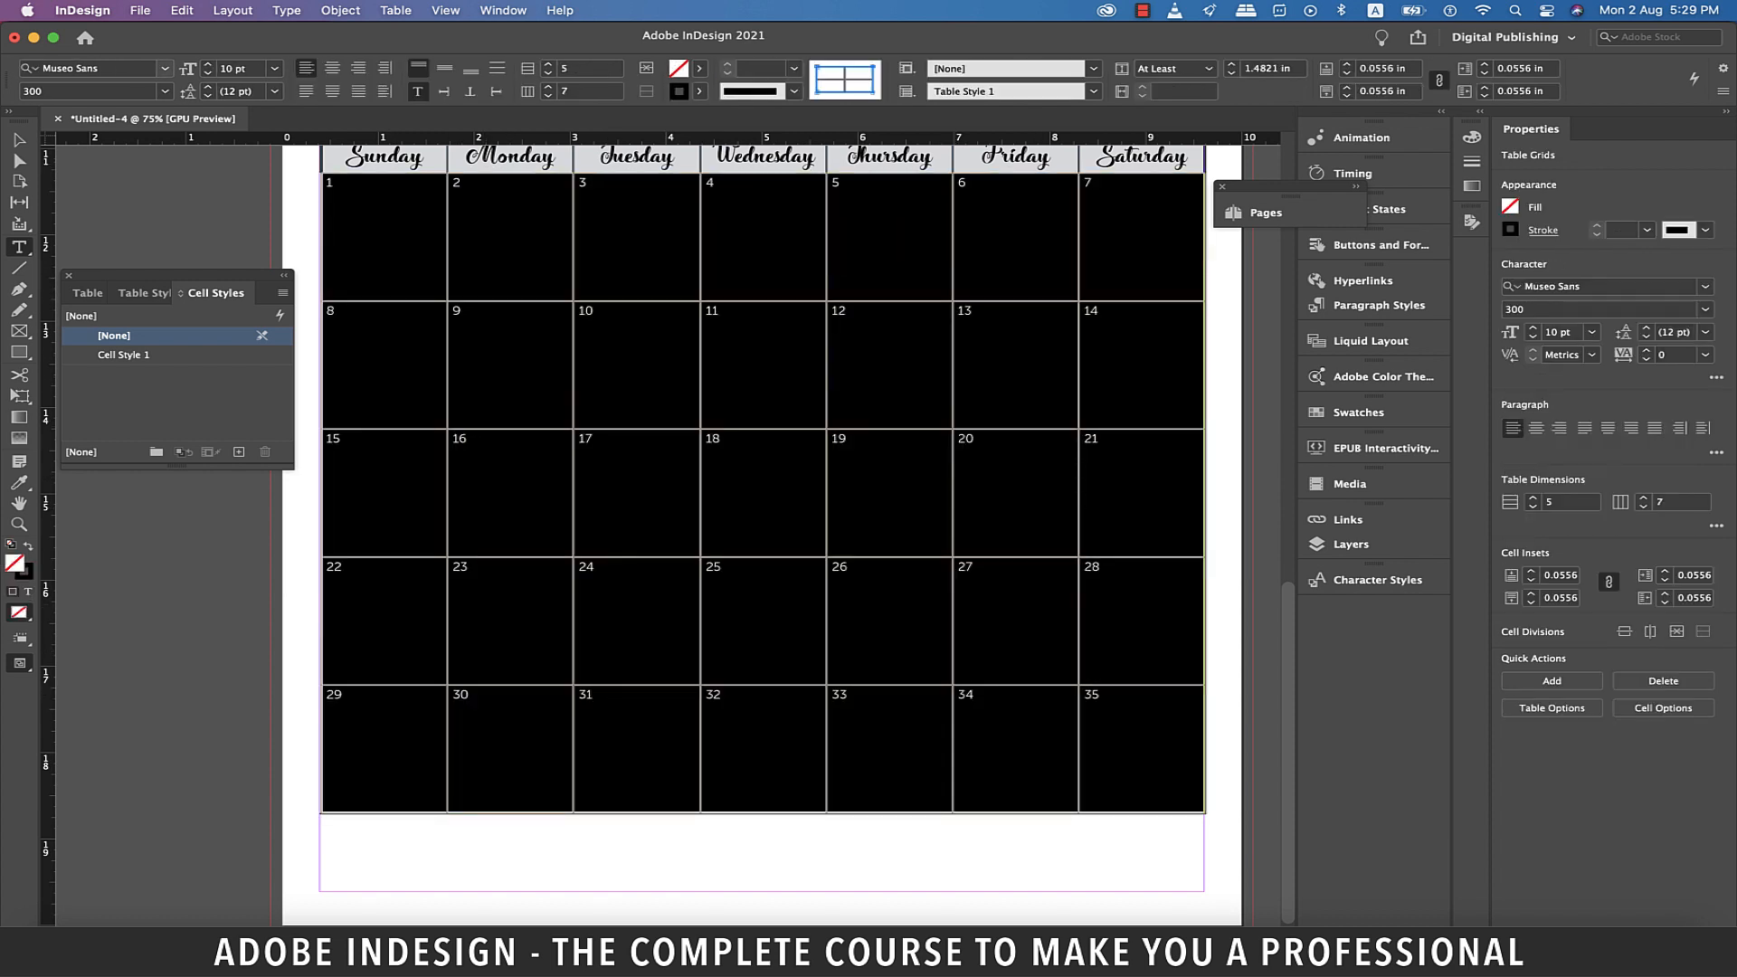
# Step: Apply the Roboto Medium font at 30 pt to the date cells 1–35
pyautogui.write('roboto')
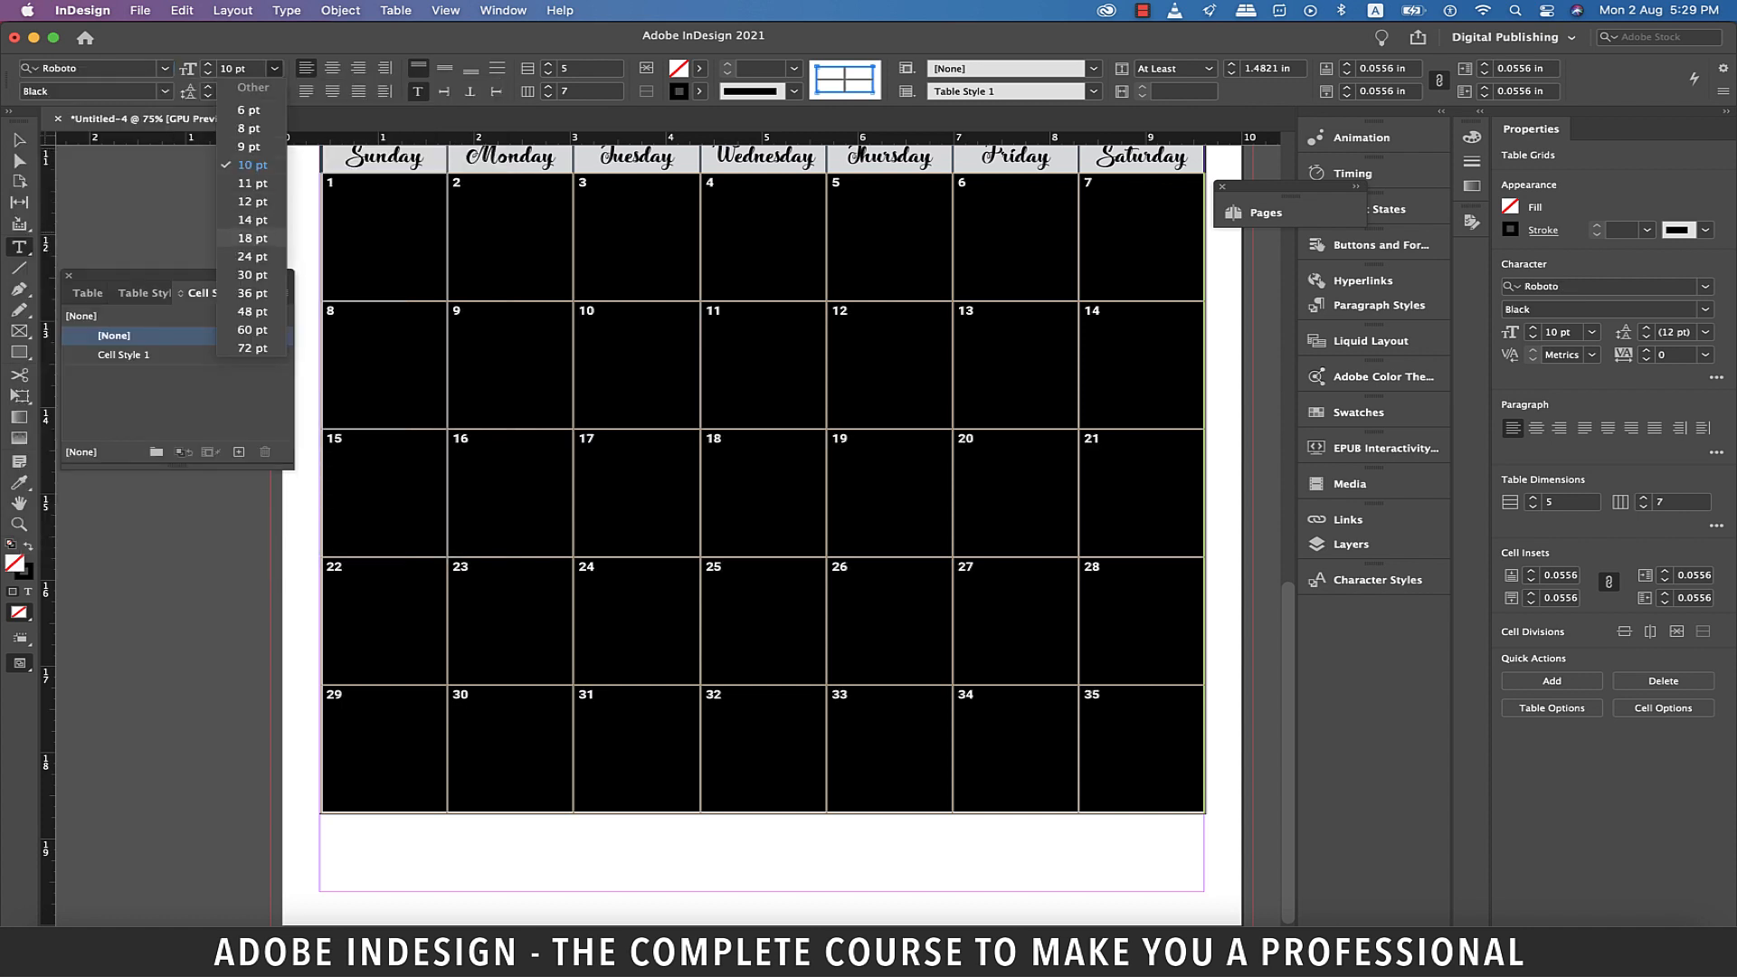
pyautogui.click(251, 275)
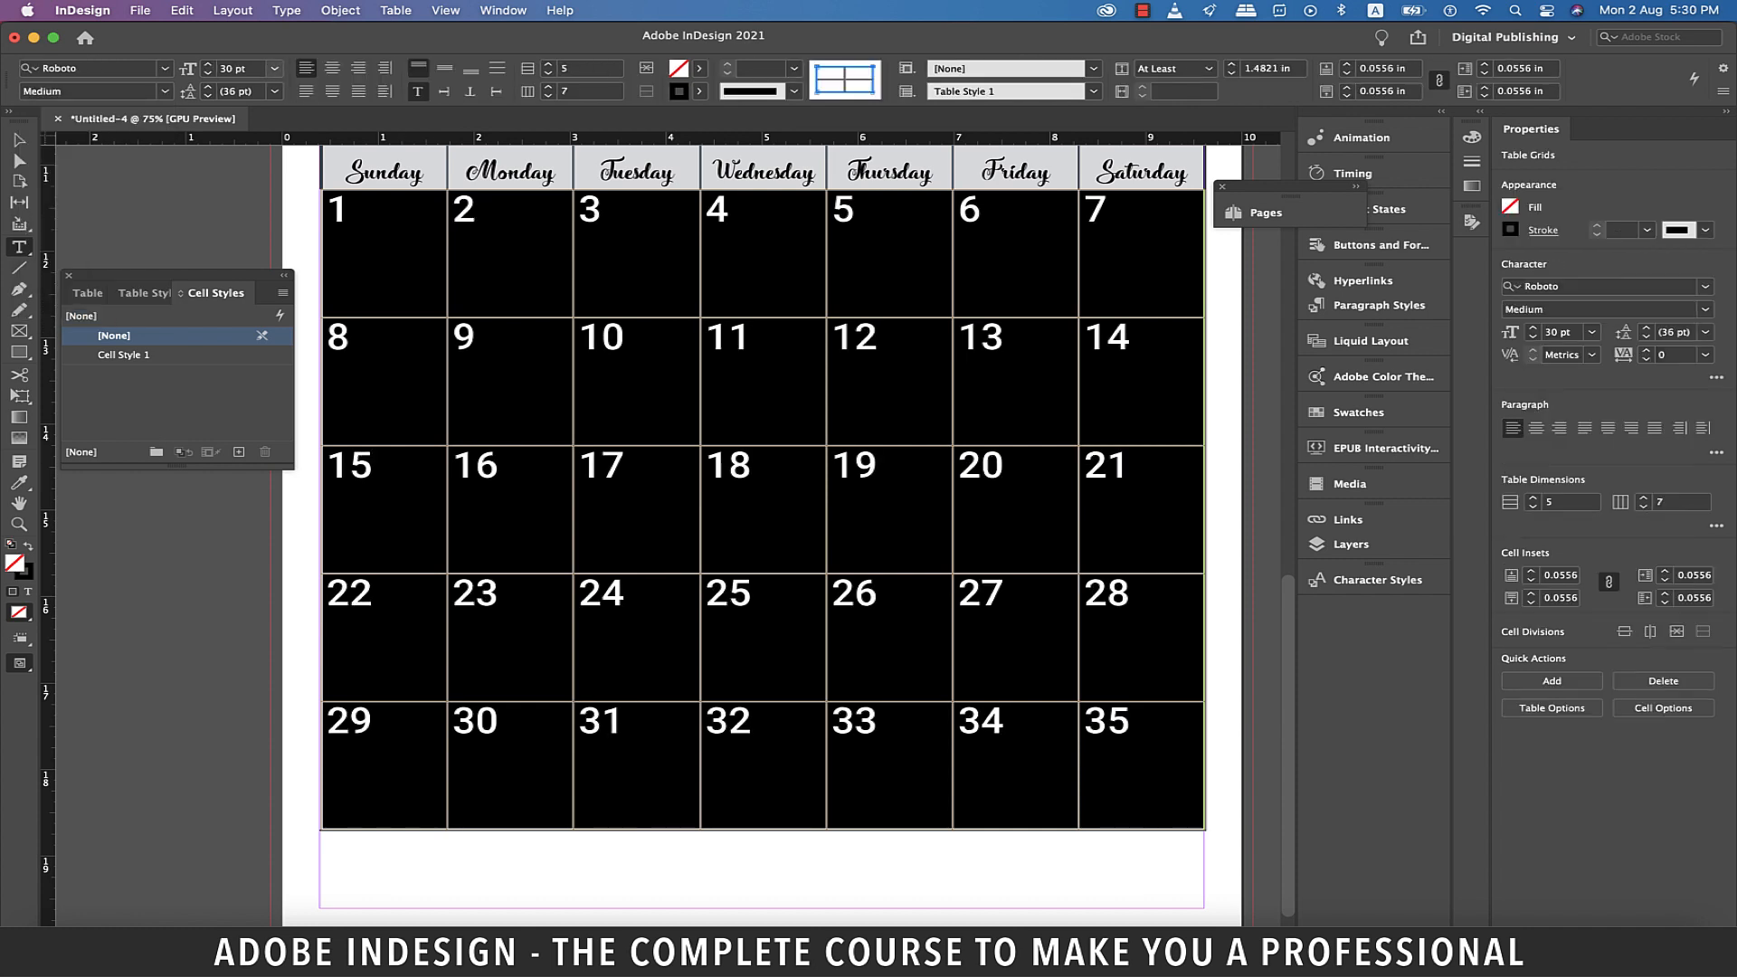
pyautogui.click(273, 68)
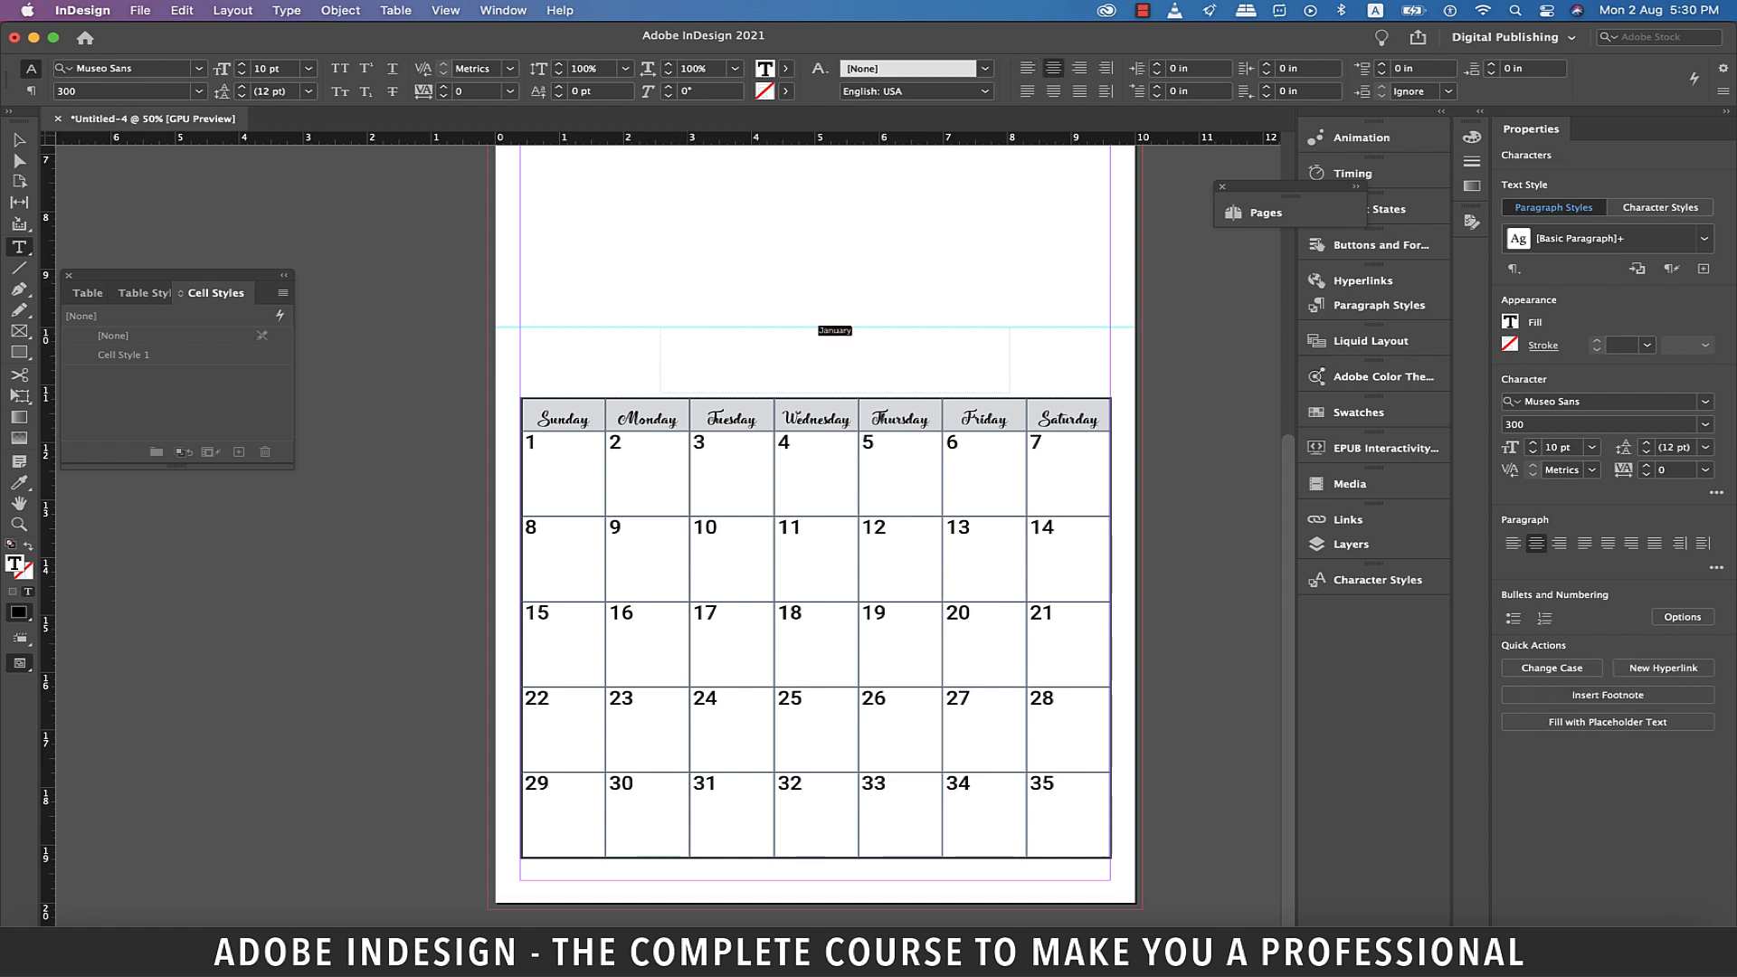
# Step: Make 'January' 48 pt Freehand521 BT and move its frame above the table
pyautogui.click(307, 68)
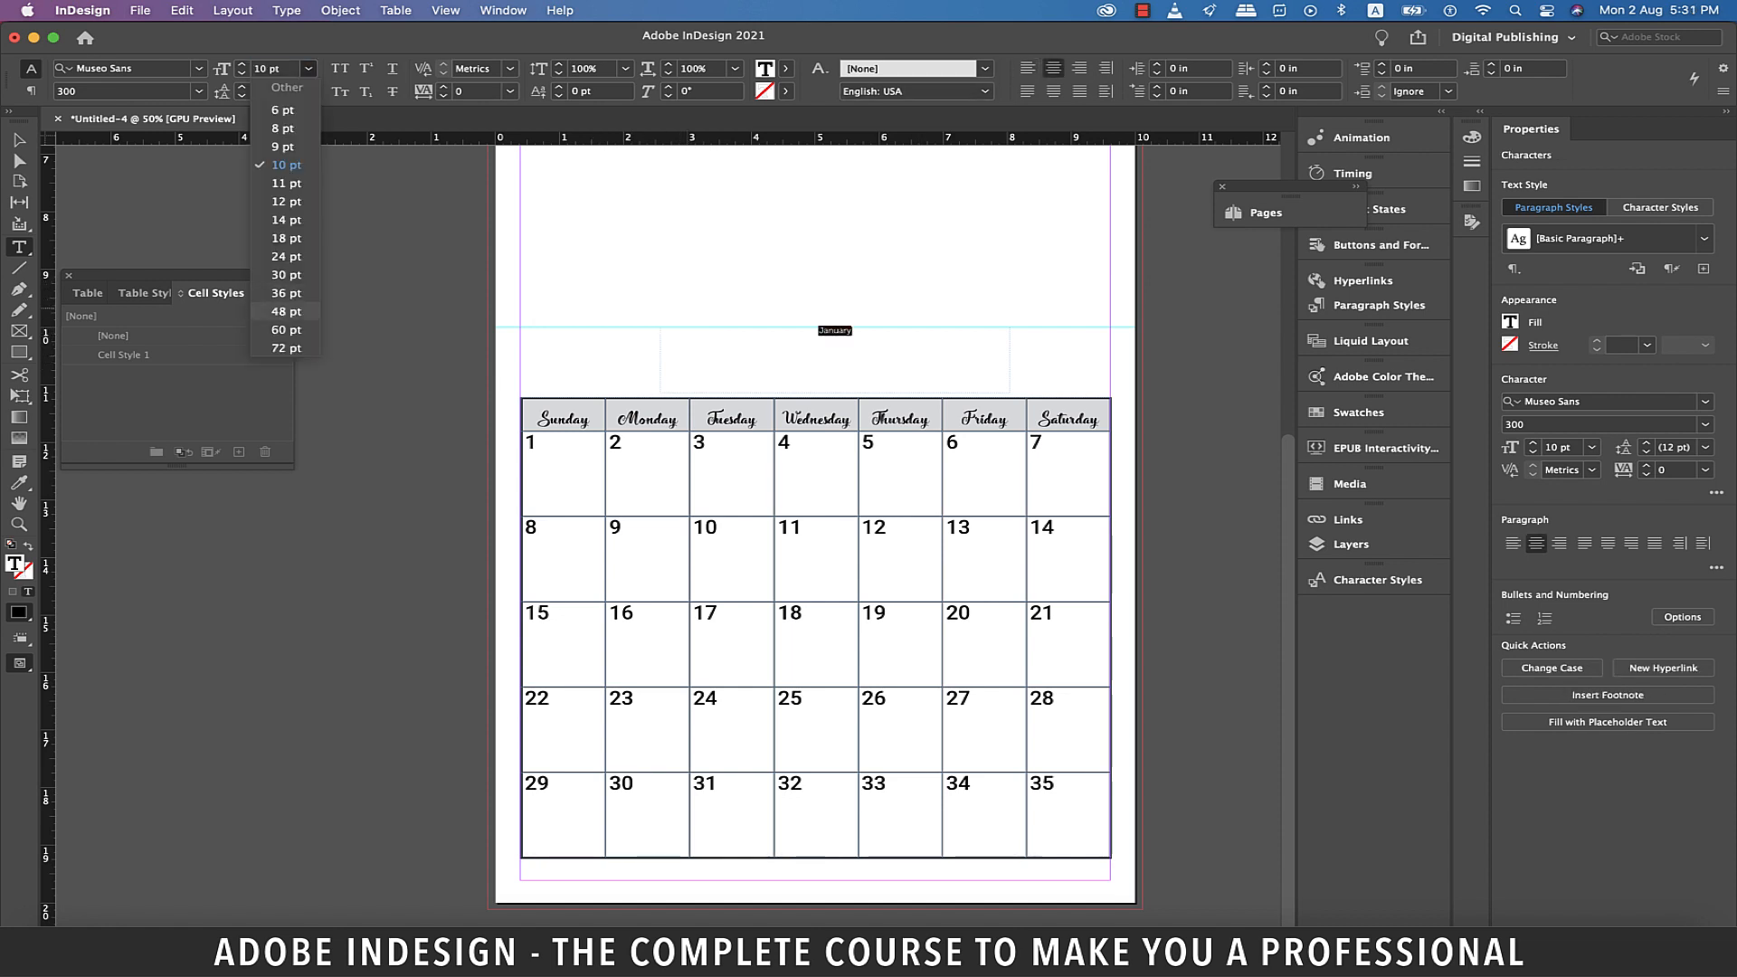
pyautogui.click(285, 311)
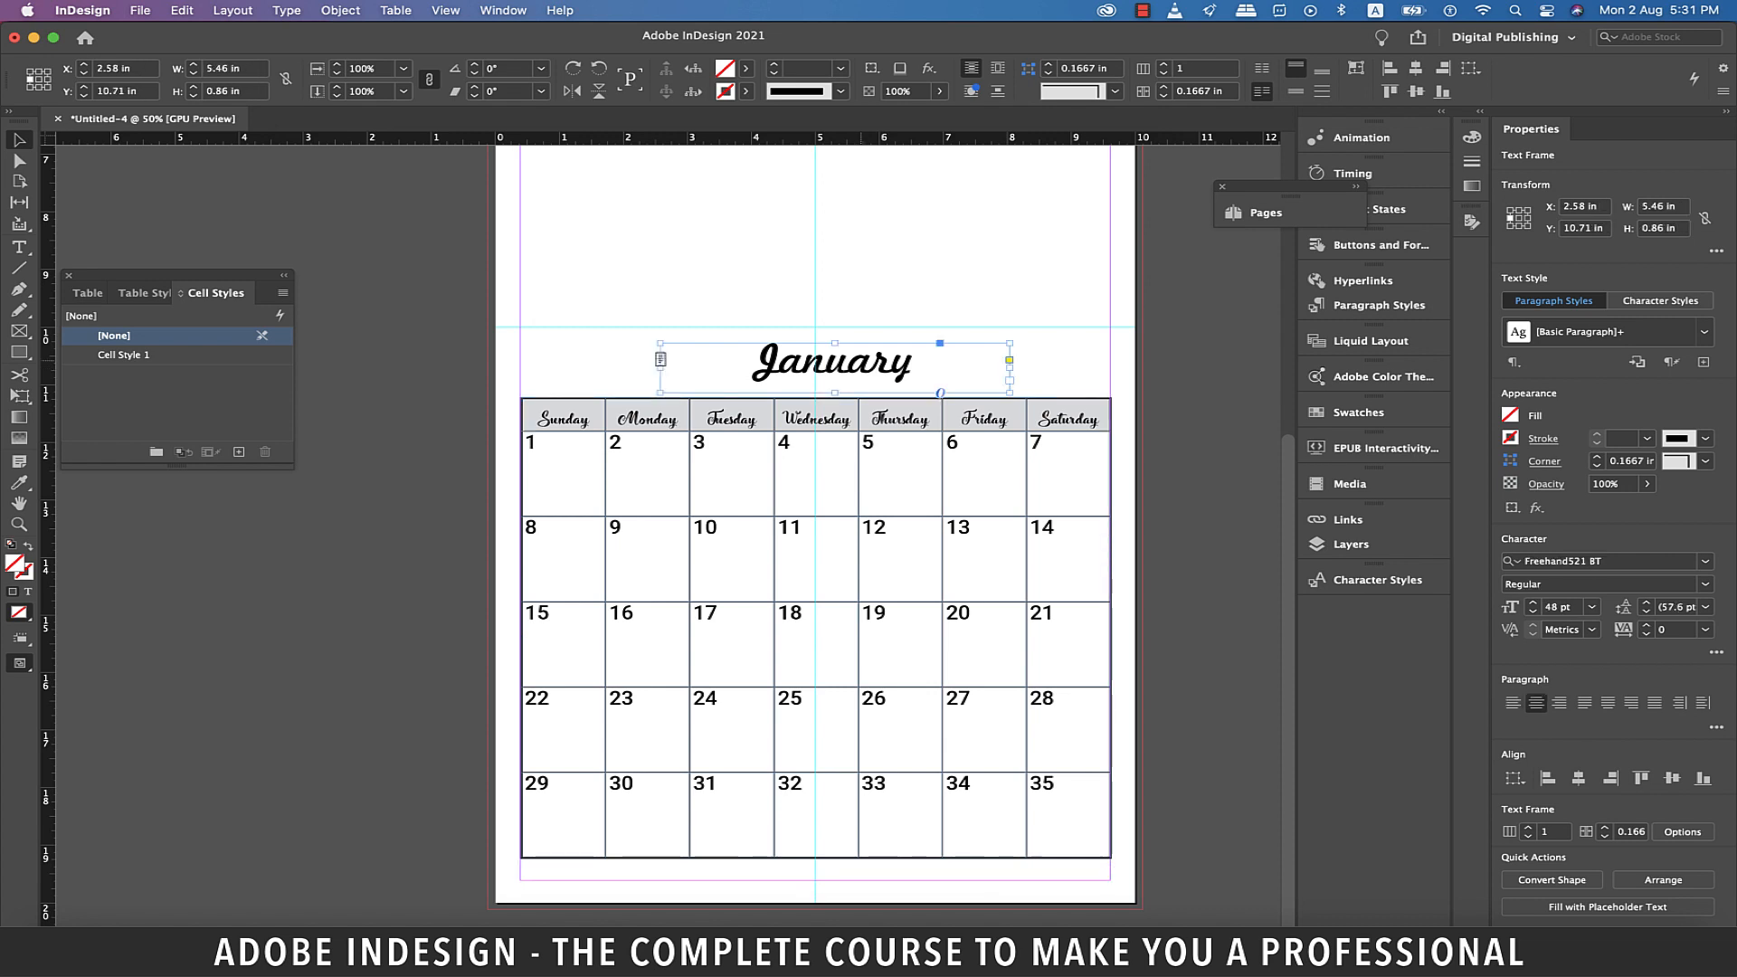
pyautogui.moveTo(836, 362); pyautogui.dragTo(809, 362)
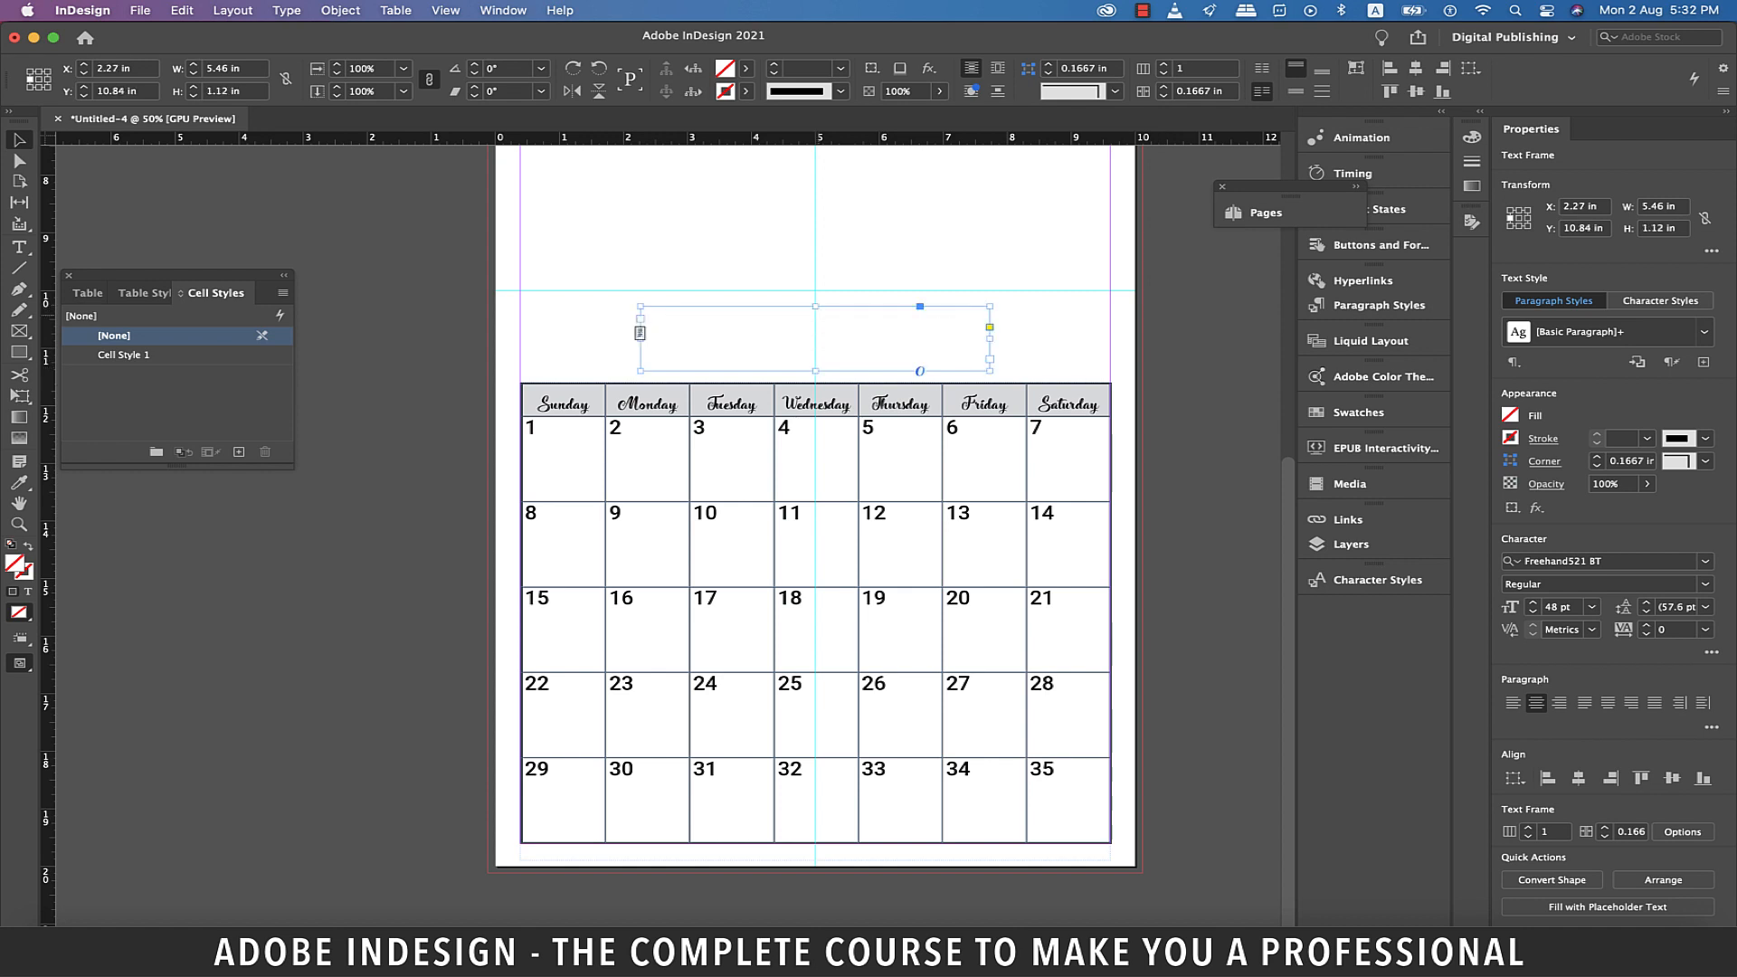
pyautogui.write('January')
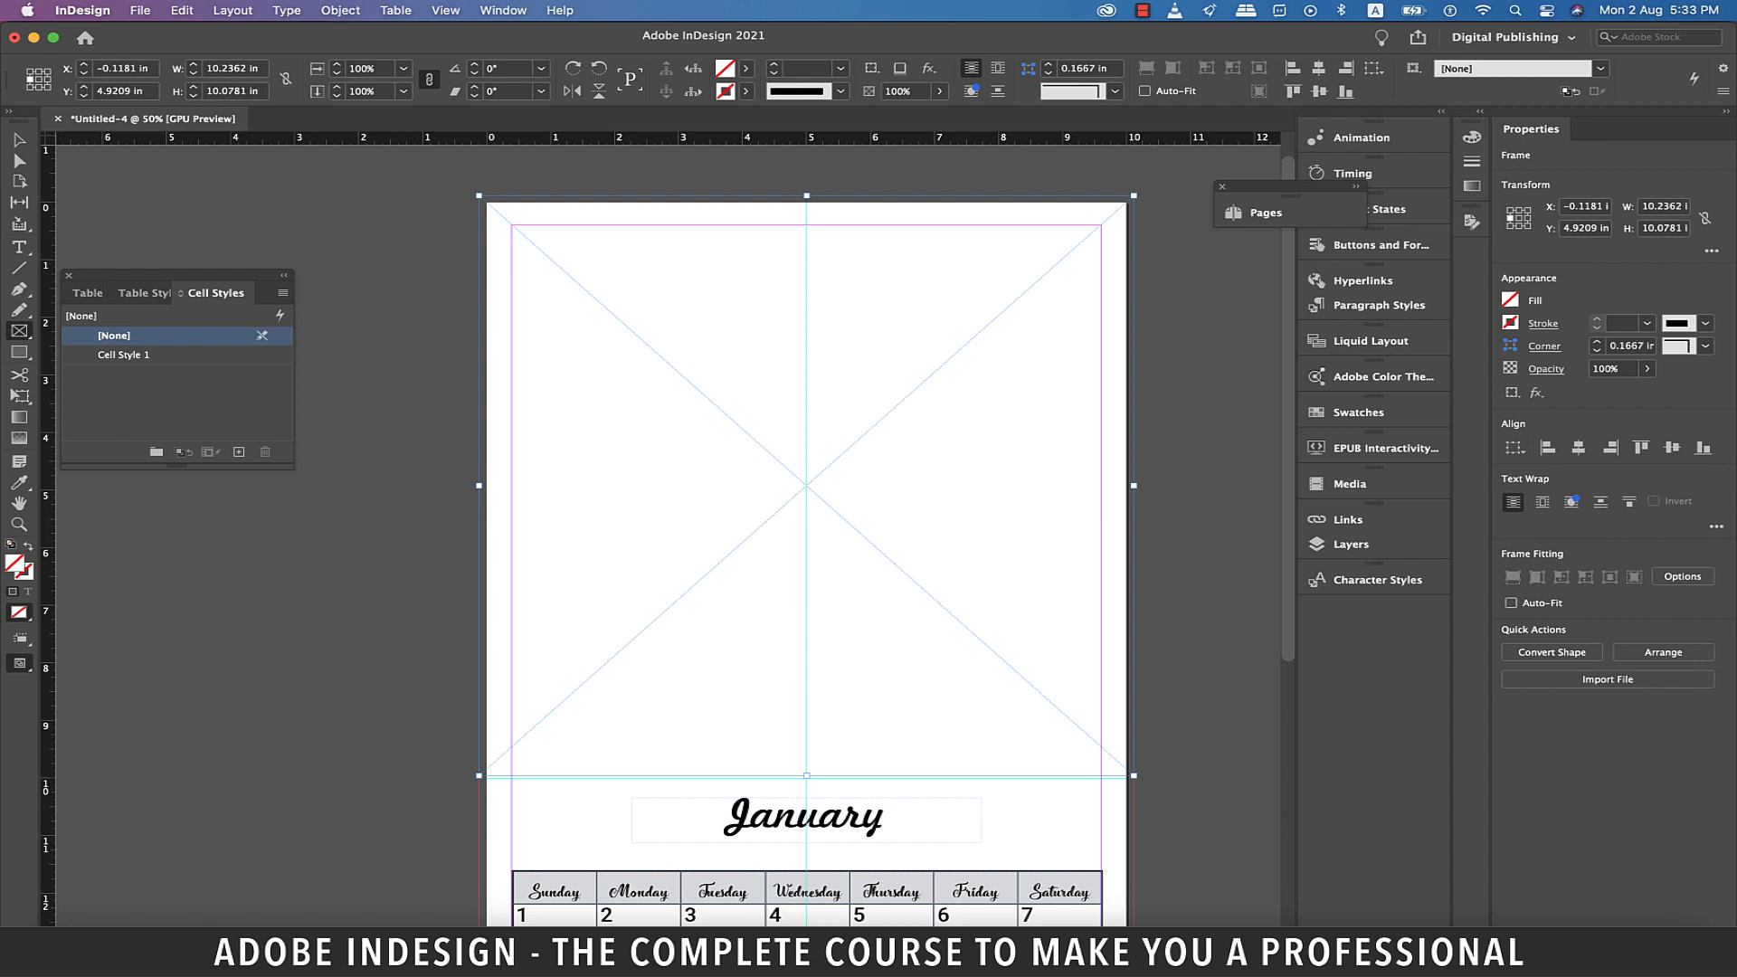
# Step: Place the night city skyline photo in the top frame and fit it to the frame
pyautogui.click(140, 10)
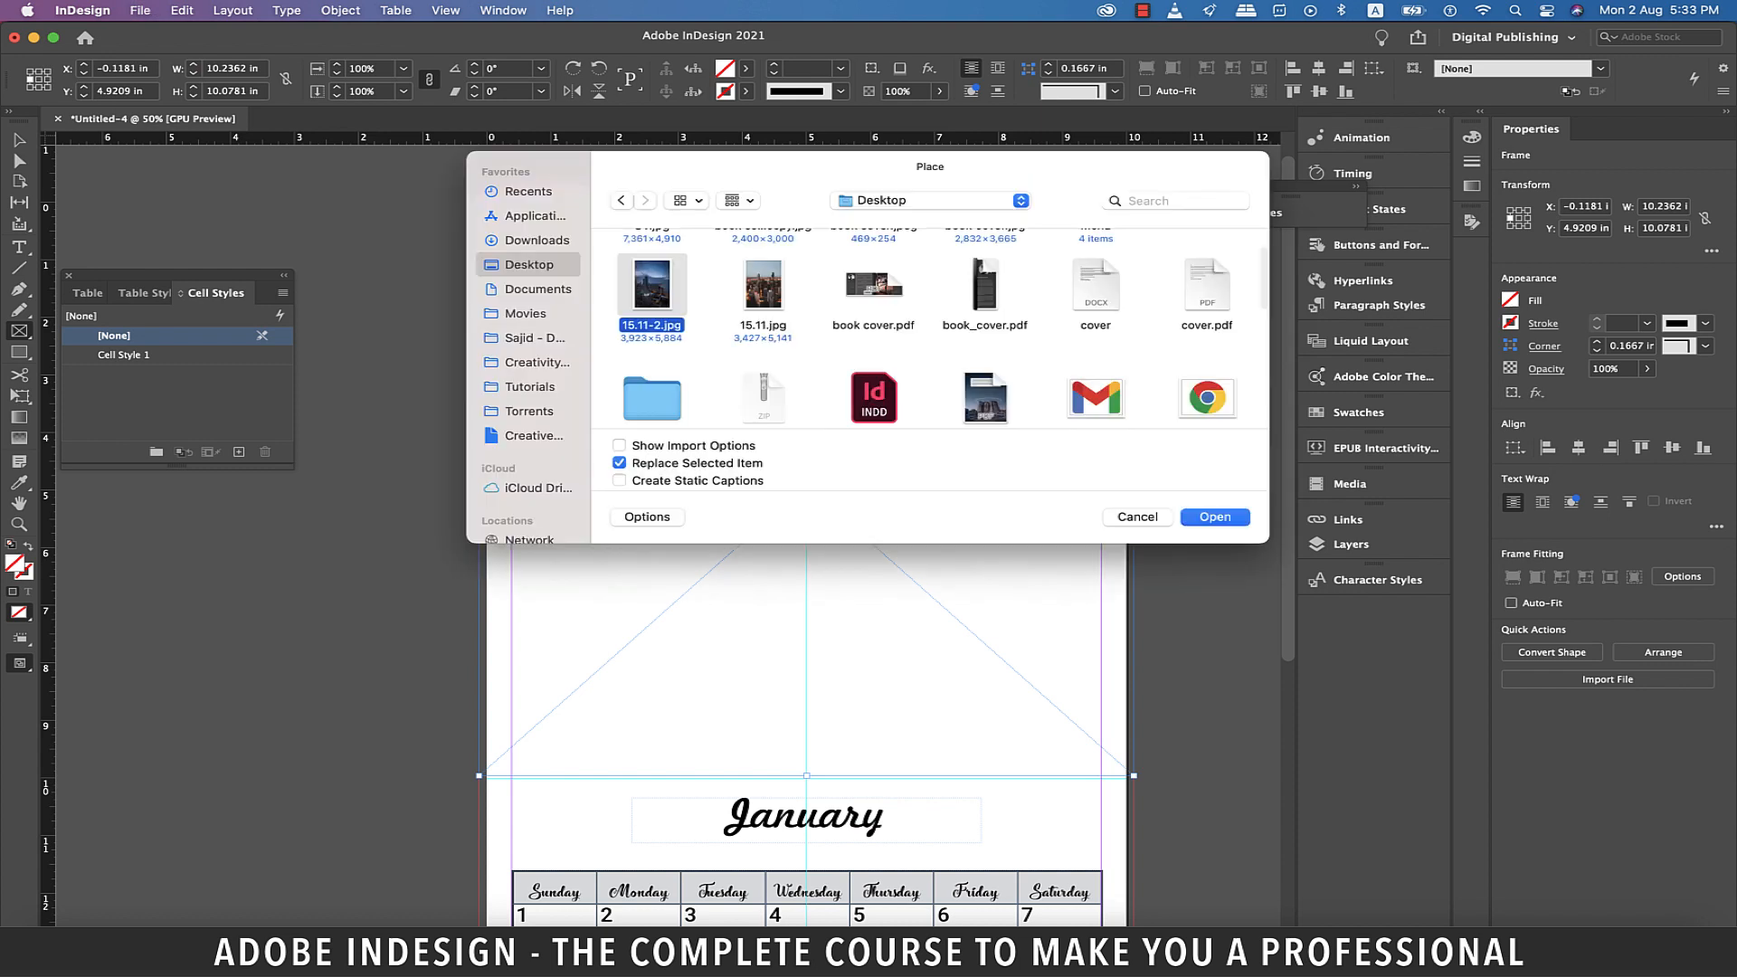
pyautogui.click(1214, 517)
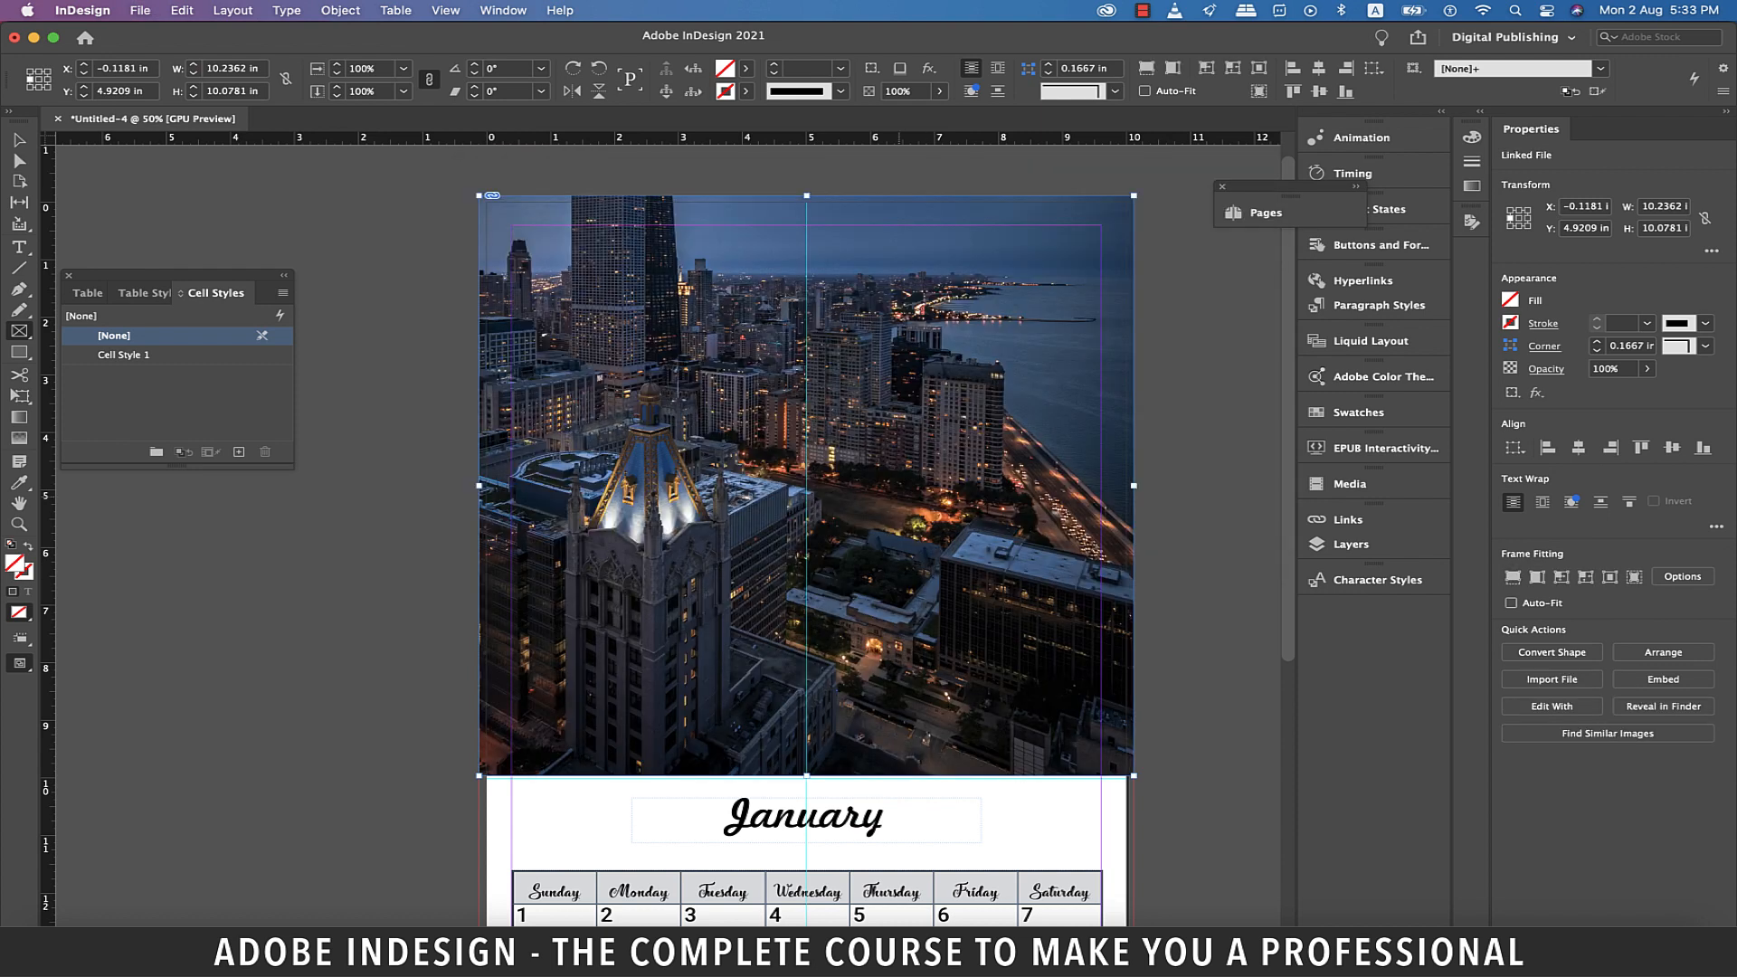
pyautogui.rightClick(806, 487)
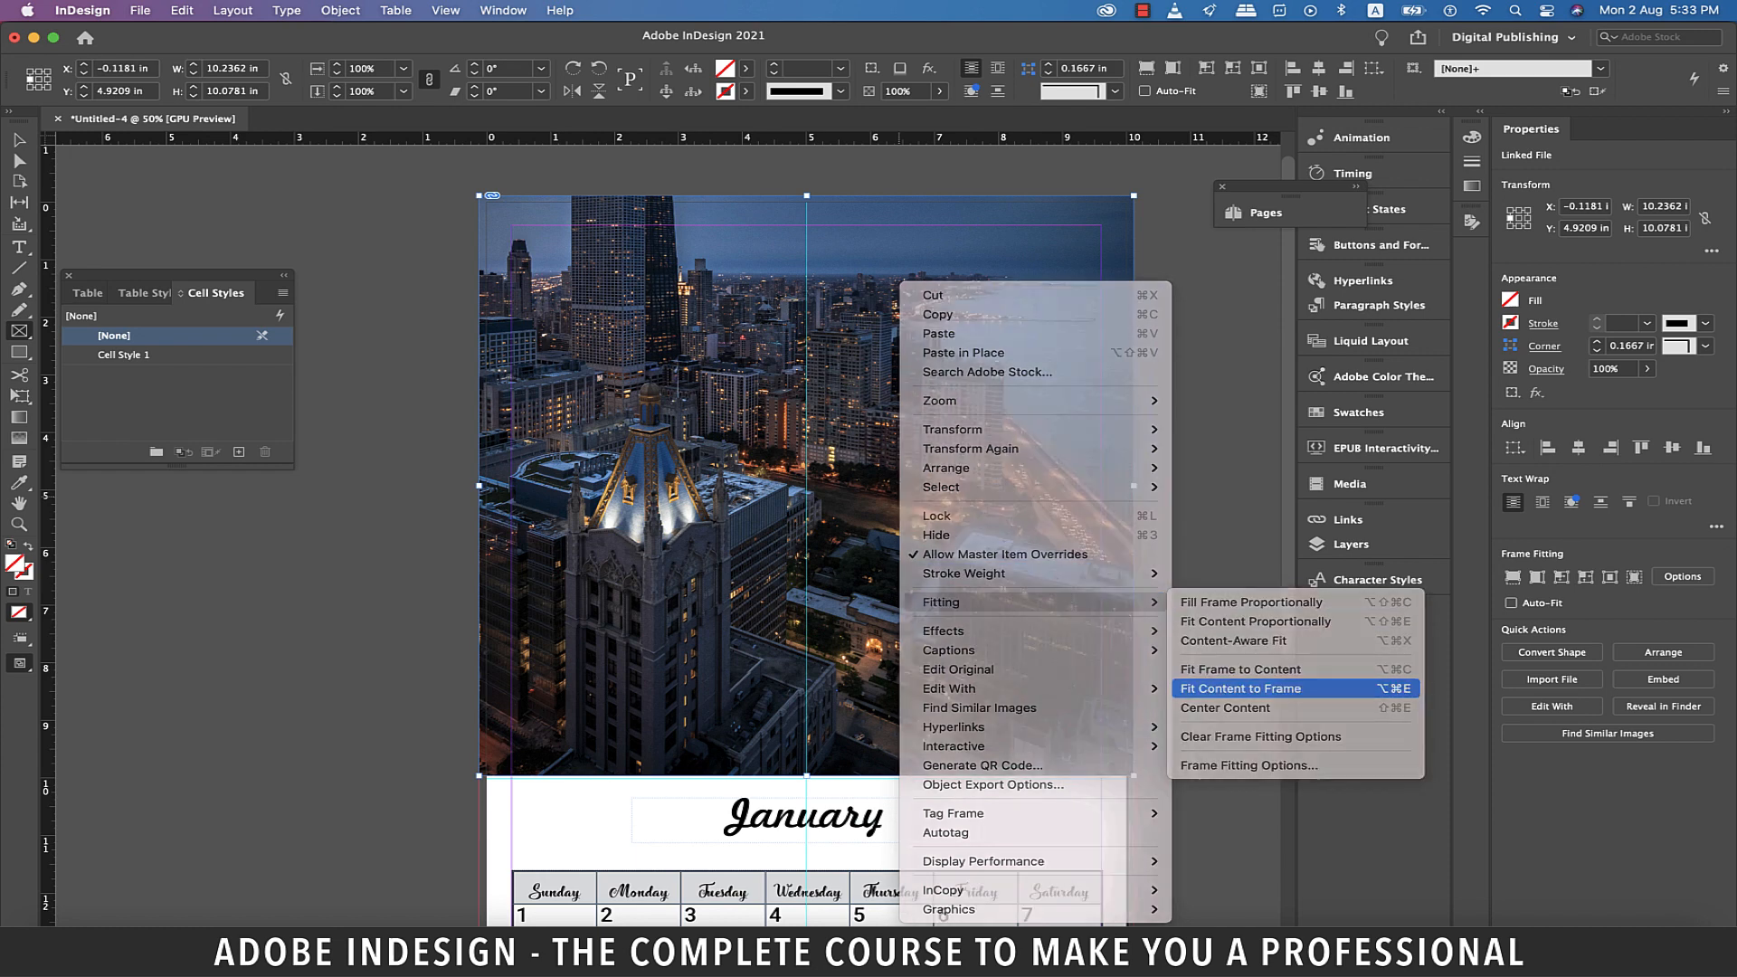
pyautogui.click(1240, 687)
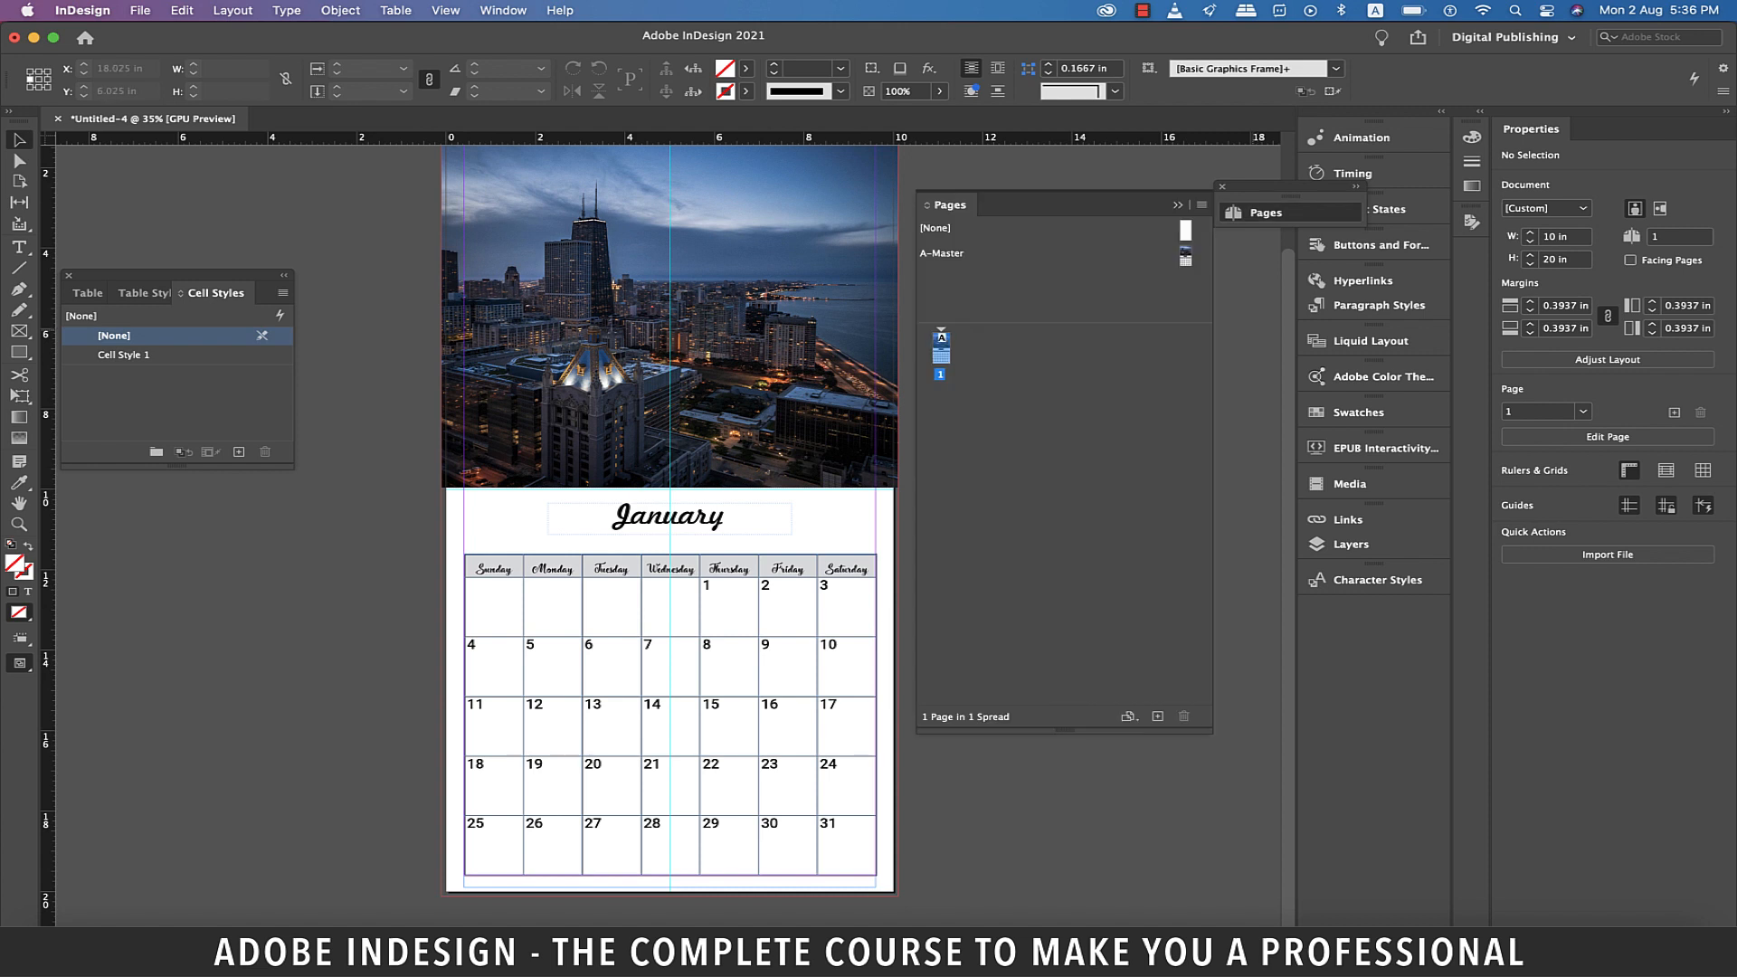
# Step: Add a second page and retitle its month heading 'February'
pyautogui.click(1156, 716)
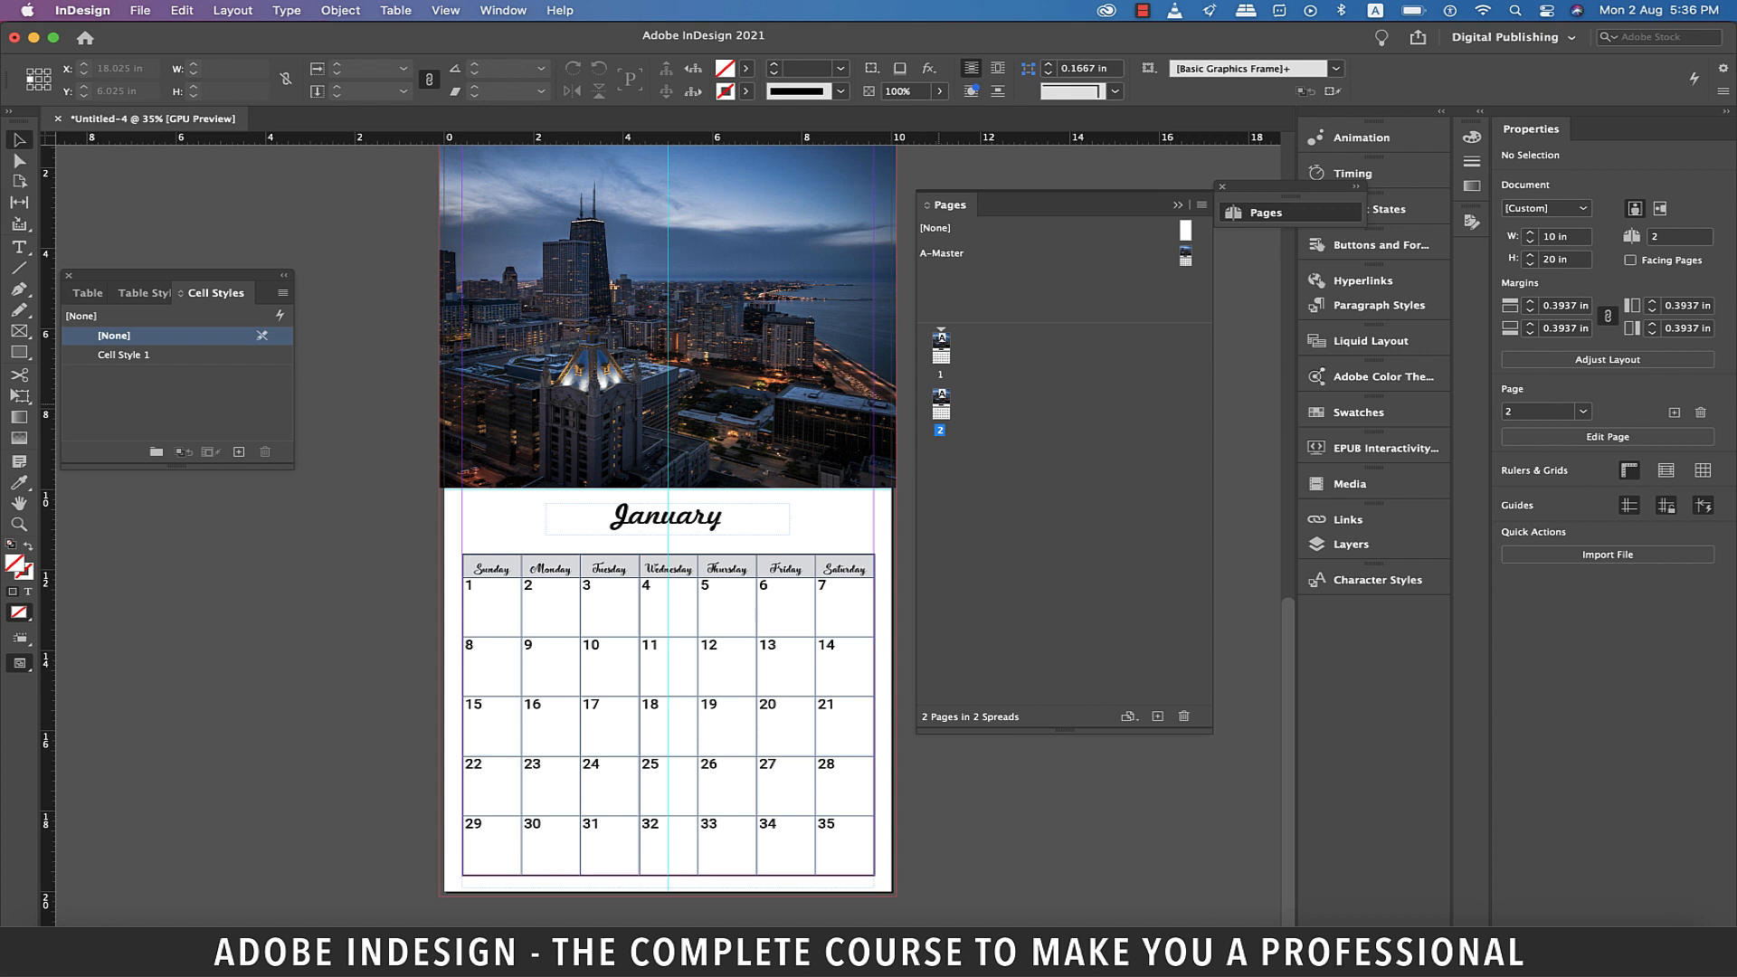
pyautogui.scroll(-3)
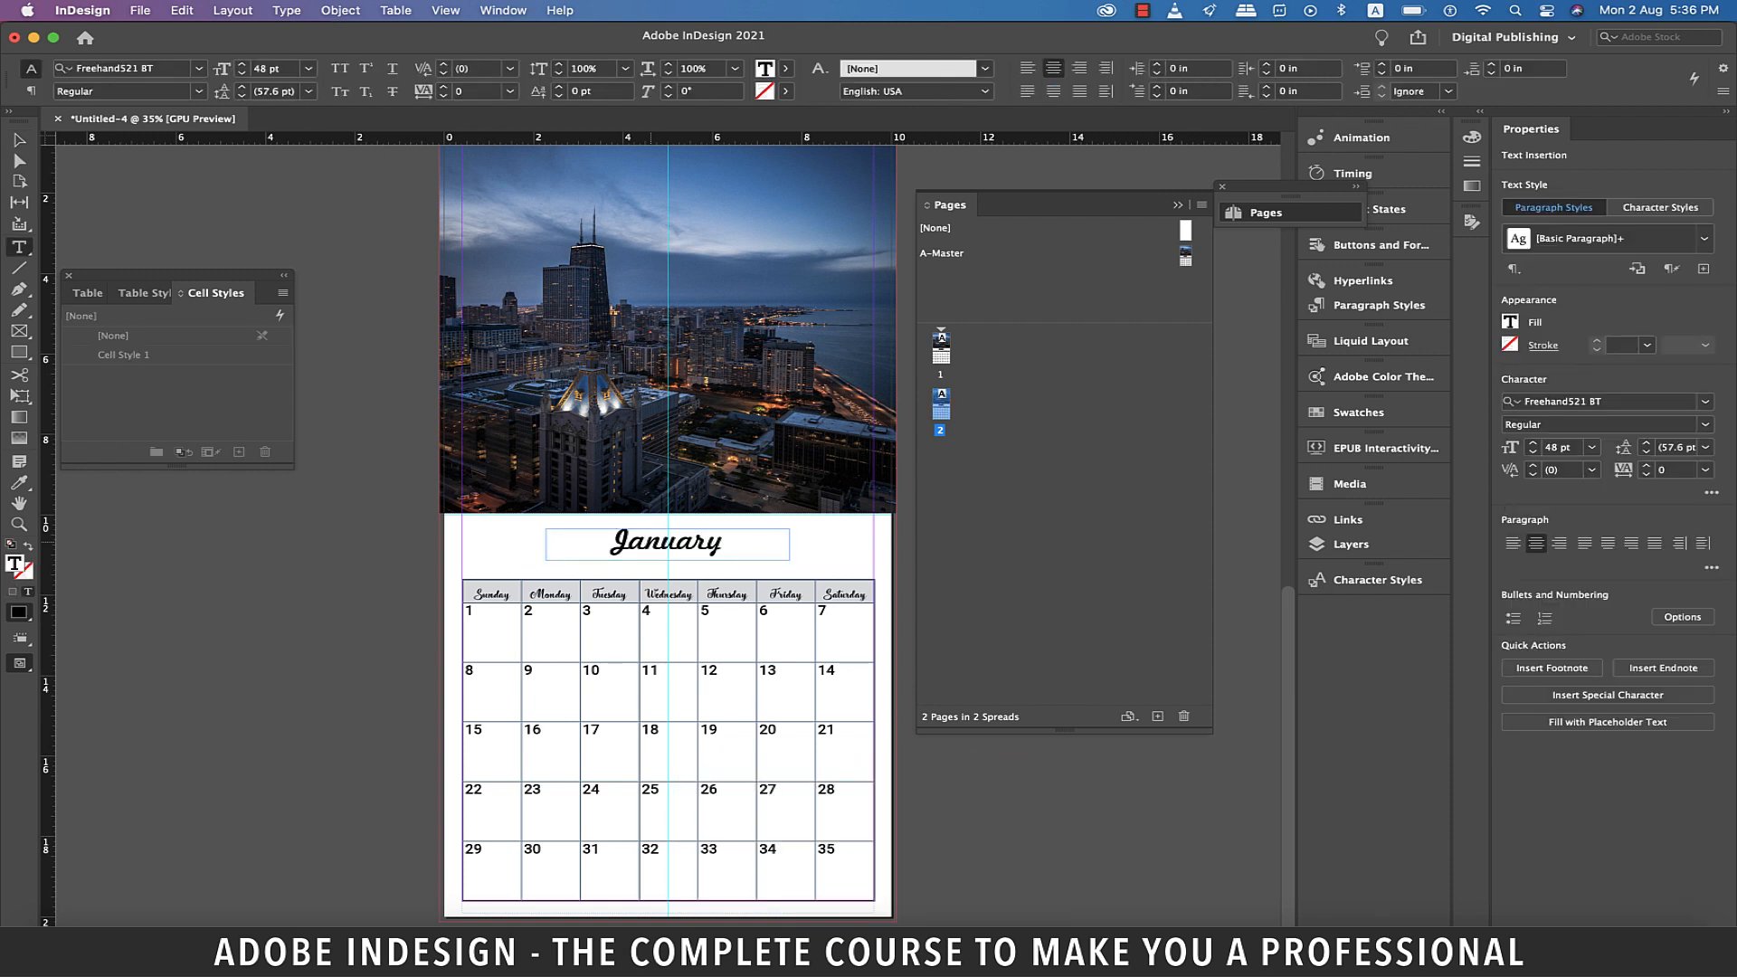
pyautogui.write('Febr')
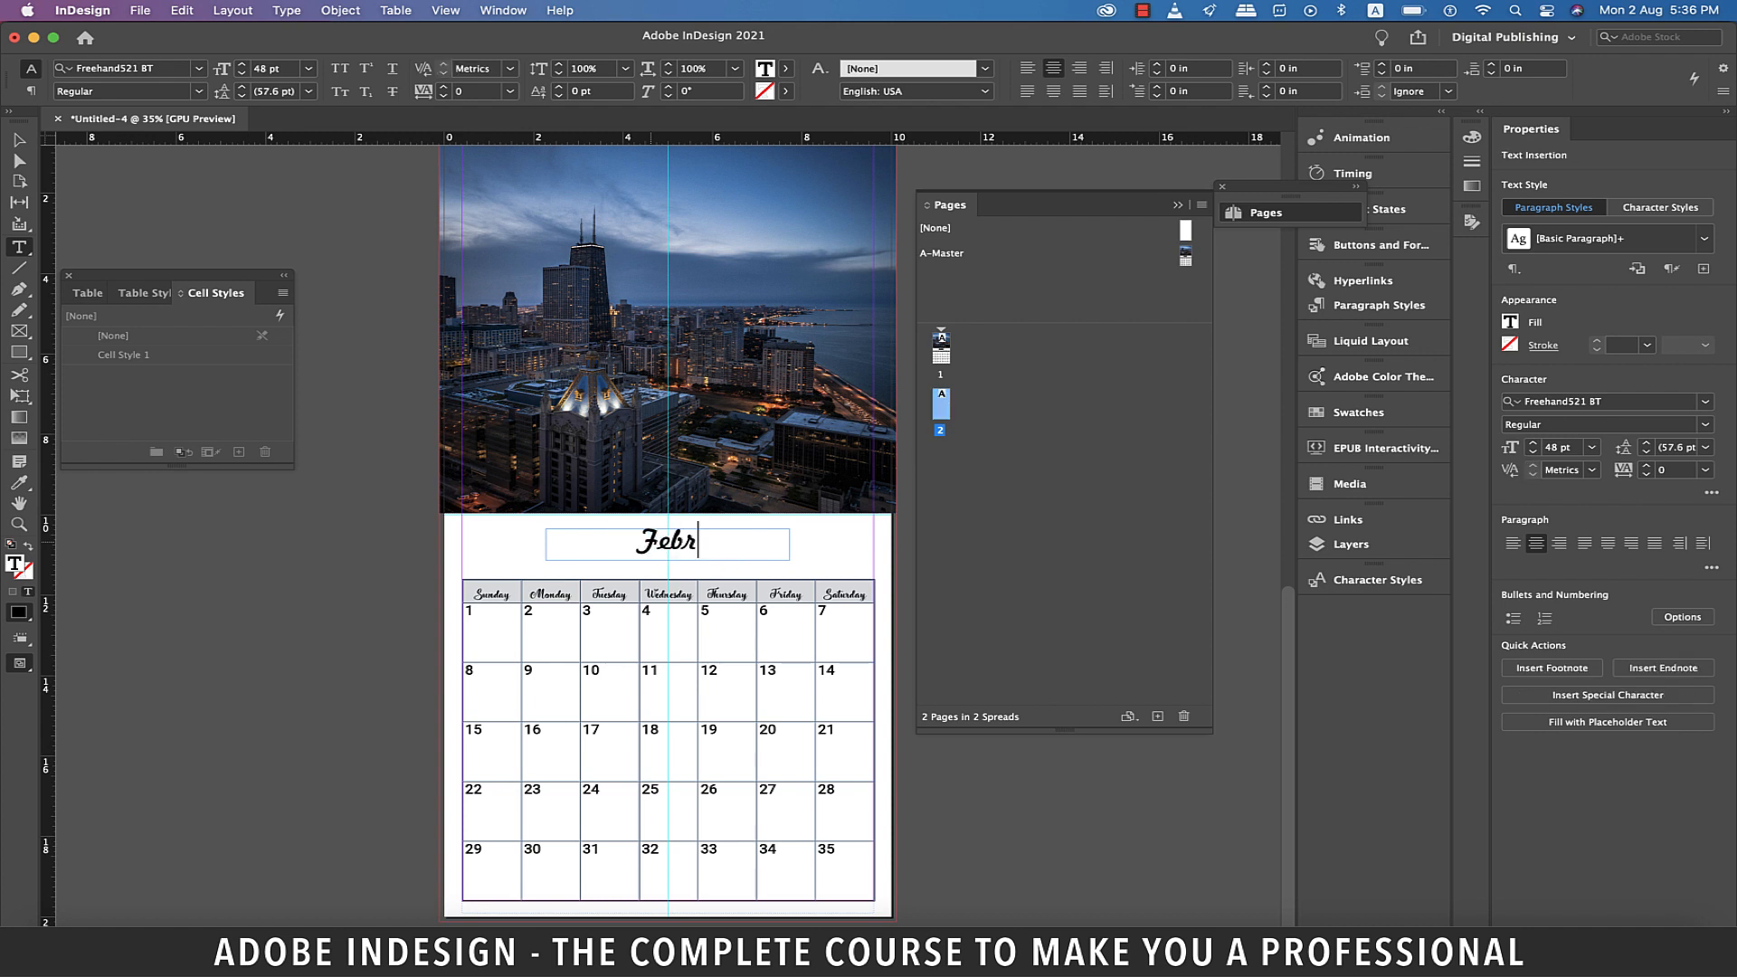
pyautogui.write('uary')
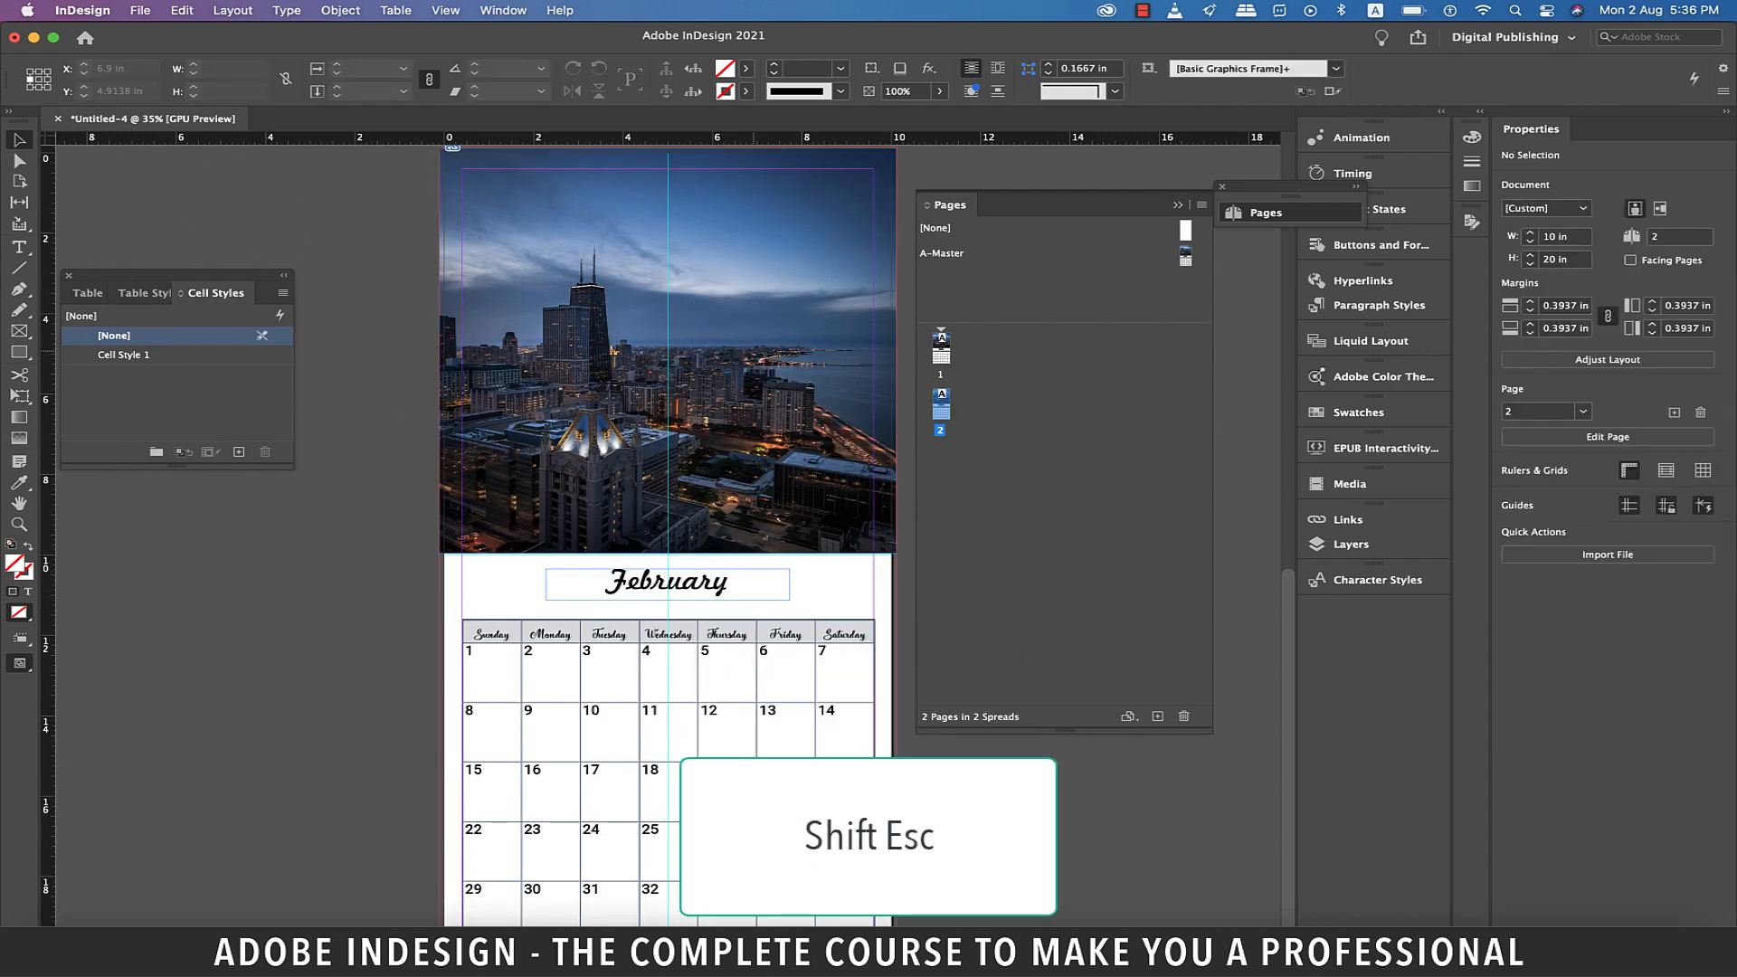
# Step: Place the dusk skyline photo 15.11.jpg on page 2, fitted to the frame
pyautogui.press('Delete')
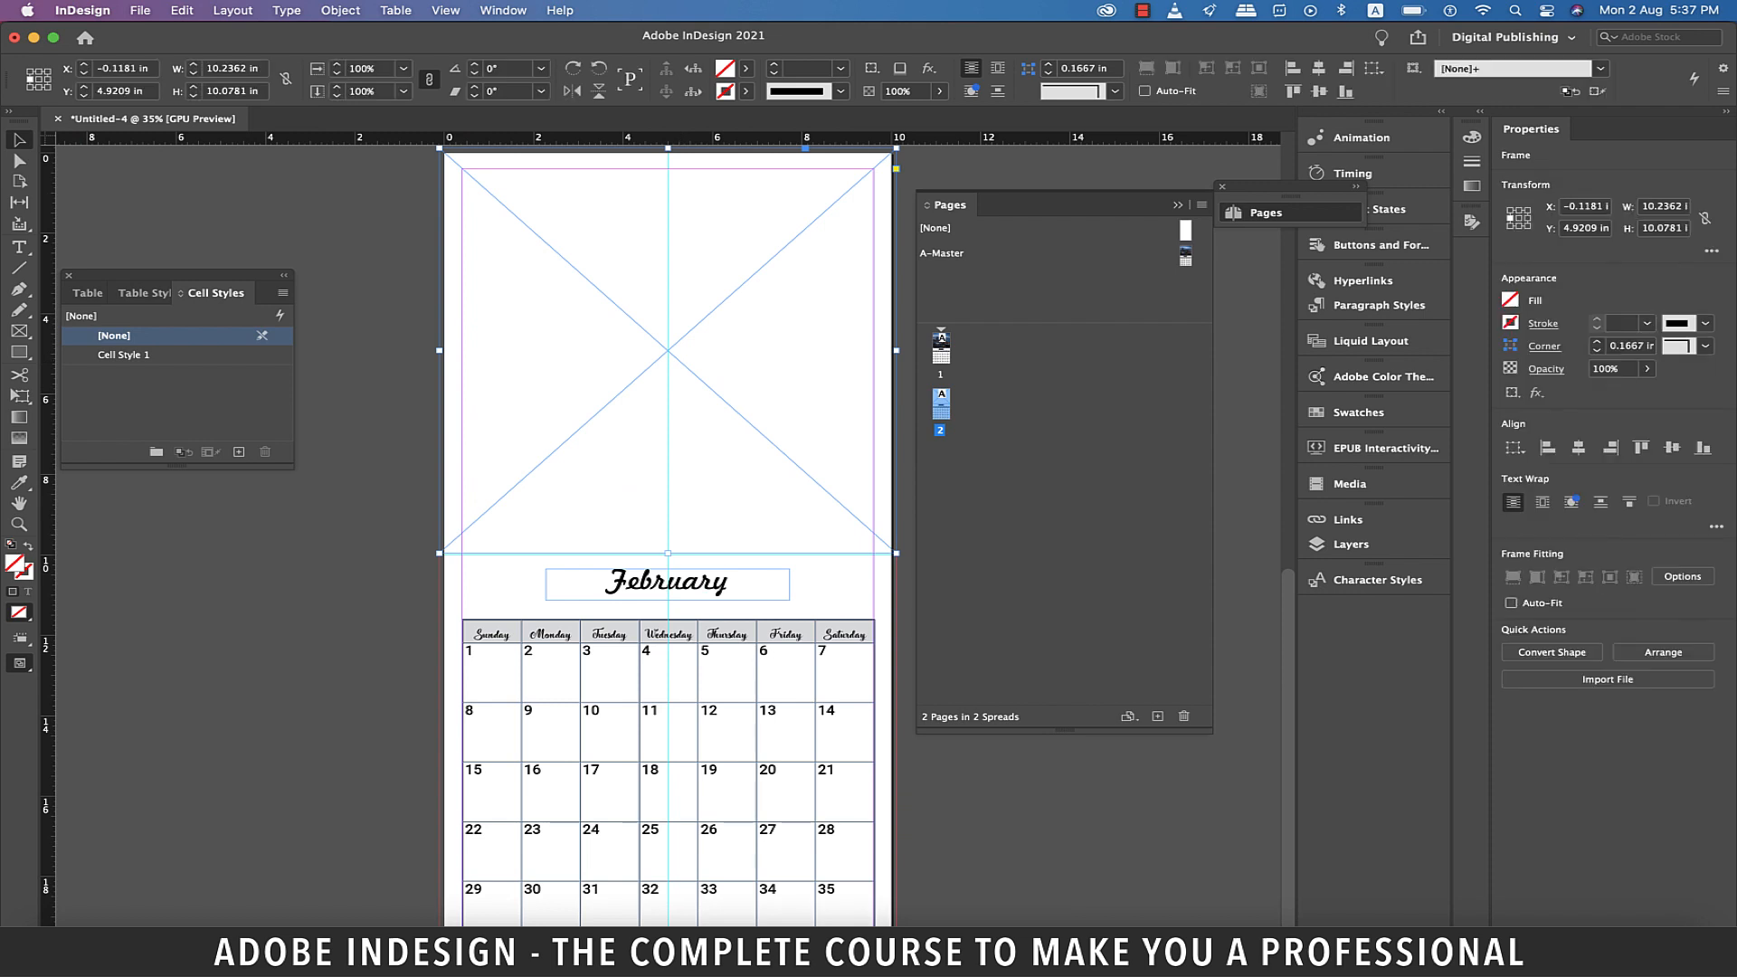
pyautogui.click(139, 10)
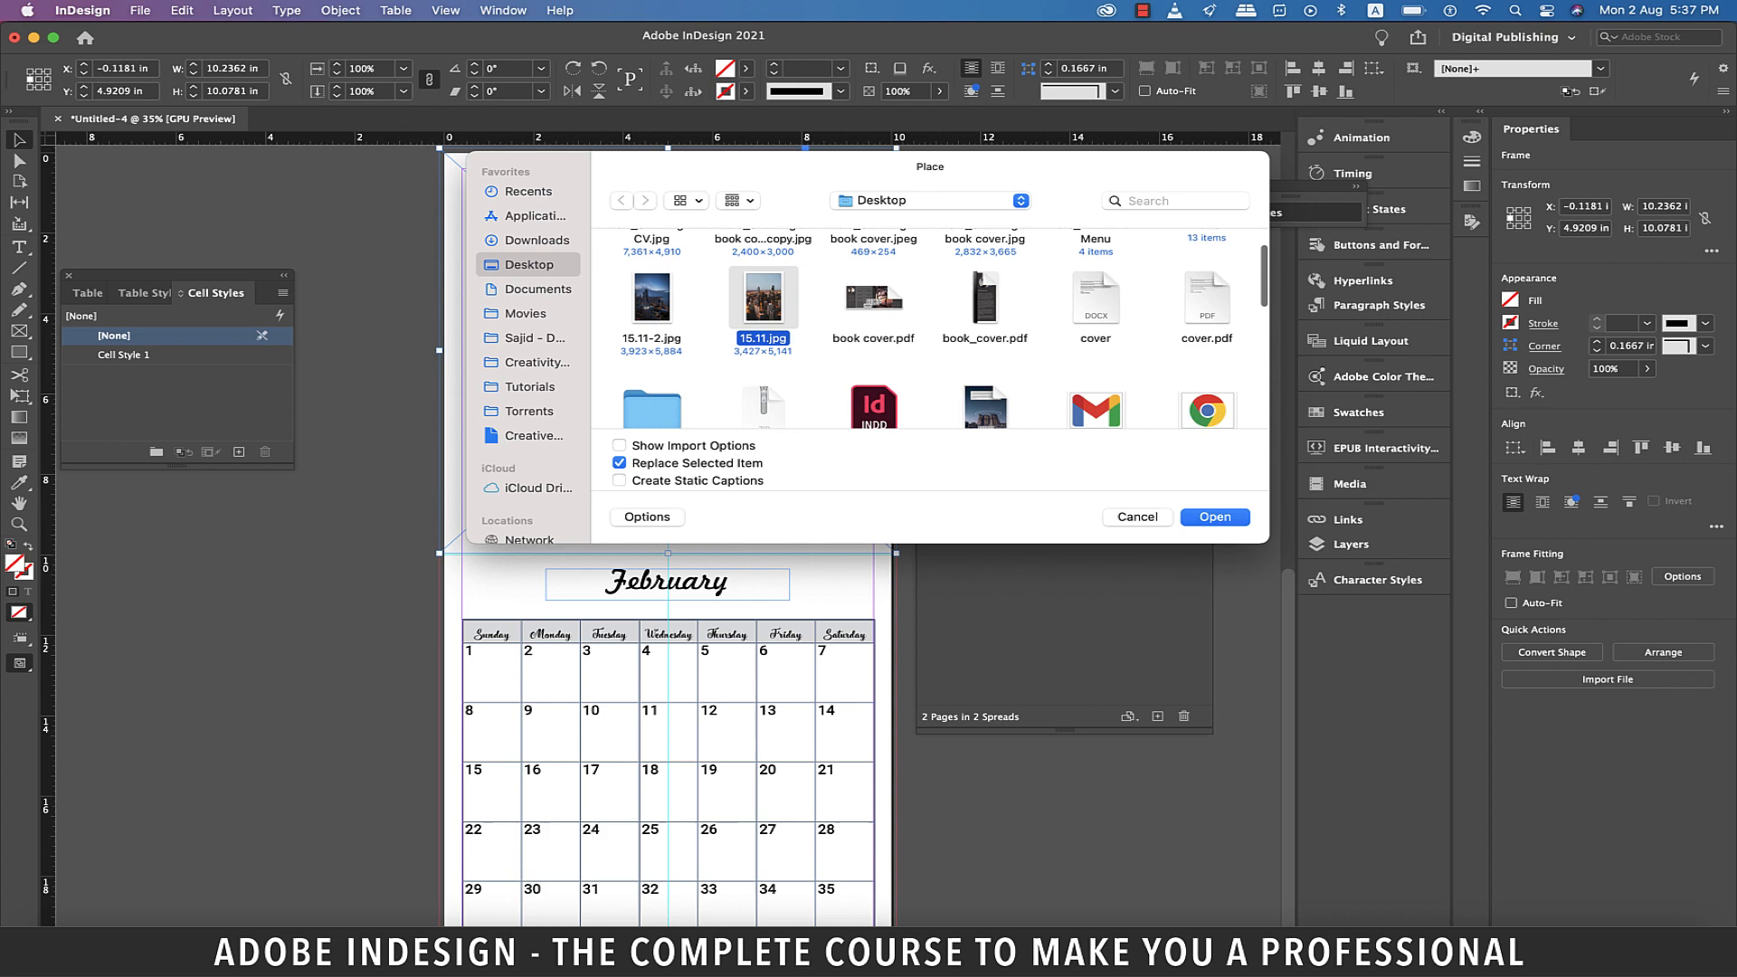
pyautogui.click(1135, 517)
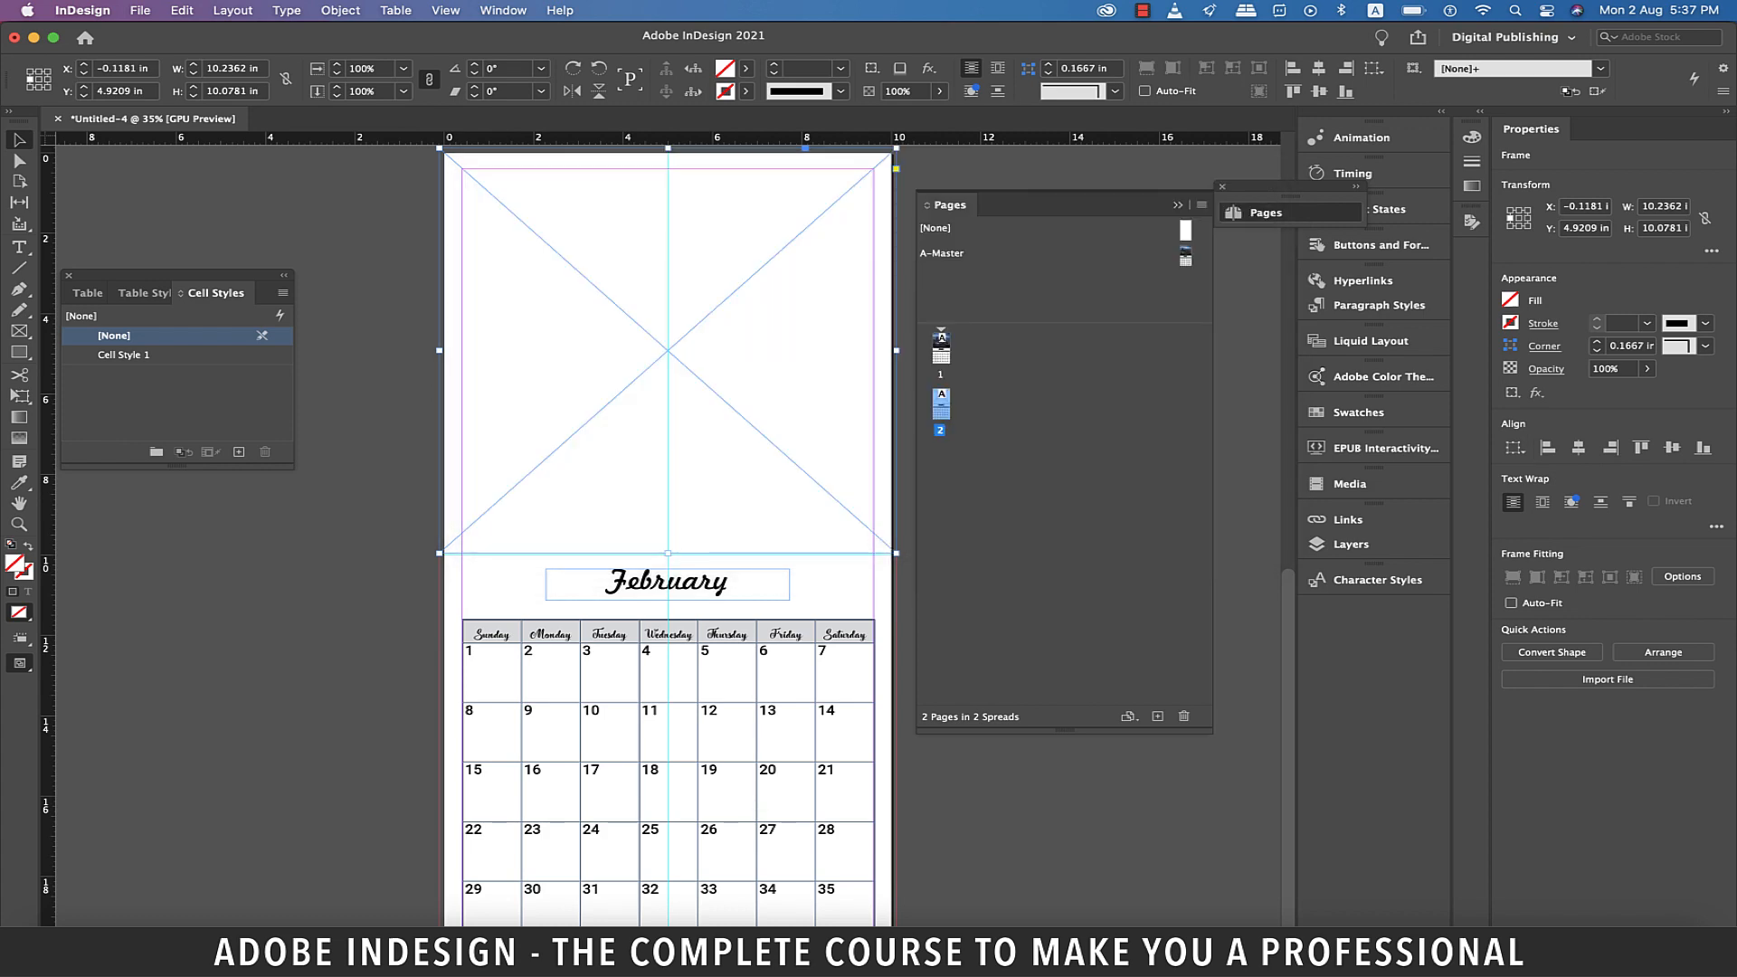
pyautogui.rightClick(665, 352)
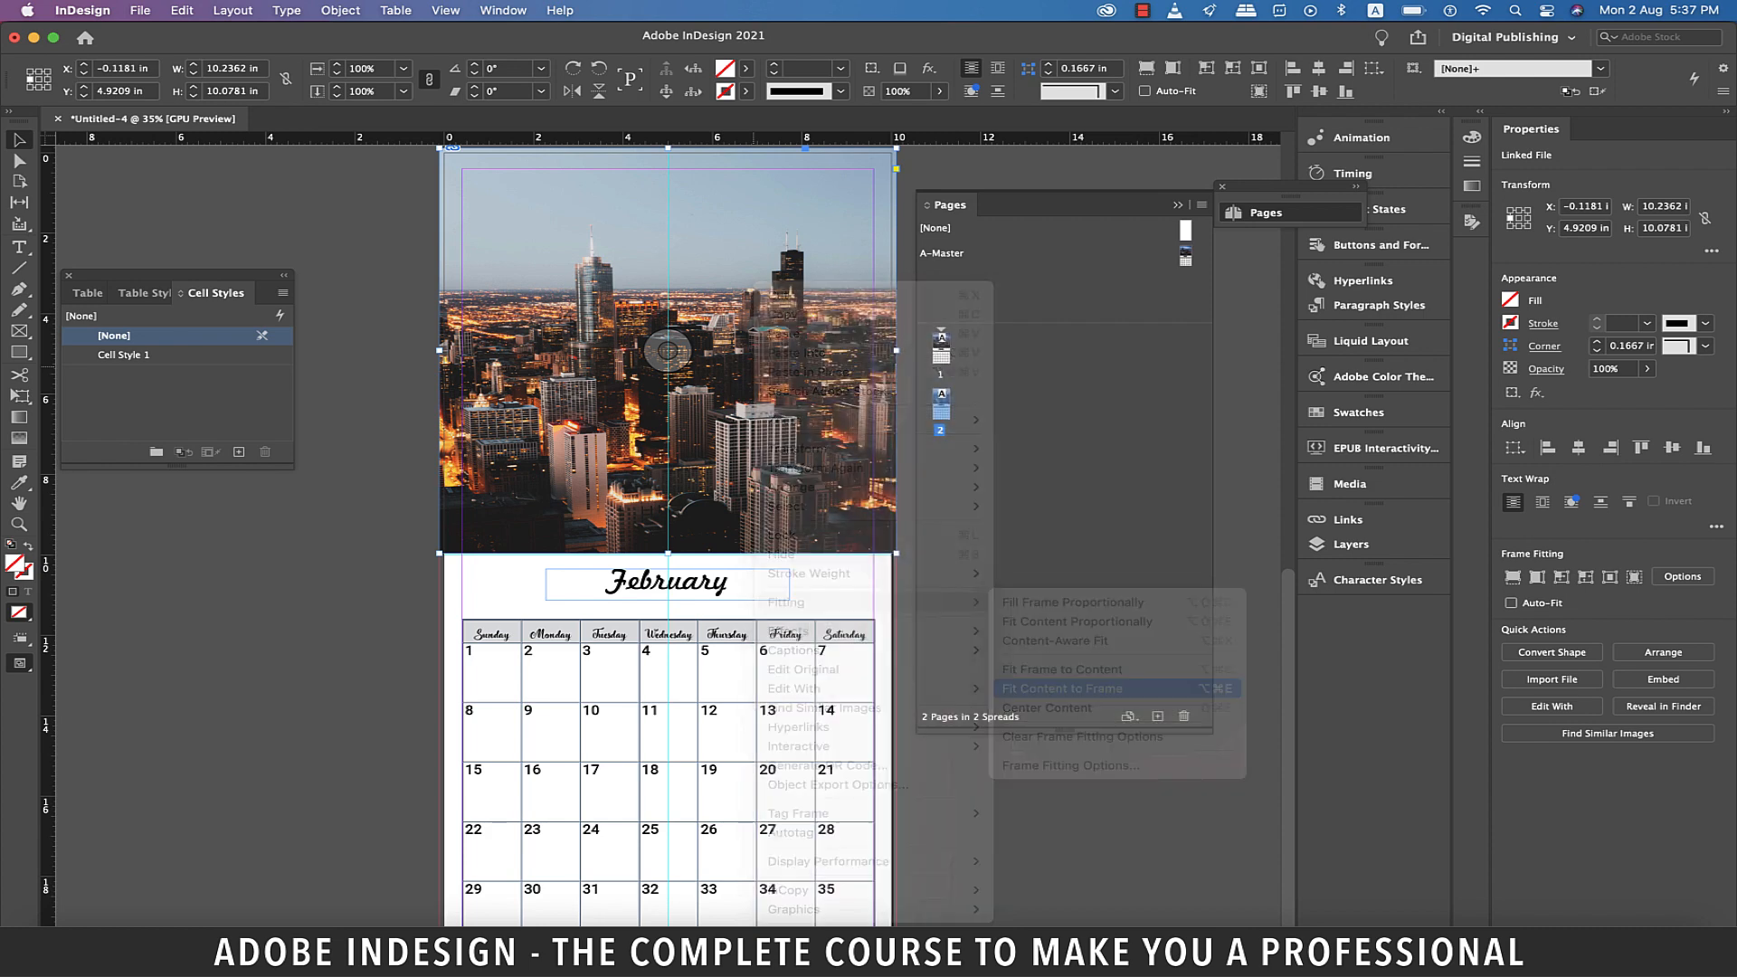
pyautogui.click(1061, 688)
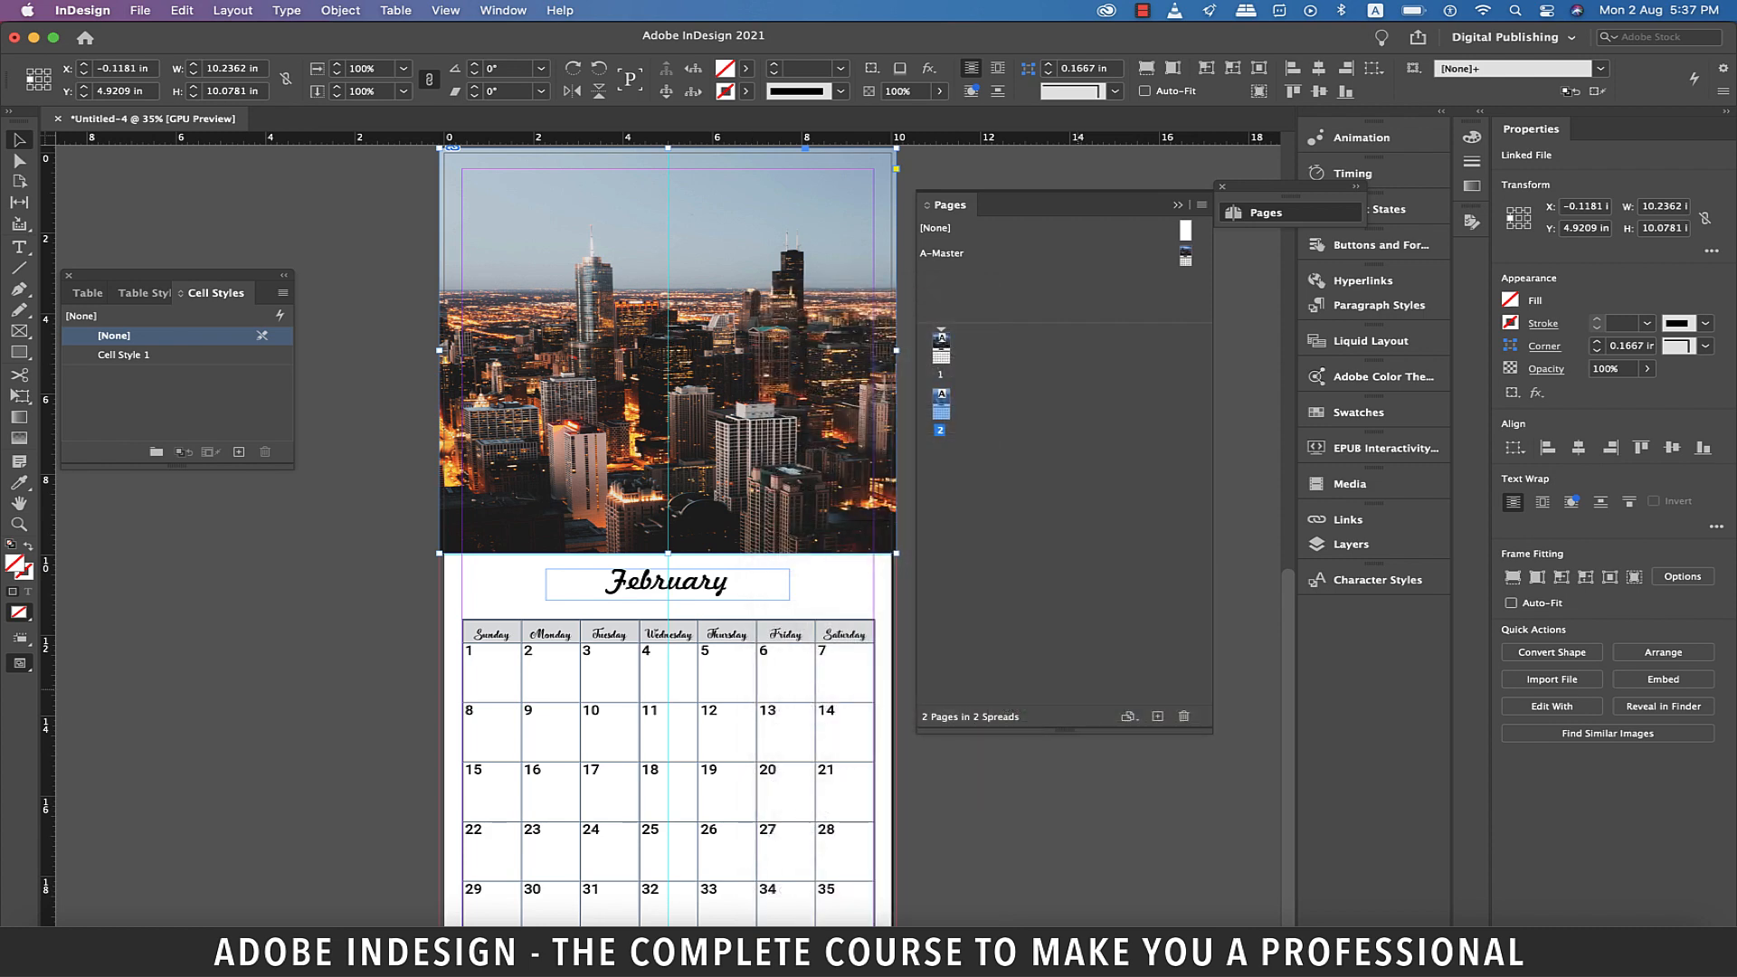